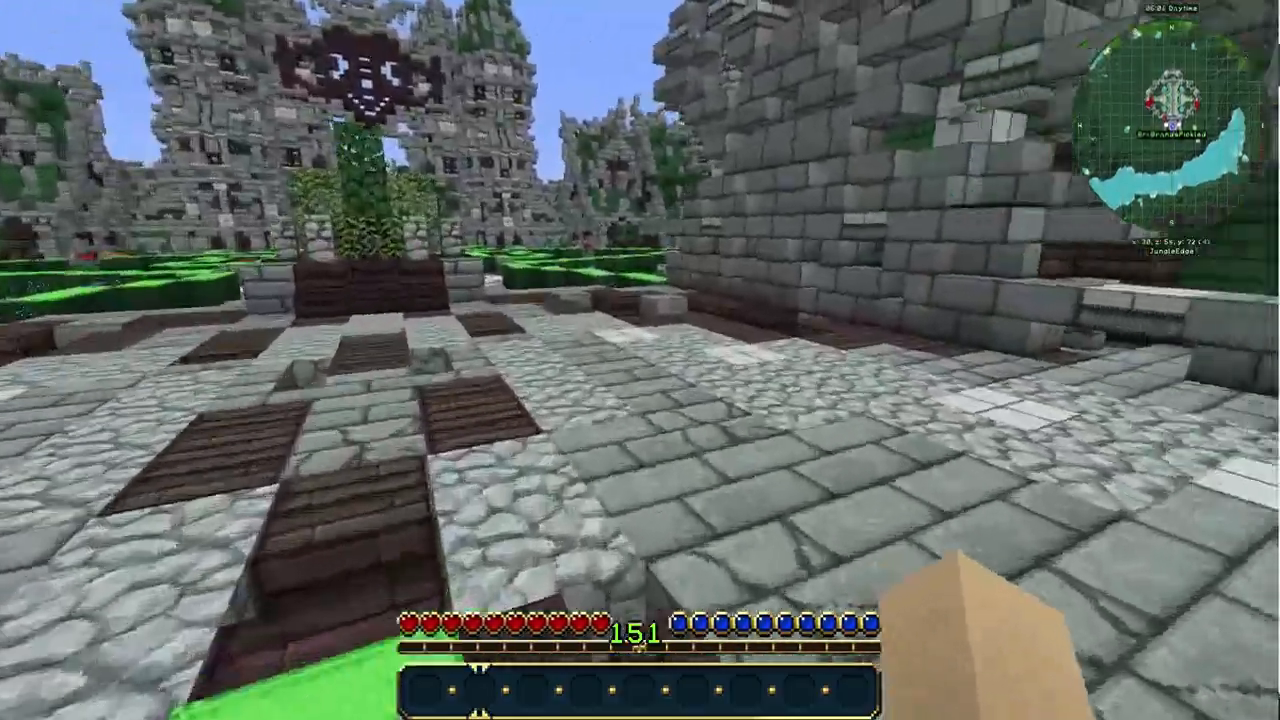
mouse_move(640, 360)
type("/vp")
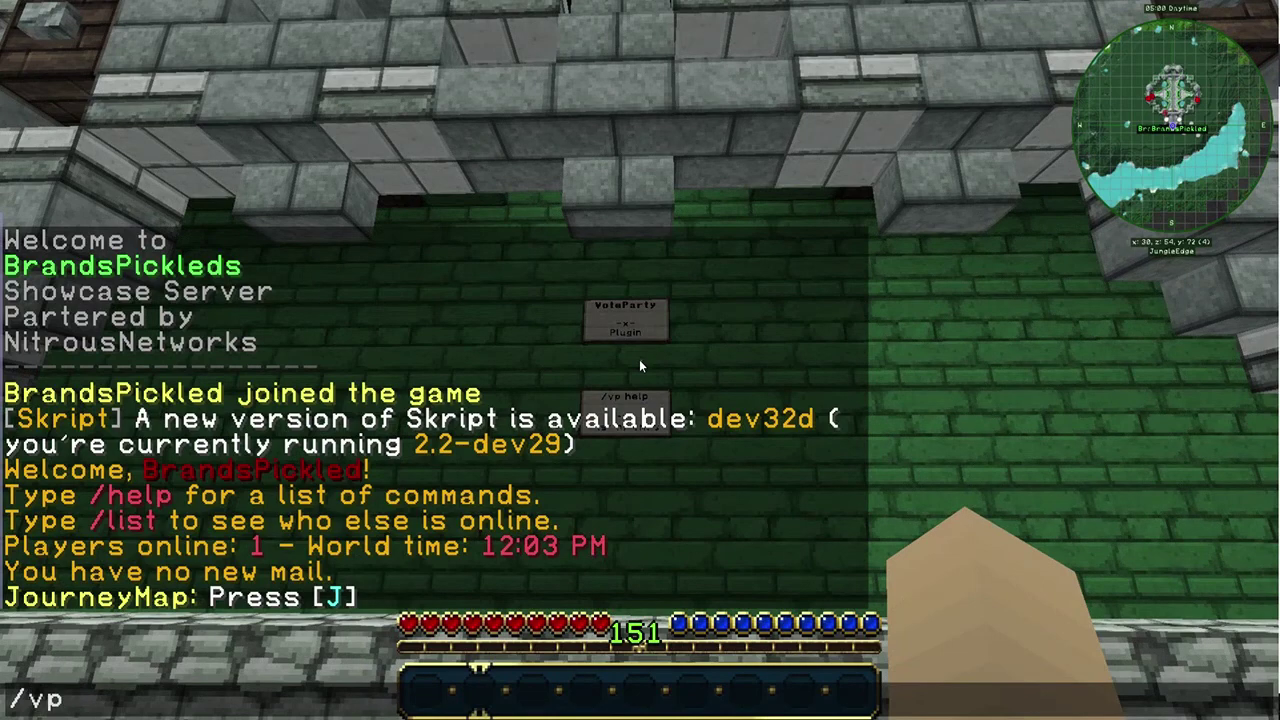
Show the VoteParty help with /vp, then run /vp startparty to begin a party.
key("Return")
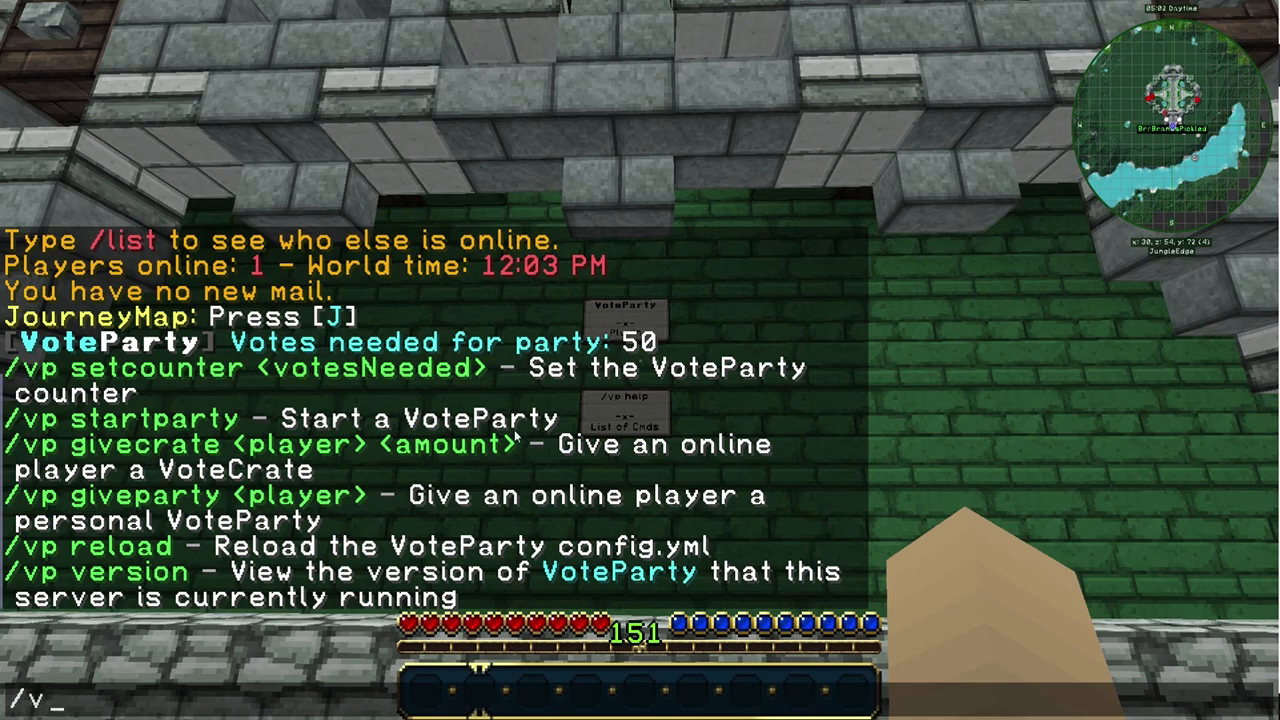
type("p startpart")
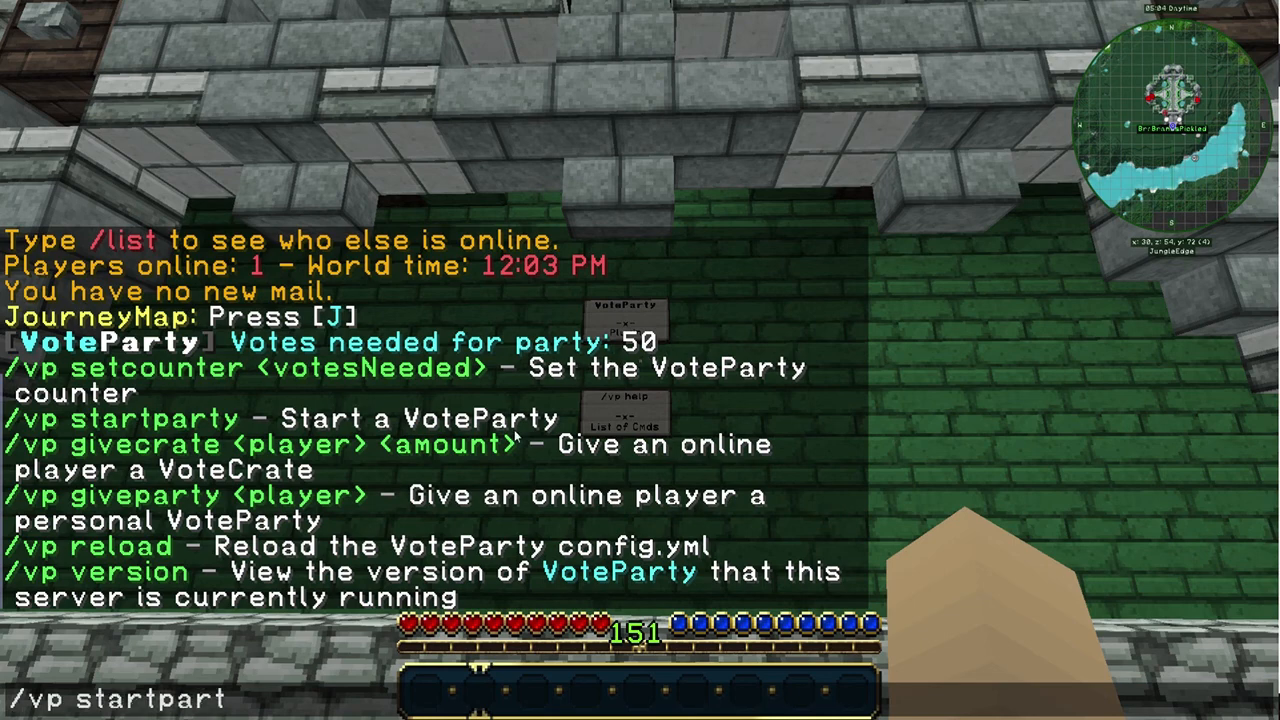
key("Return")
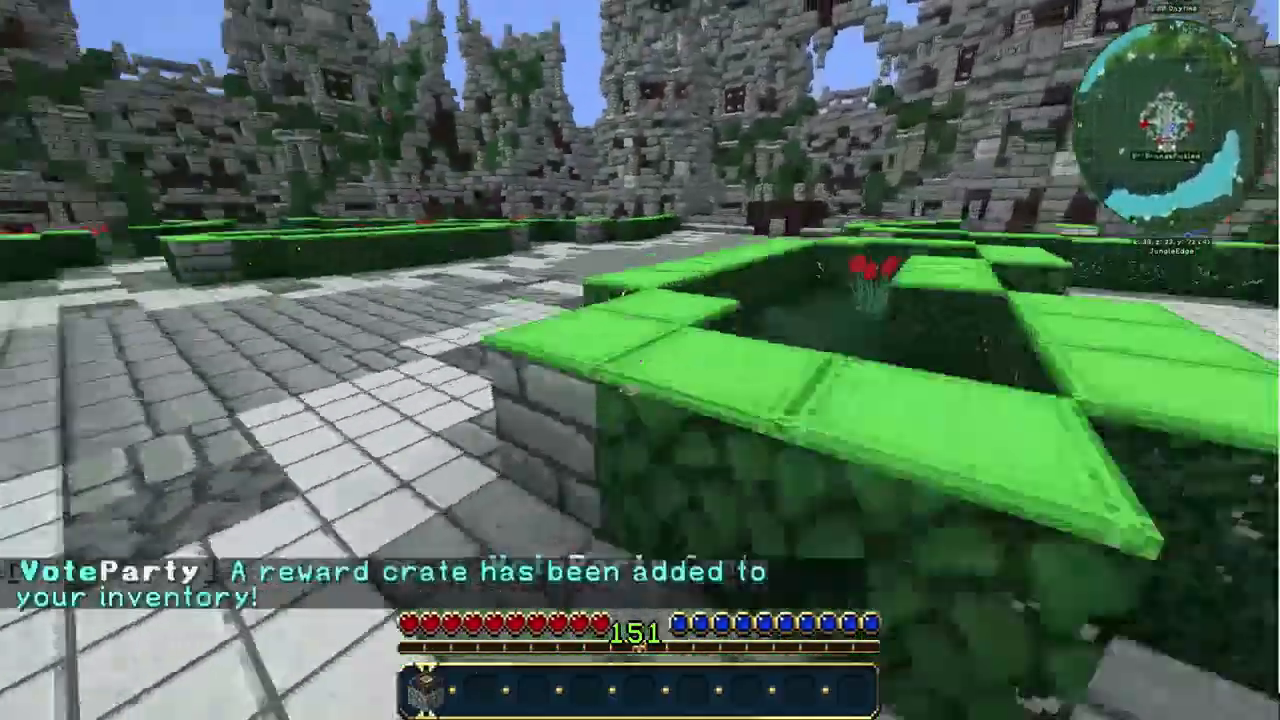
mouse_move(640, 360)
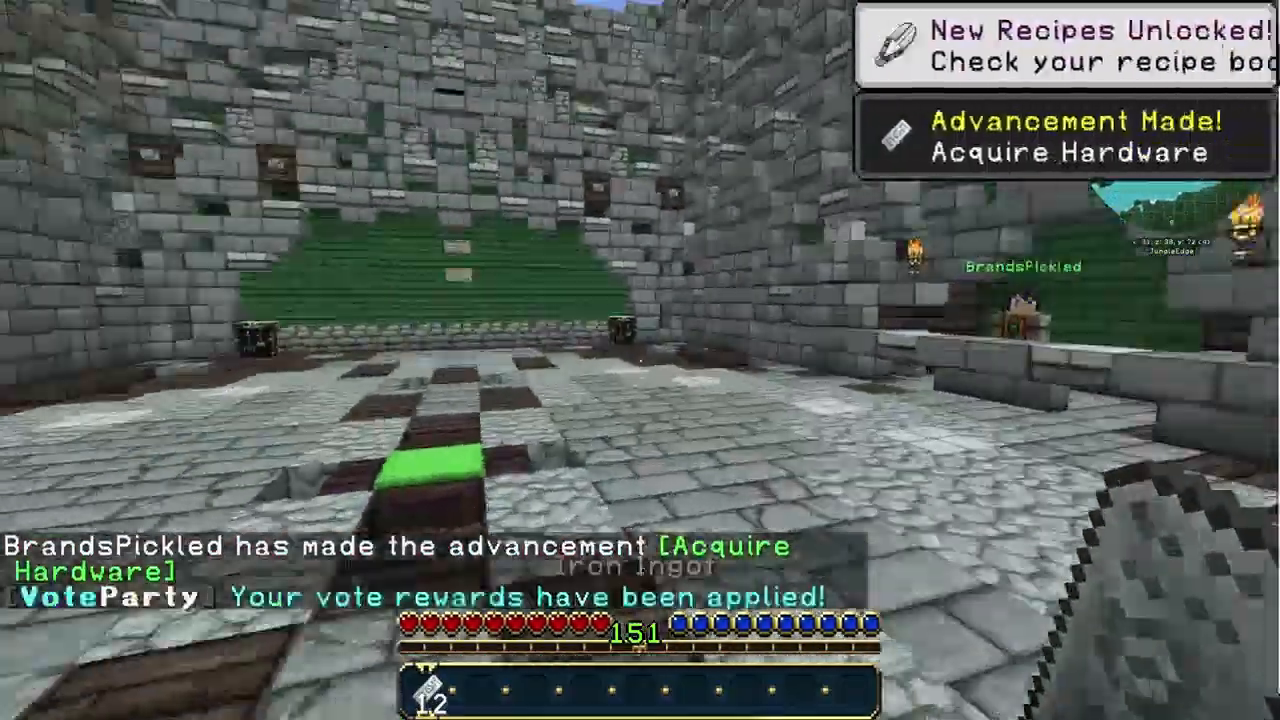
Check the inventory for the iron ingot vote rewards, then return to the game.
key("e")
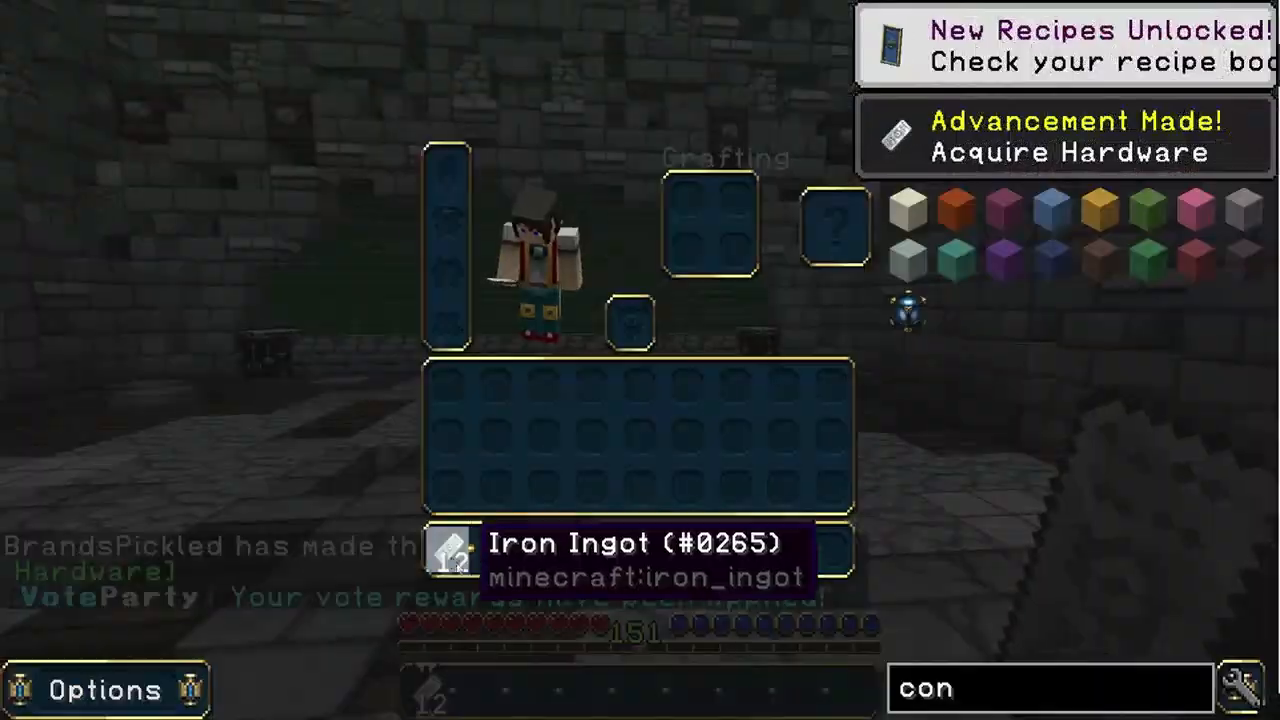
key("Escape")
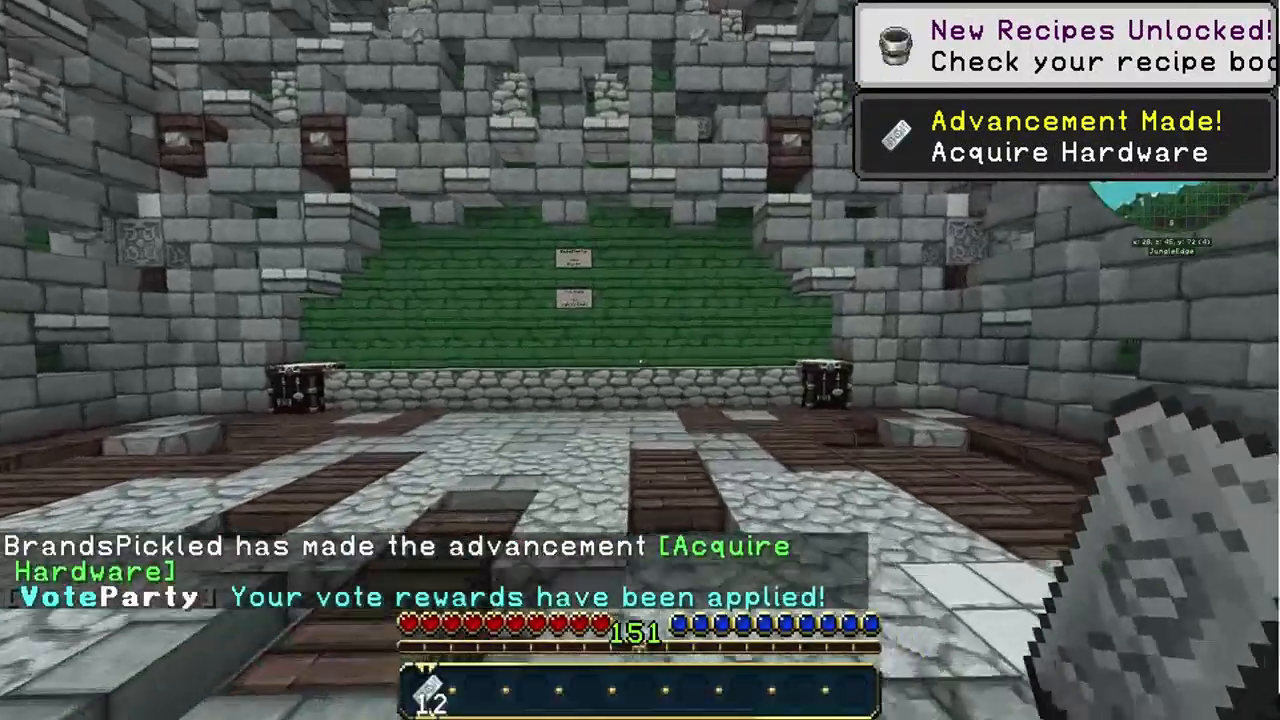
mouse_move(640, 360)
type("/vp")
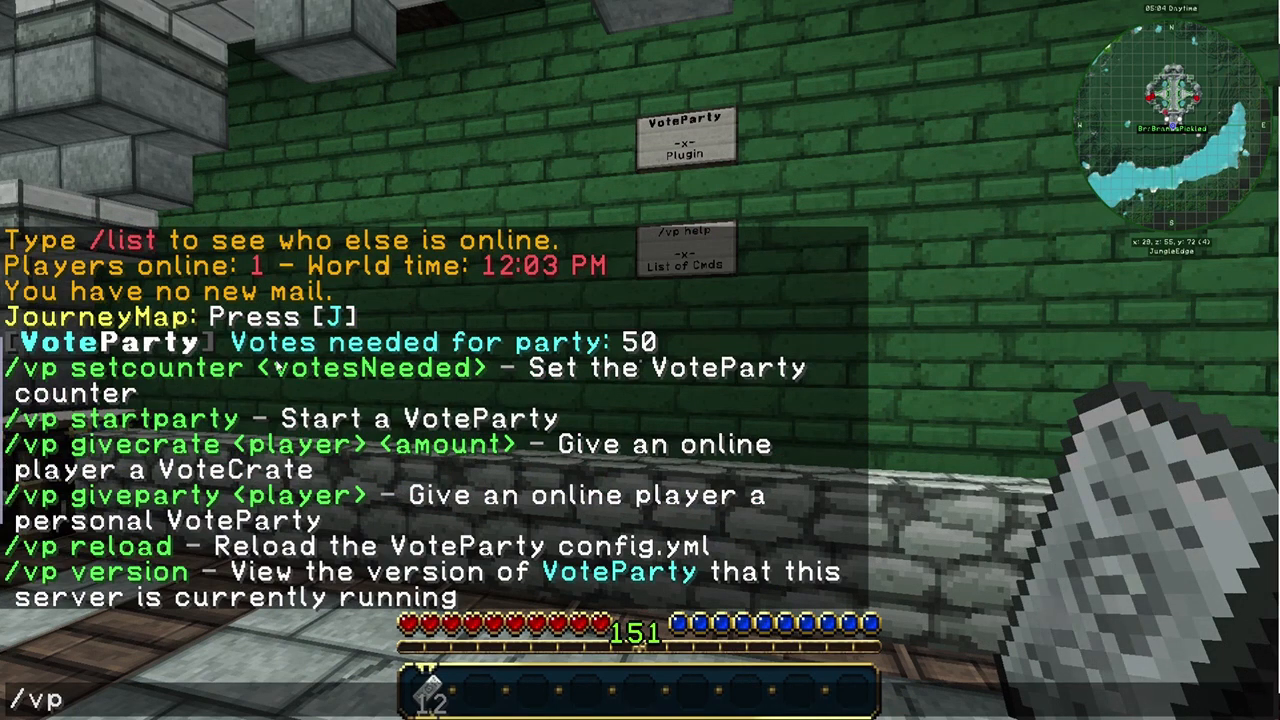
mouse_move(490, 350)
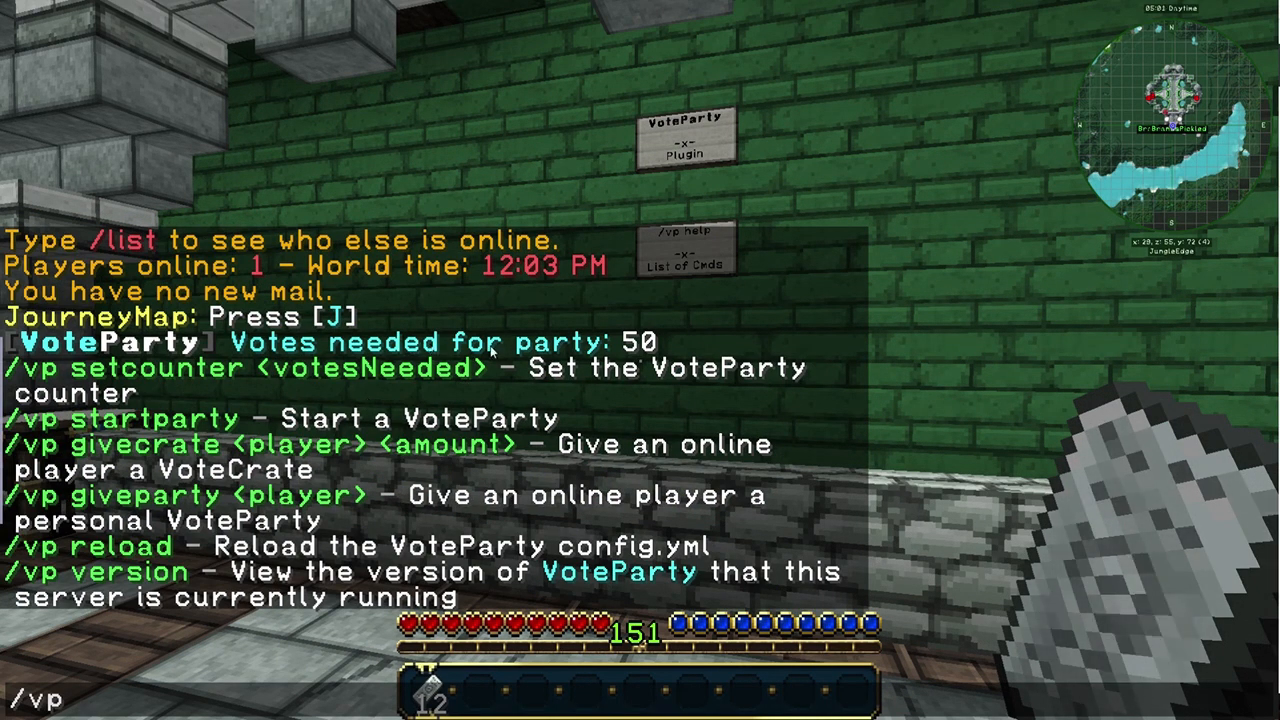
Run the mistyped /vp setcounter10 command, getting an incorrect-usage error.
type("10")
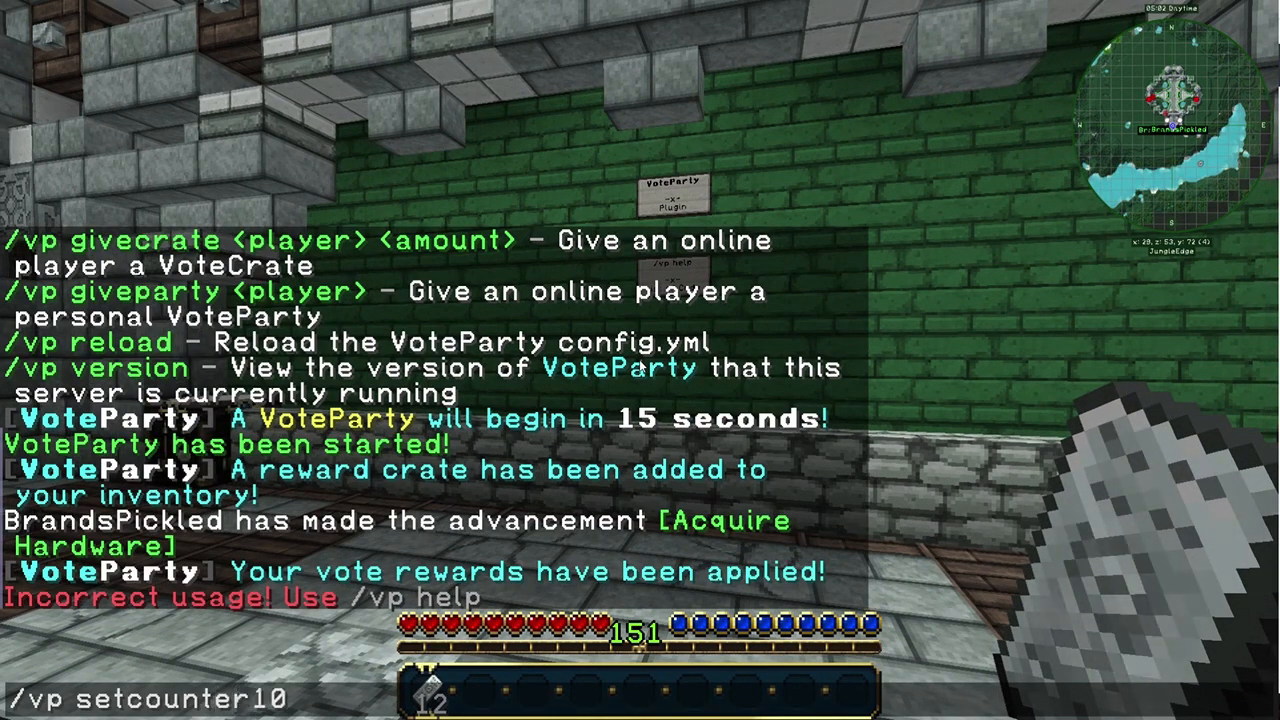
key("Return")
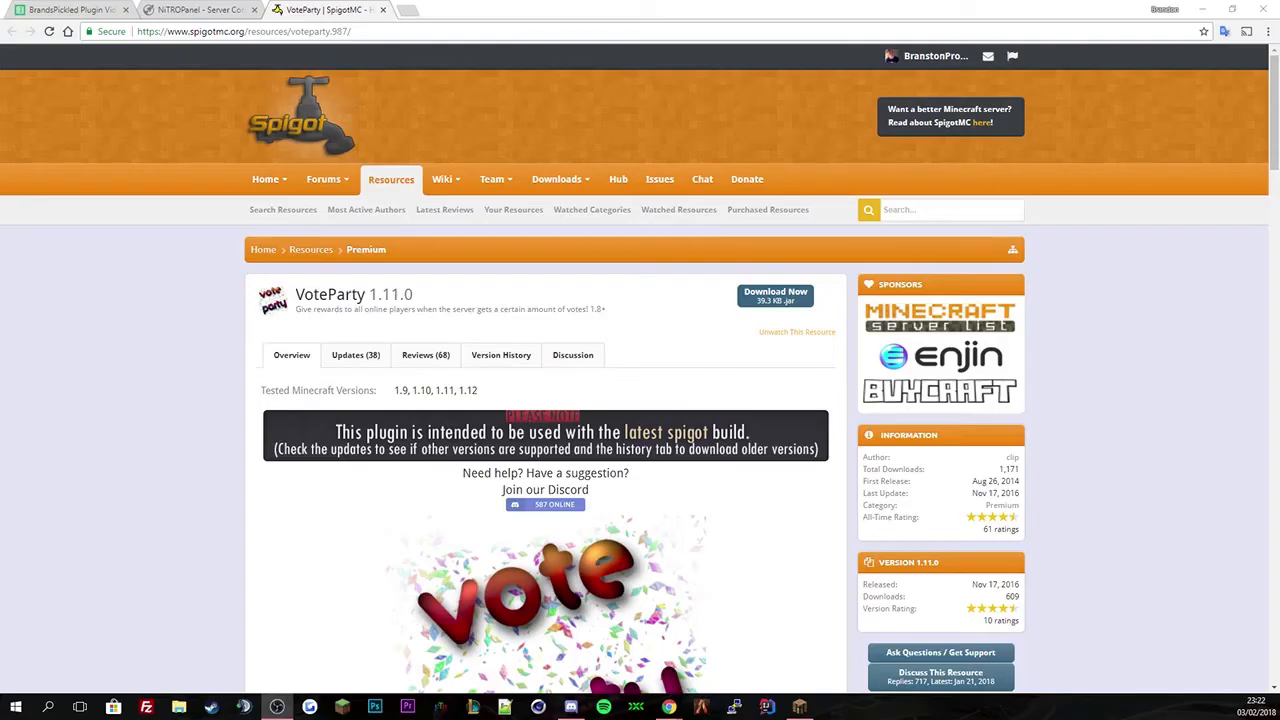
mouse_move(576, 390)
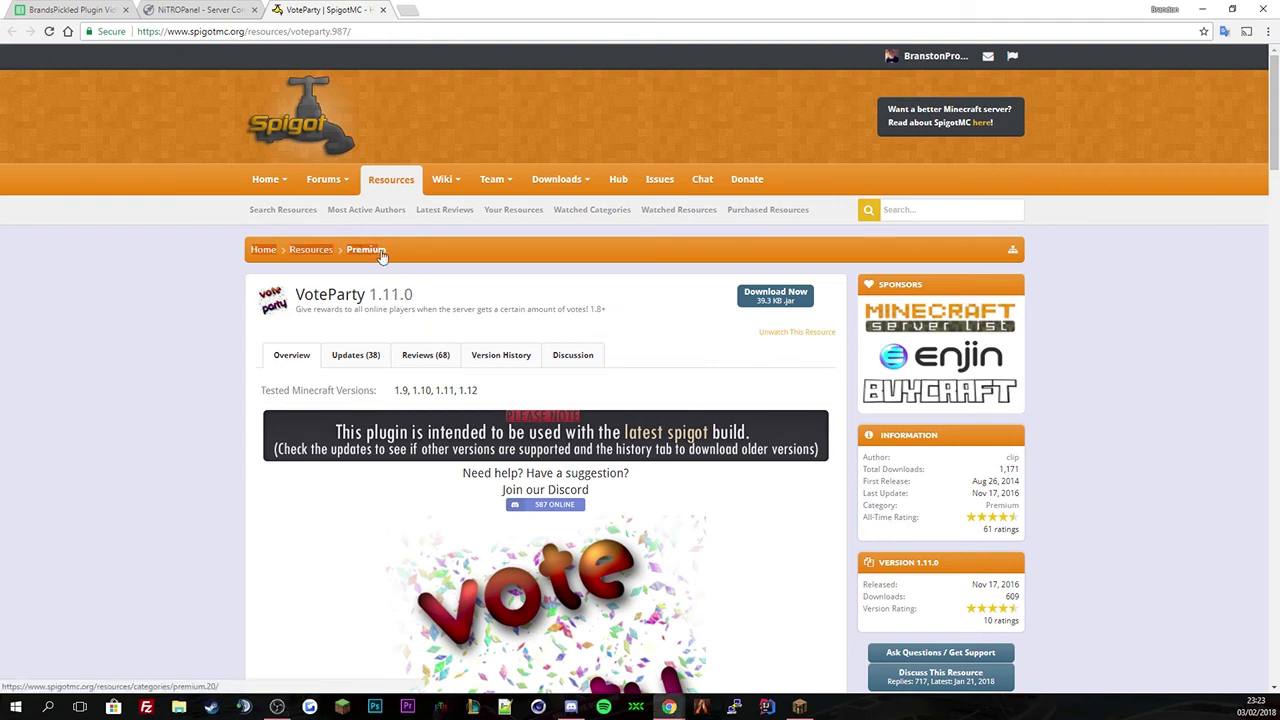
mouse_move(1012, 456)
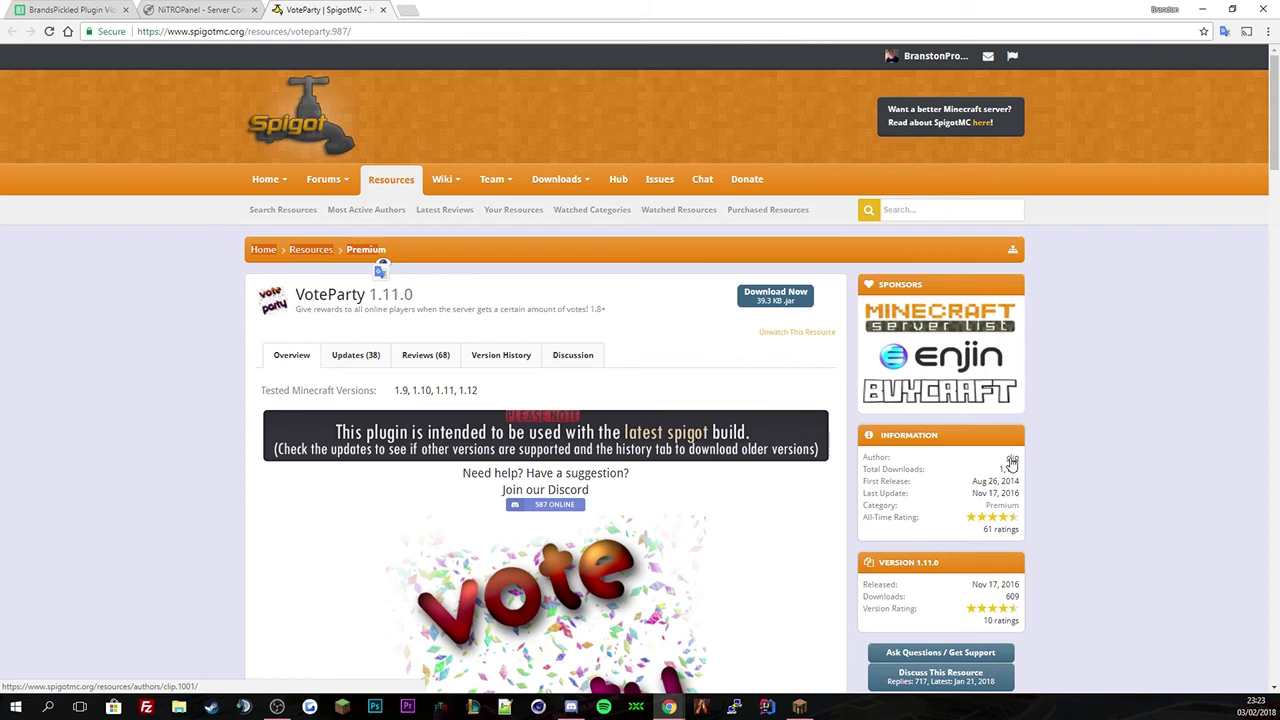
Browse clip's other resources, then return to VoteParty's Votifier requirement note.
left_click(1012, 456)
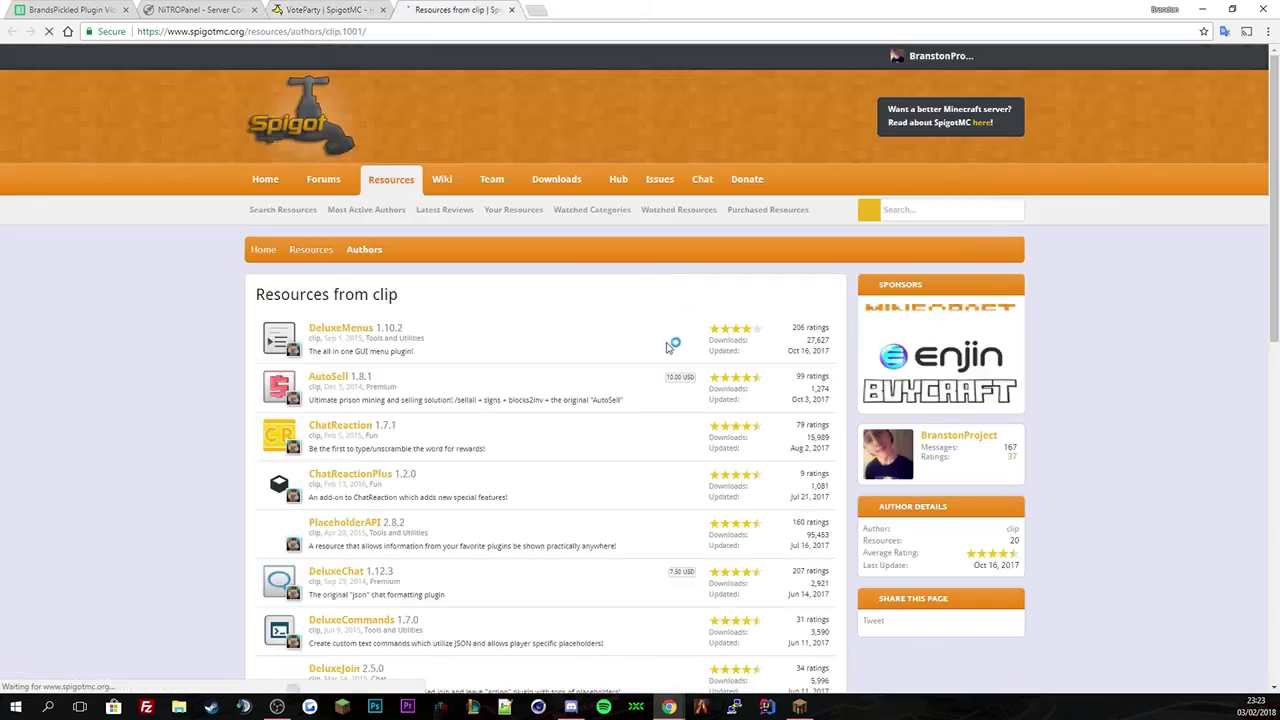
scroll("down", 3)
type("vote")
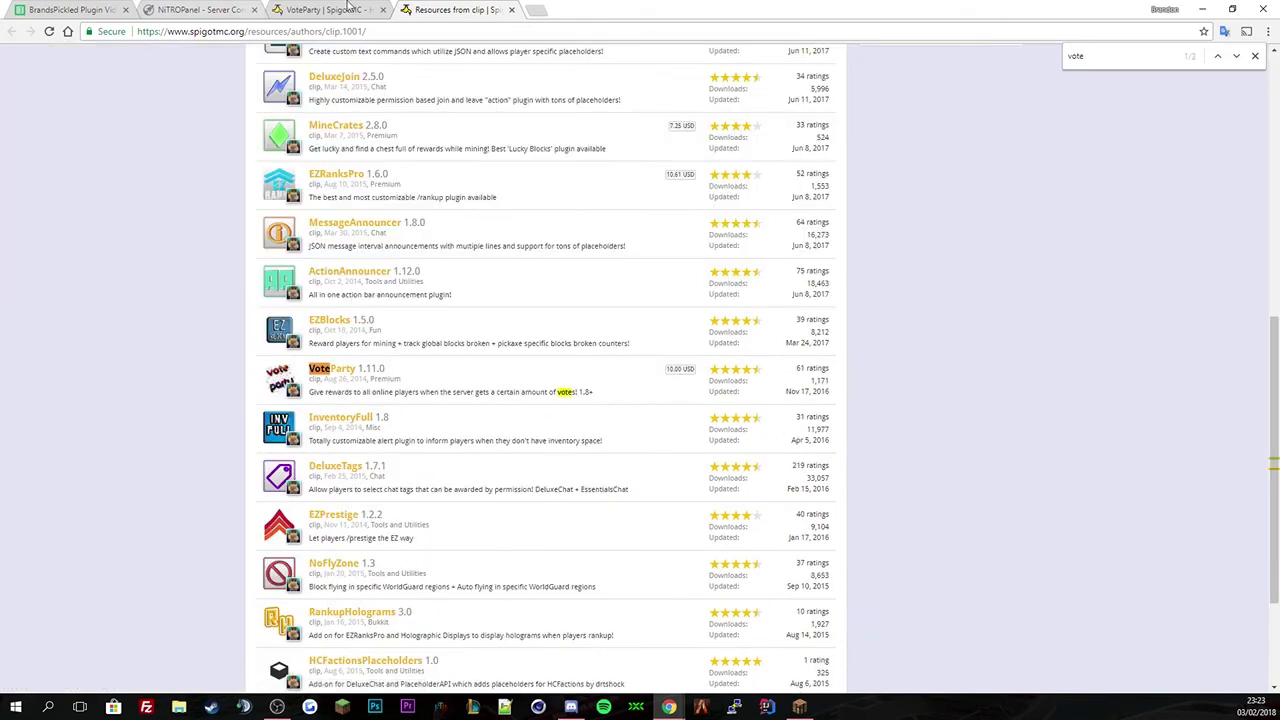
left_click(332, 368)
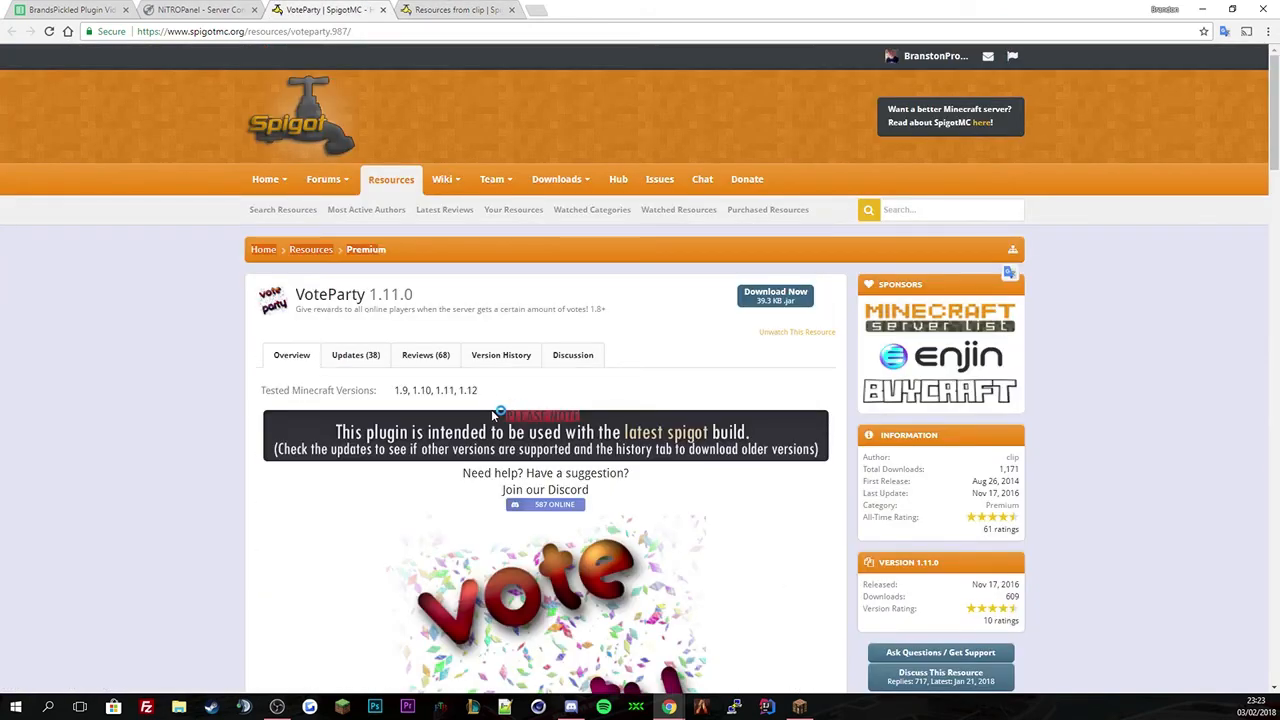
scroll("down", 3)
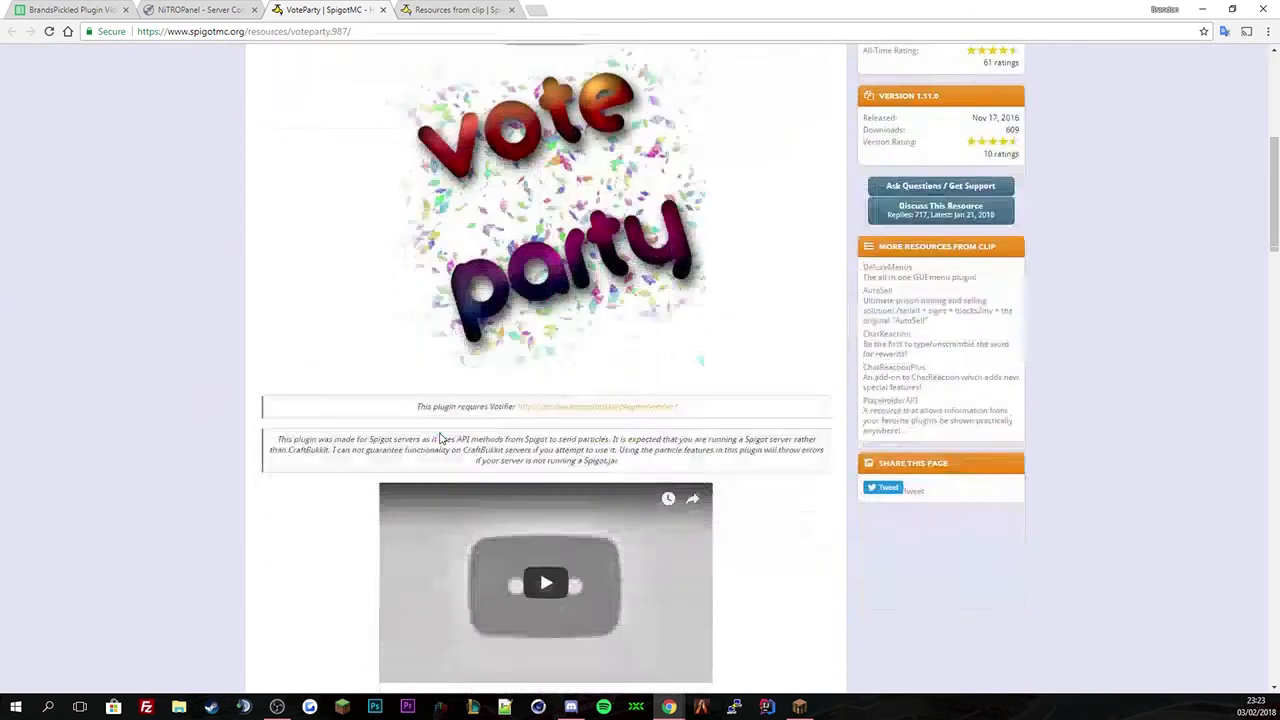
scroll("down", 3)
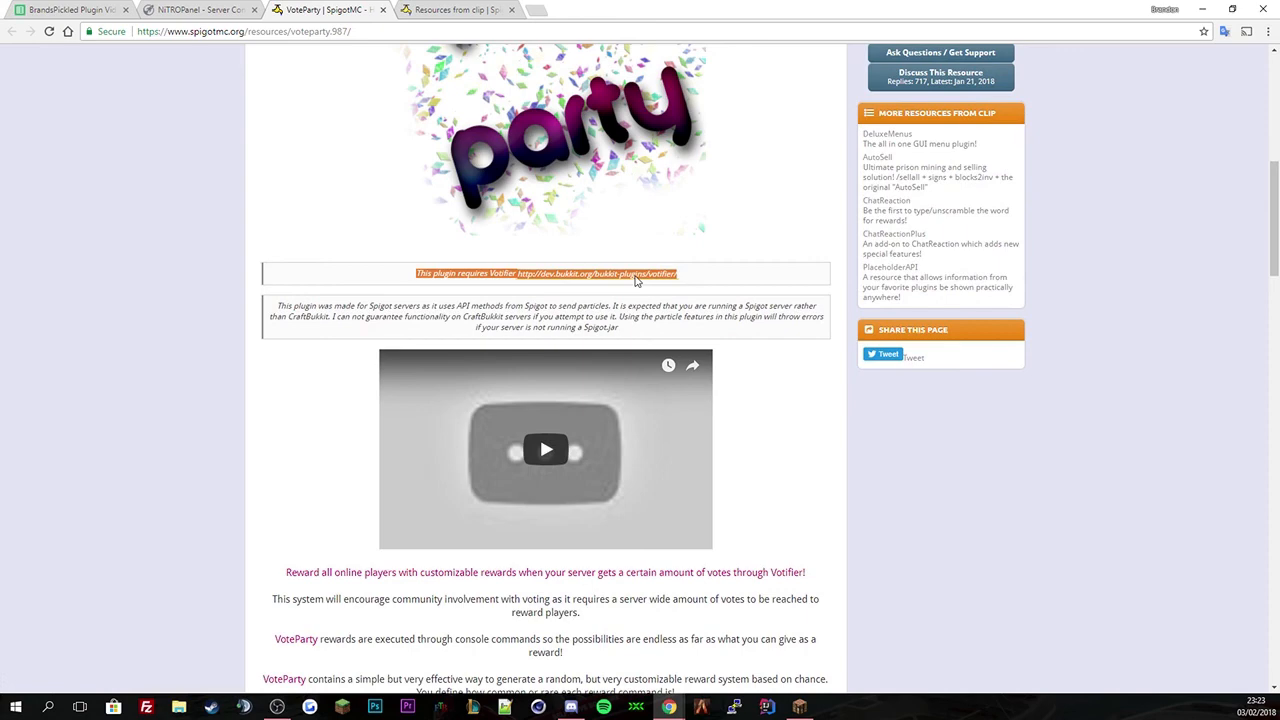
View the Votifier project page on dev.bukkit.org, scrolling its overview and changelog.
left_click(604, 272)
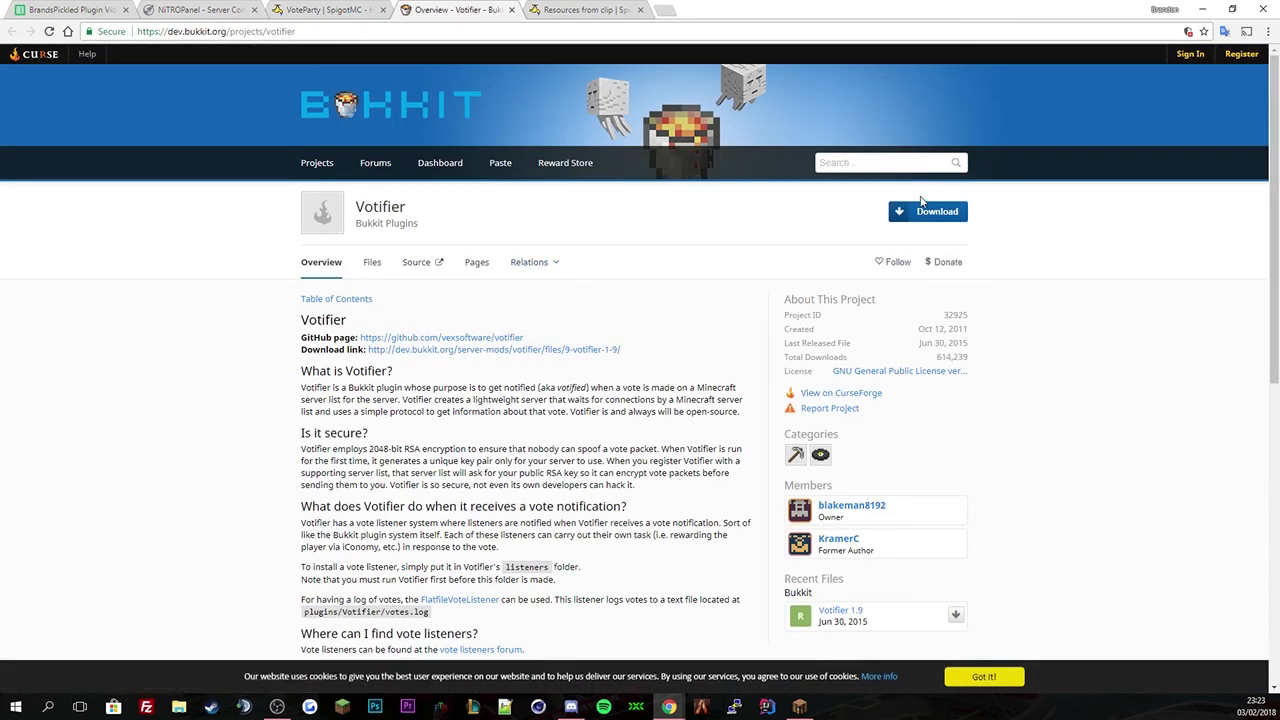
scroll("down", 3)
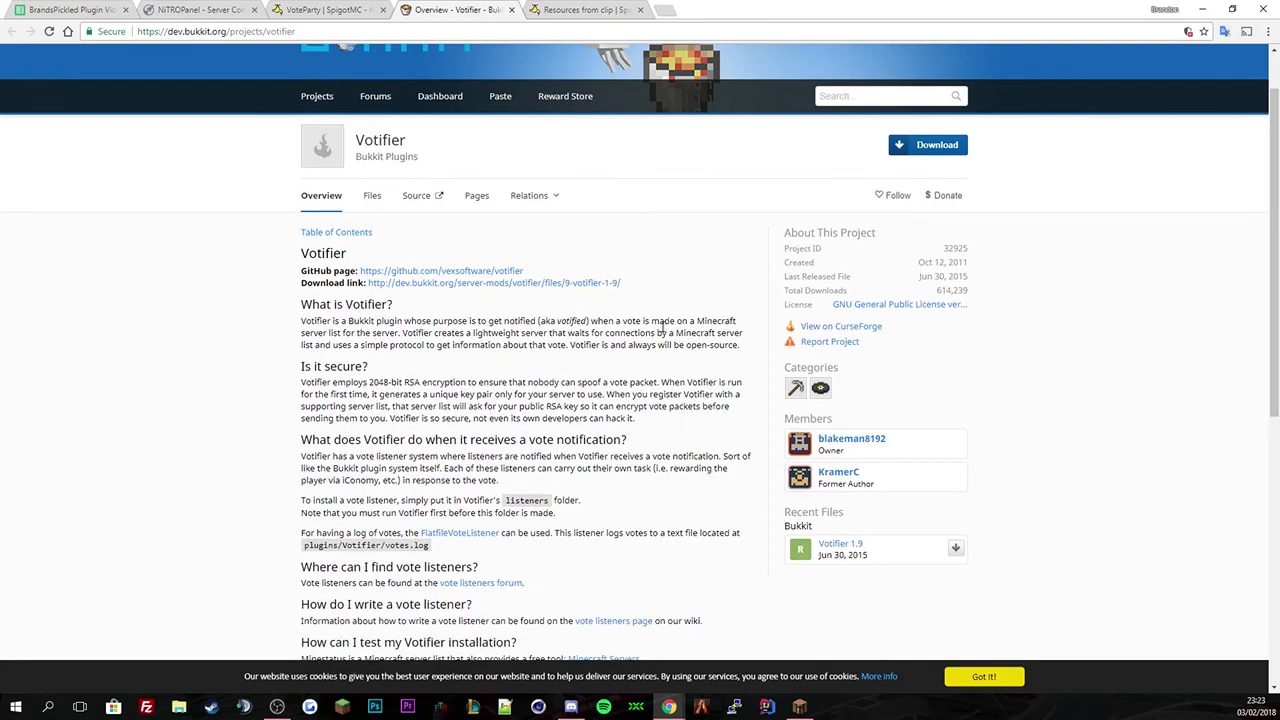
scroll("down", 3)
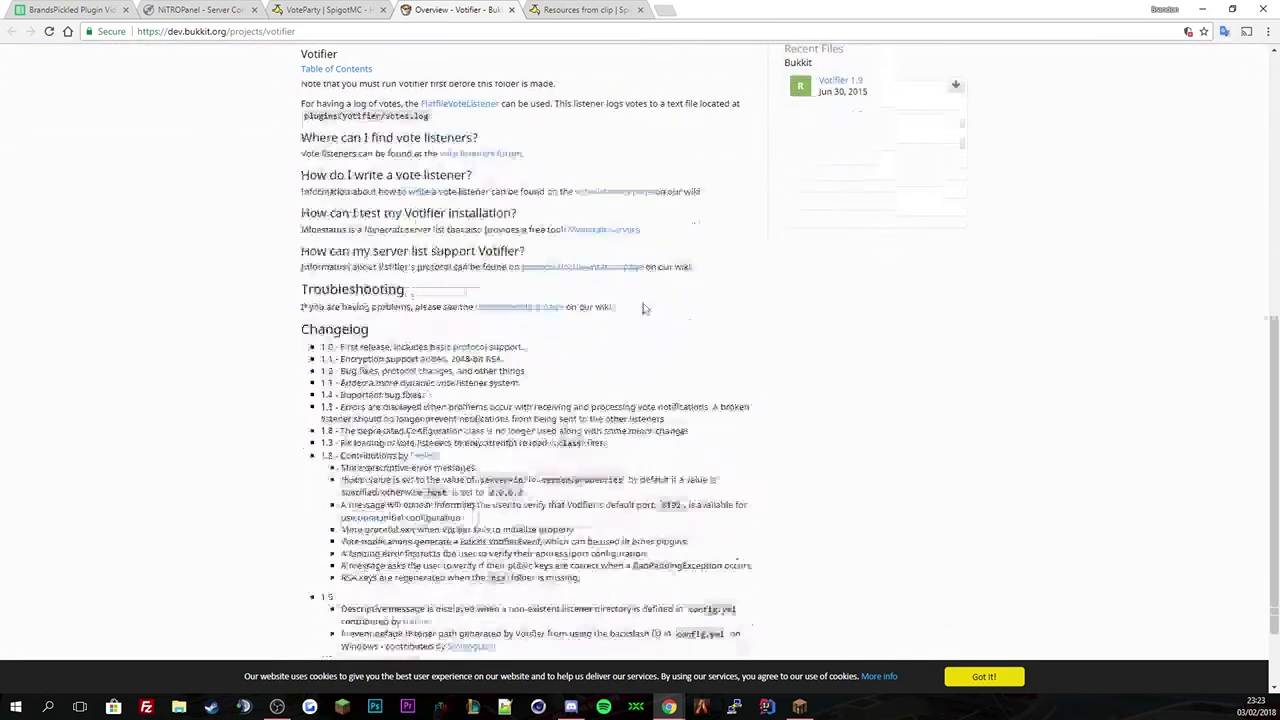
scroll("up", 3)
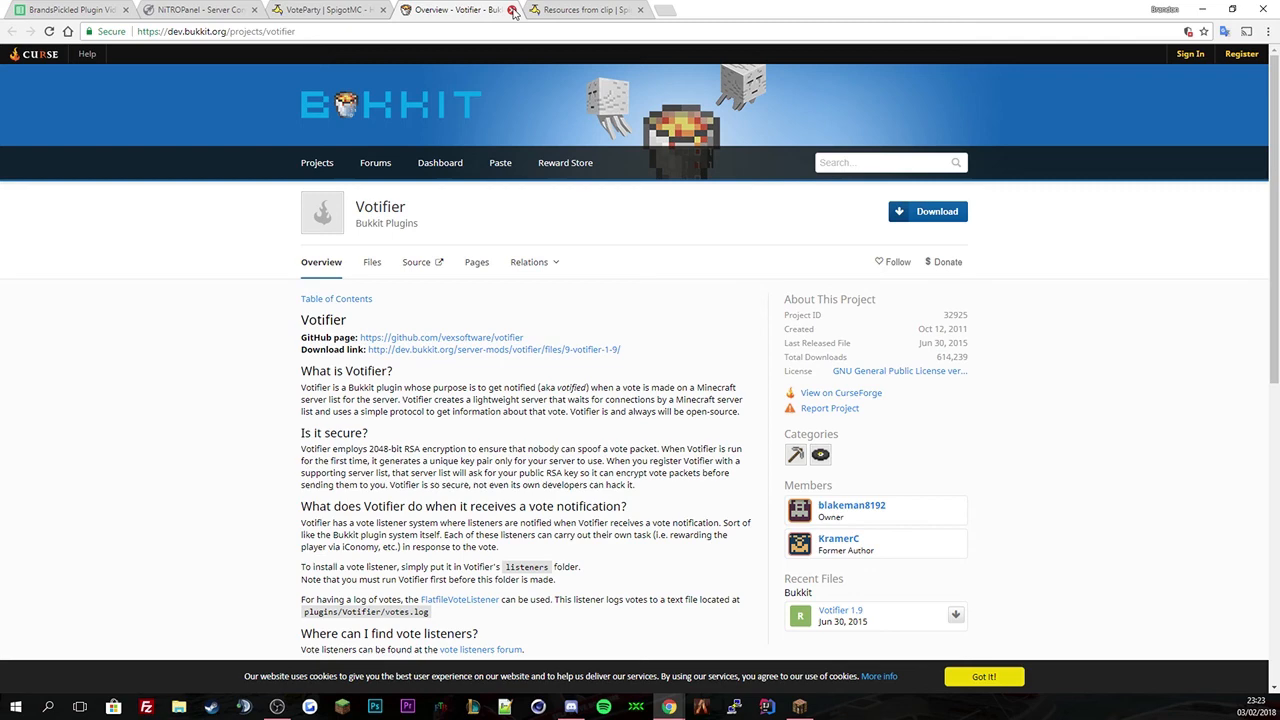
Return to the VoteParty page and scroll down through its purchase agreement.
left_click(512, 8)
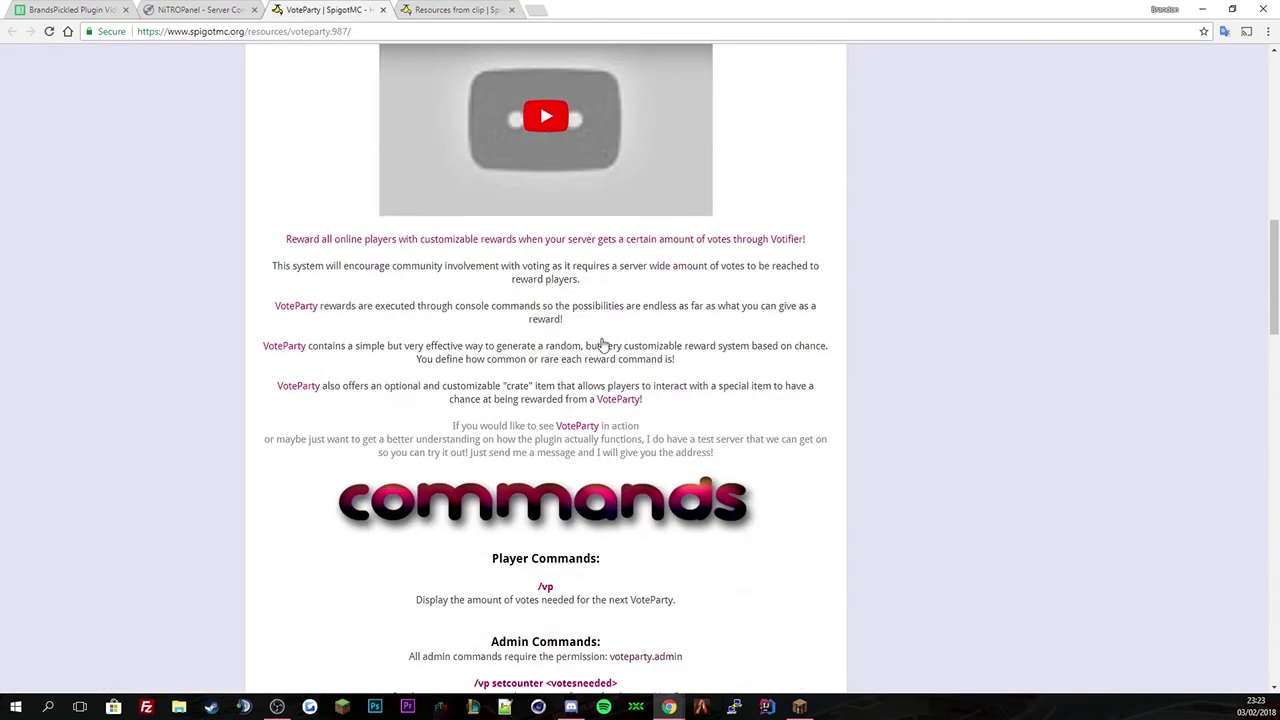
mouse_move(476, 228)
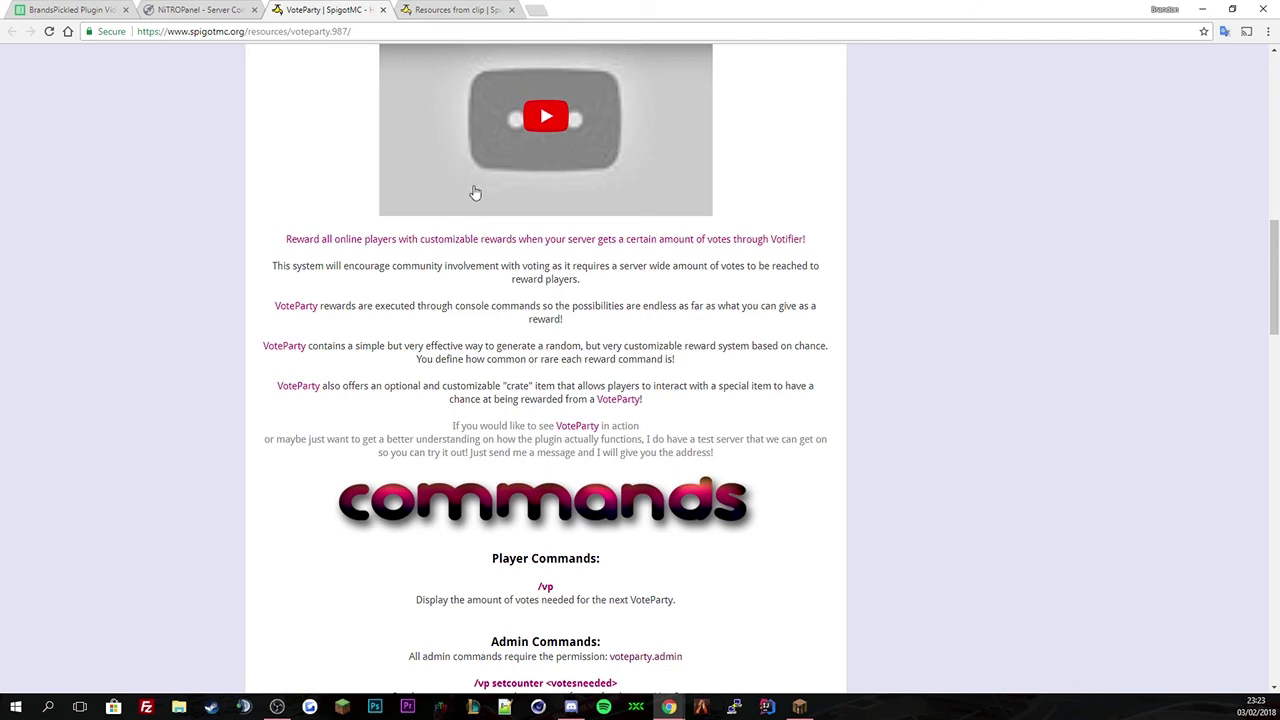
mouse_move(390, 292)
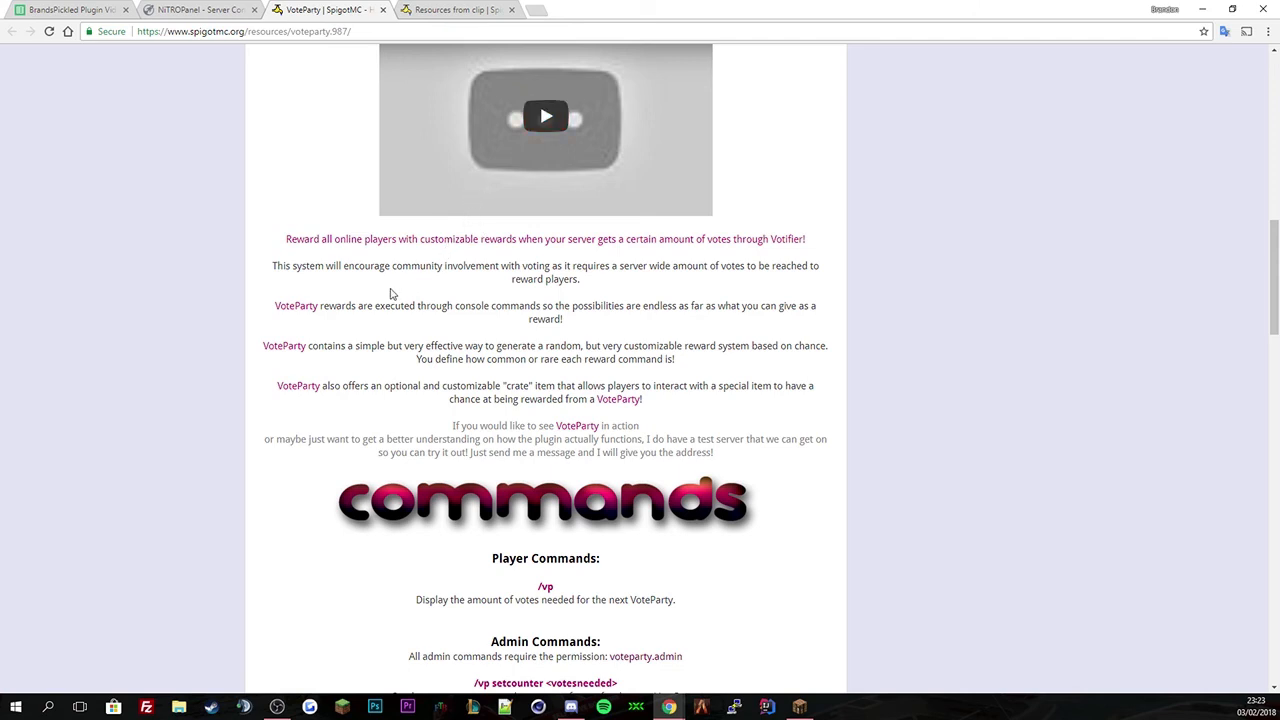
mouse_move(430, 322)
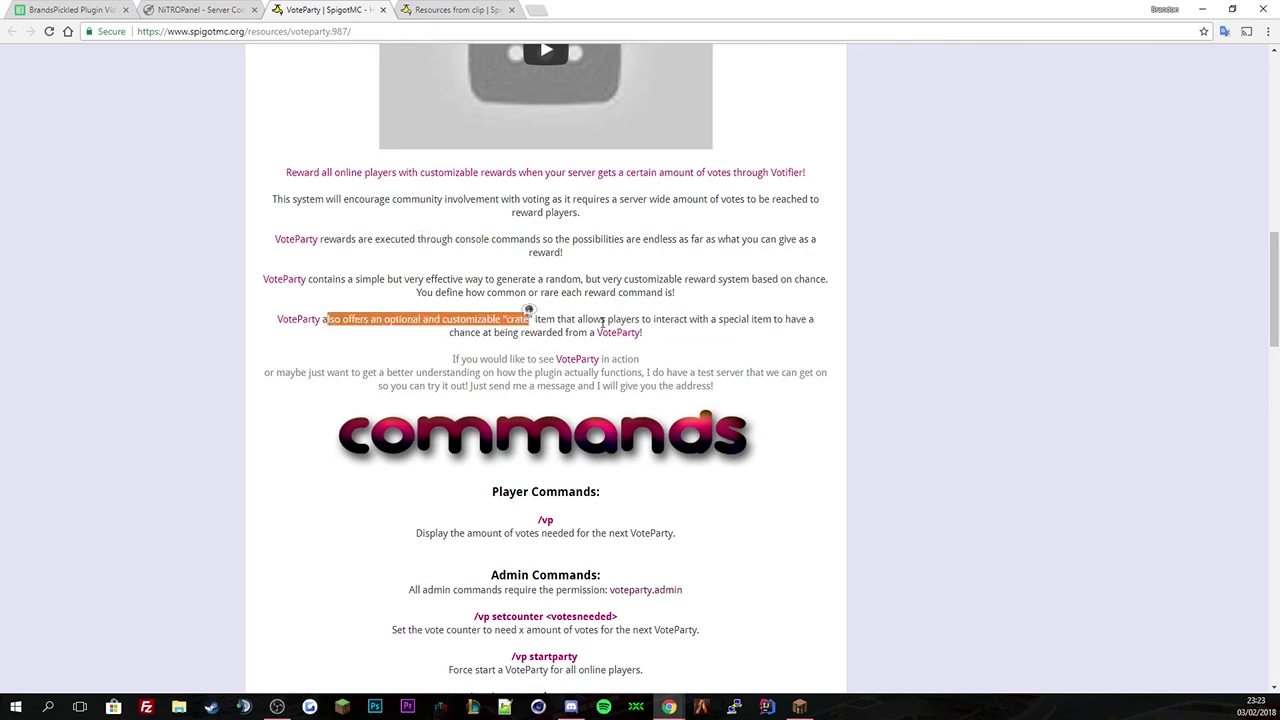
scroll("down", 3)
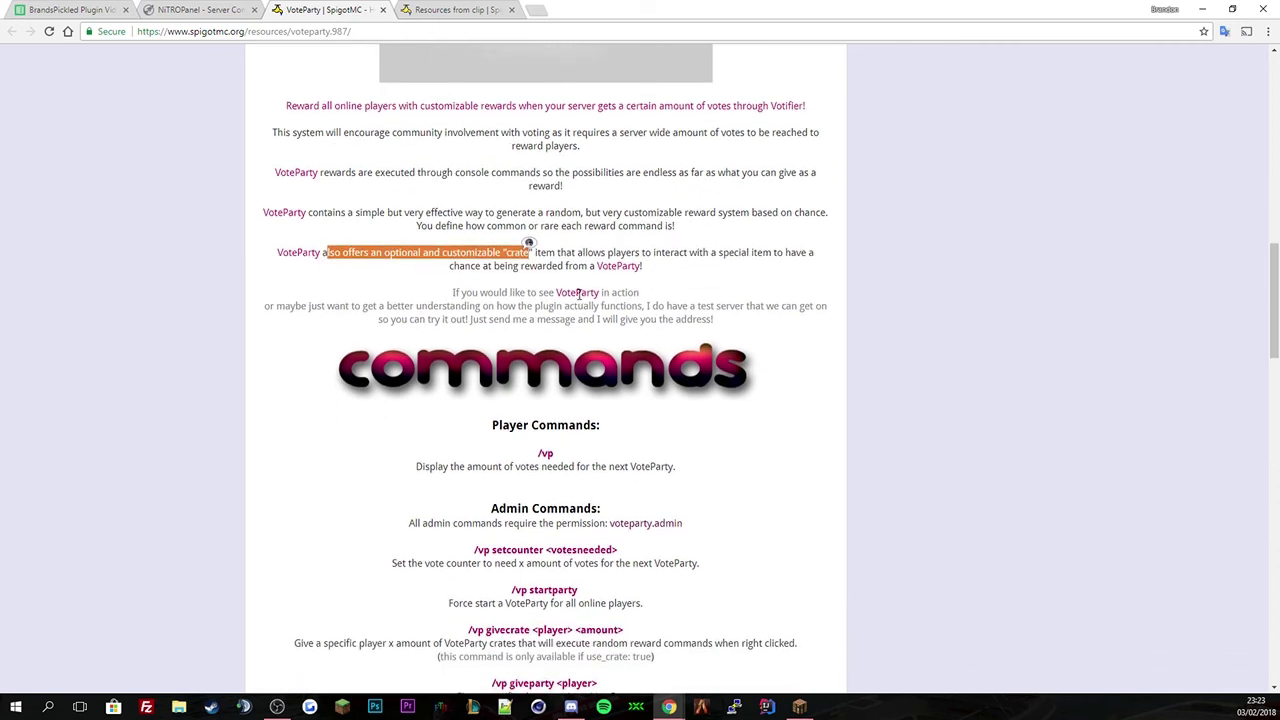
scroll("down", 3)
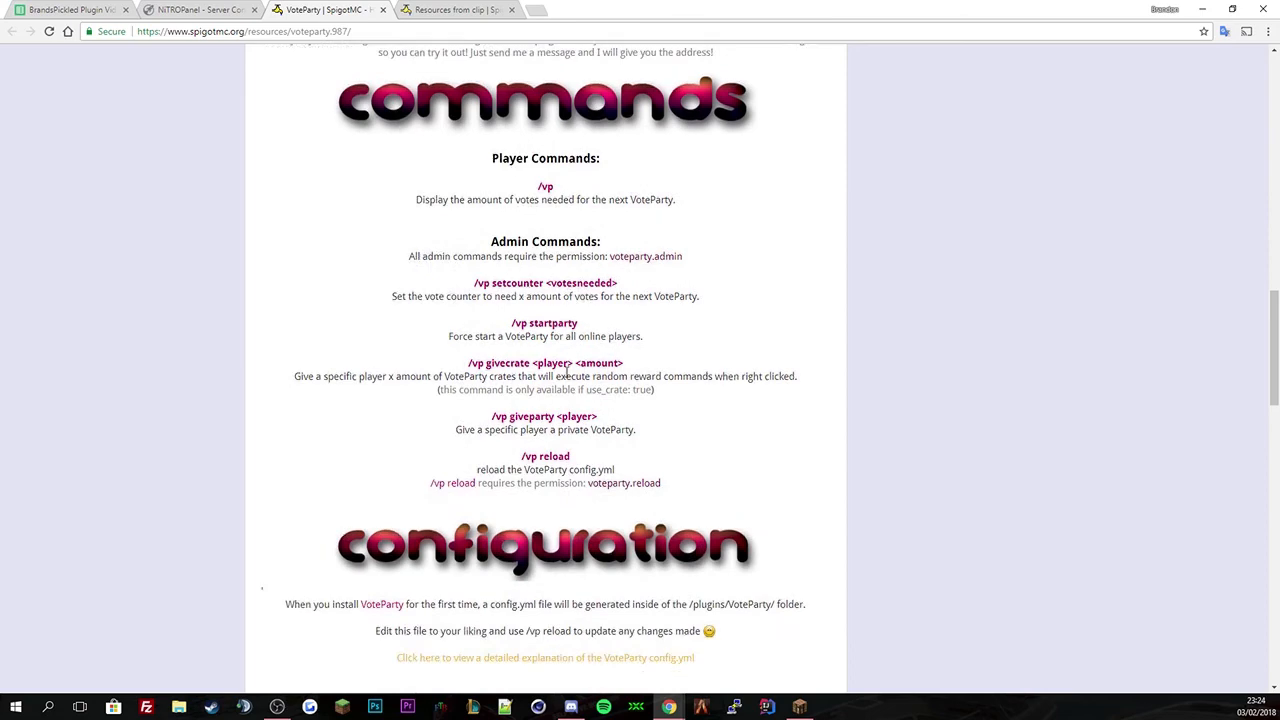
scroll("down", 3)
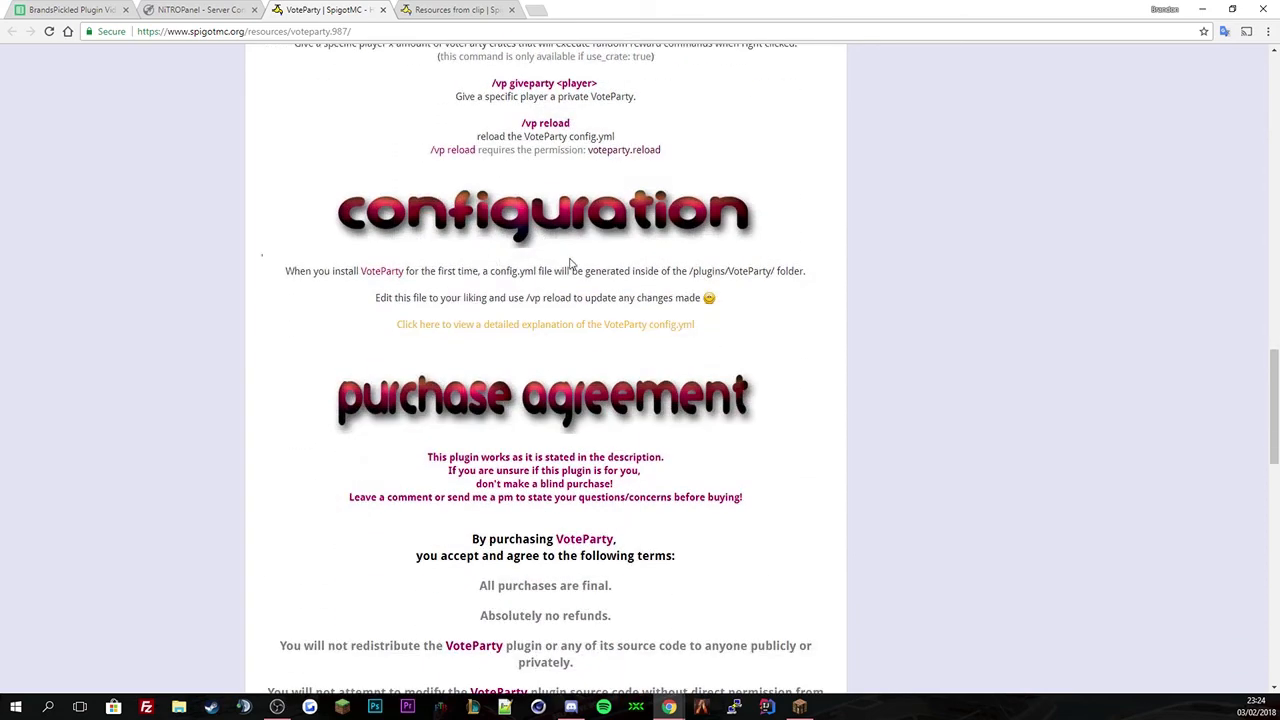
scroll("down", 3)
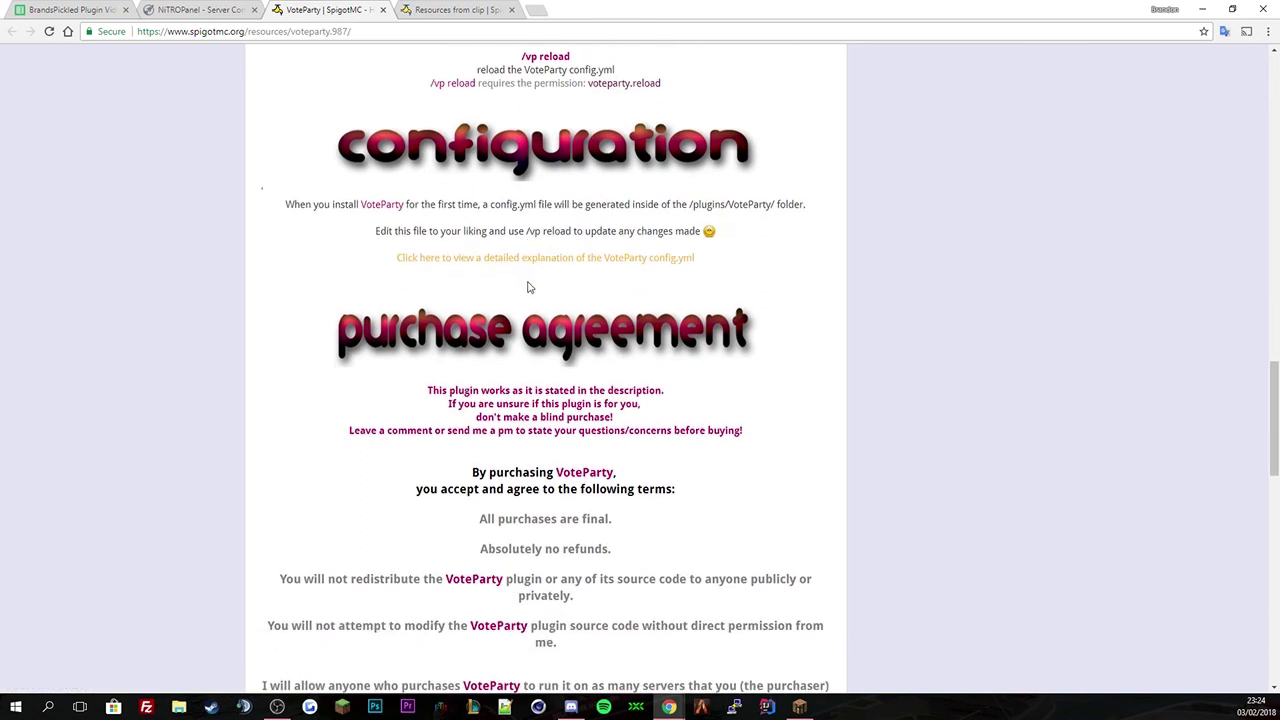
mouse_move(634, 260)
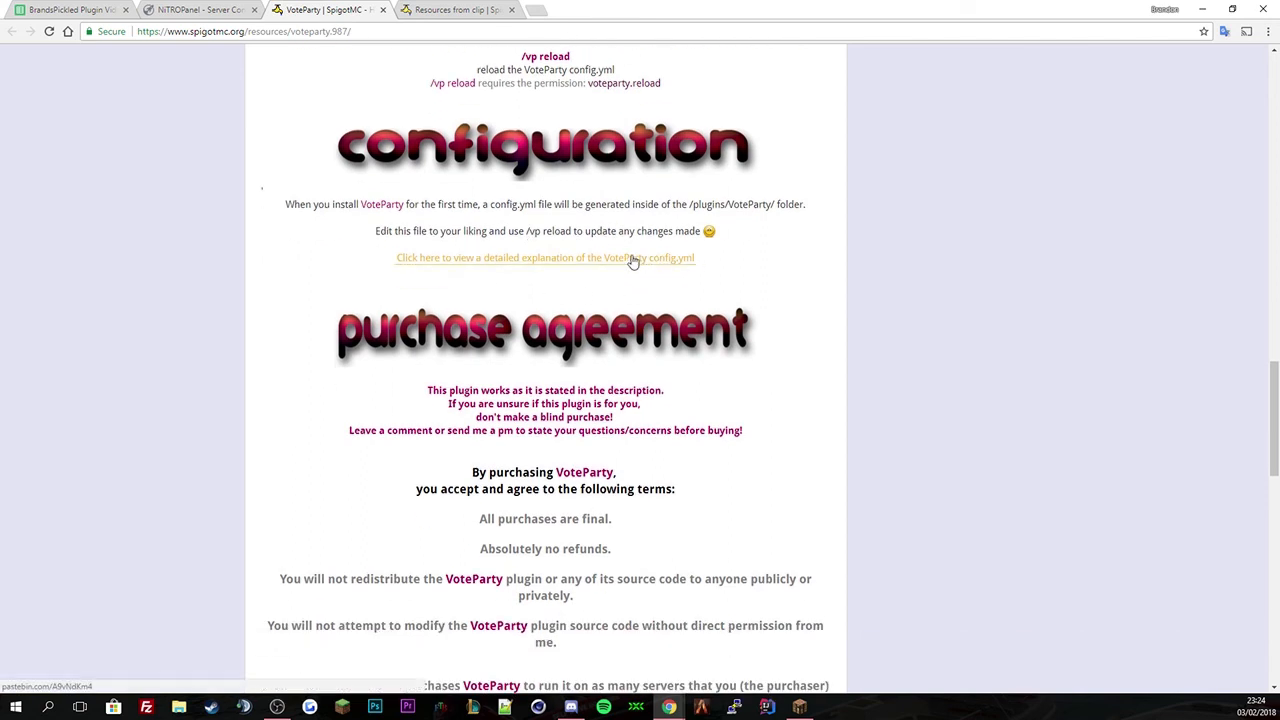
Read the detailed config.yml explanation on Pastebin, scrolling through and back up.
left_click(544, 258)
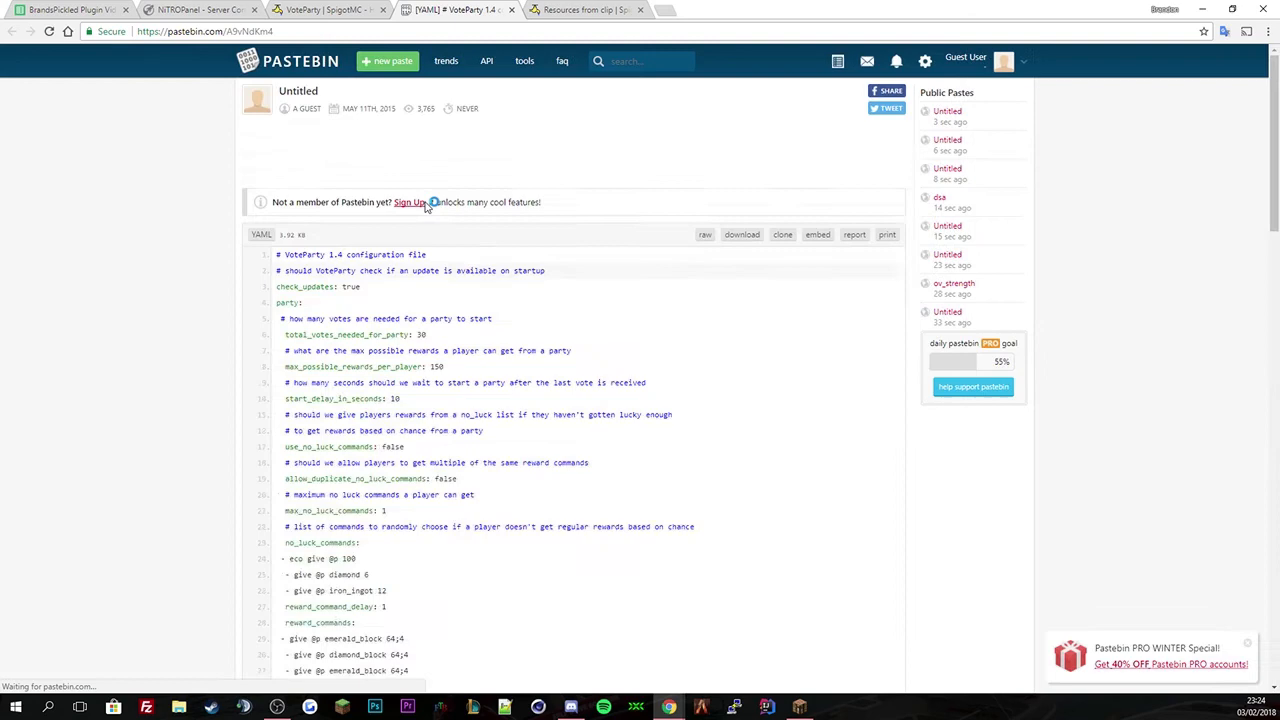
scroll("down", 3)
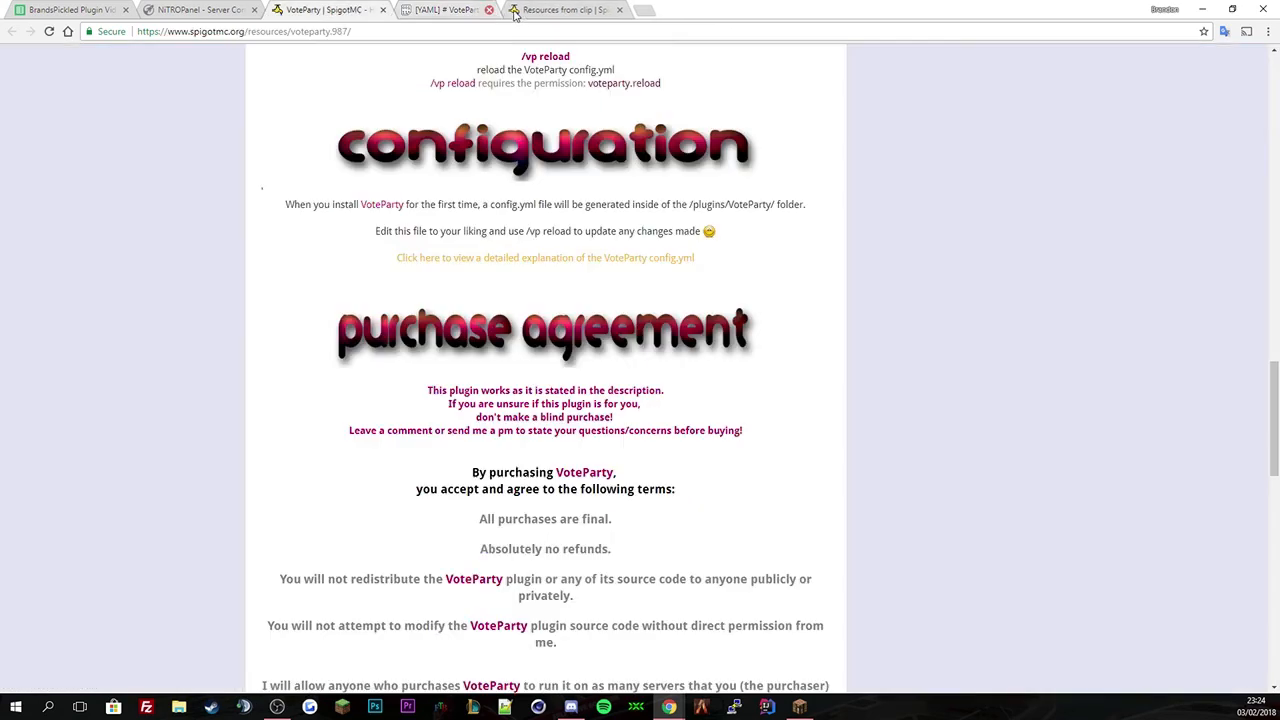
scroll("down", 3)
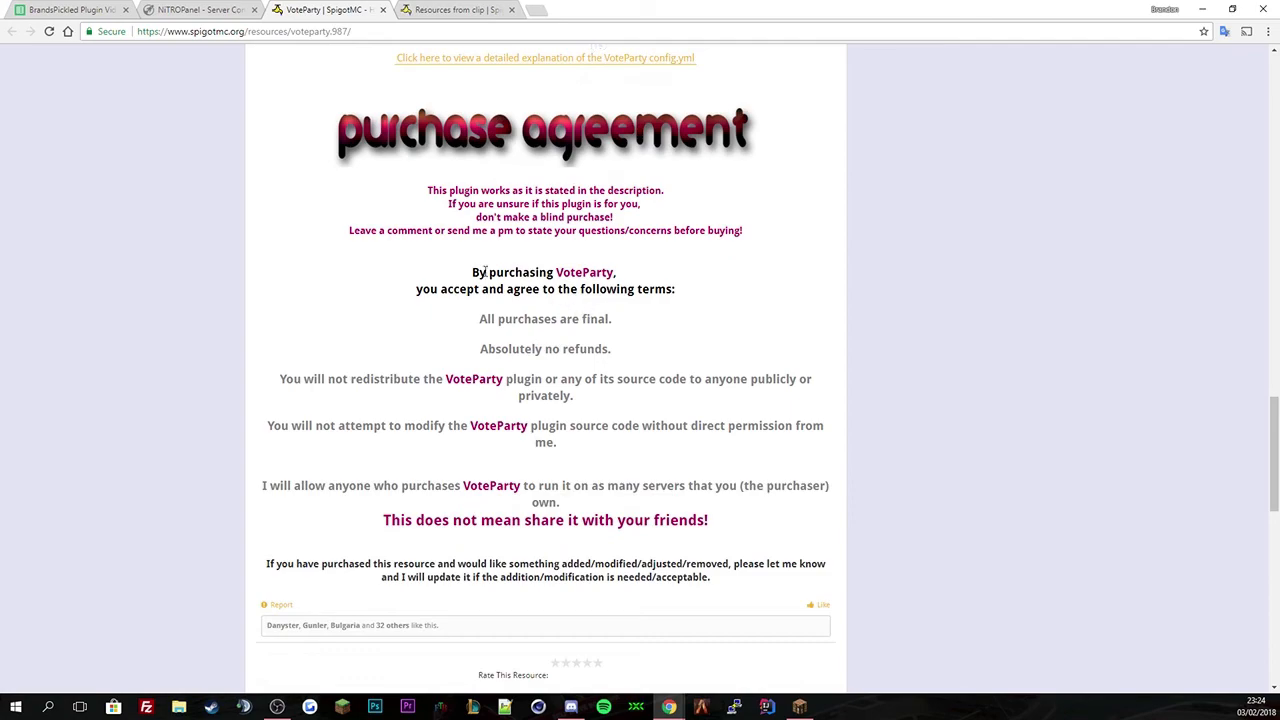
scroll("down", 3)
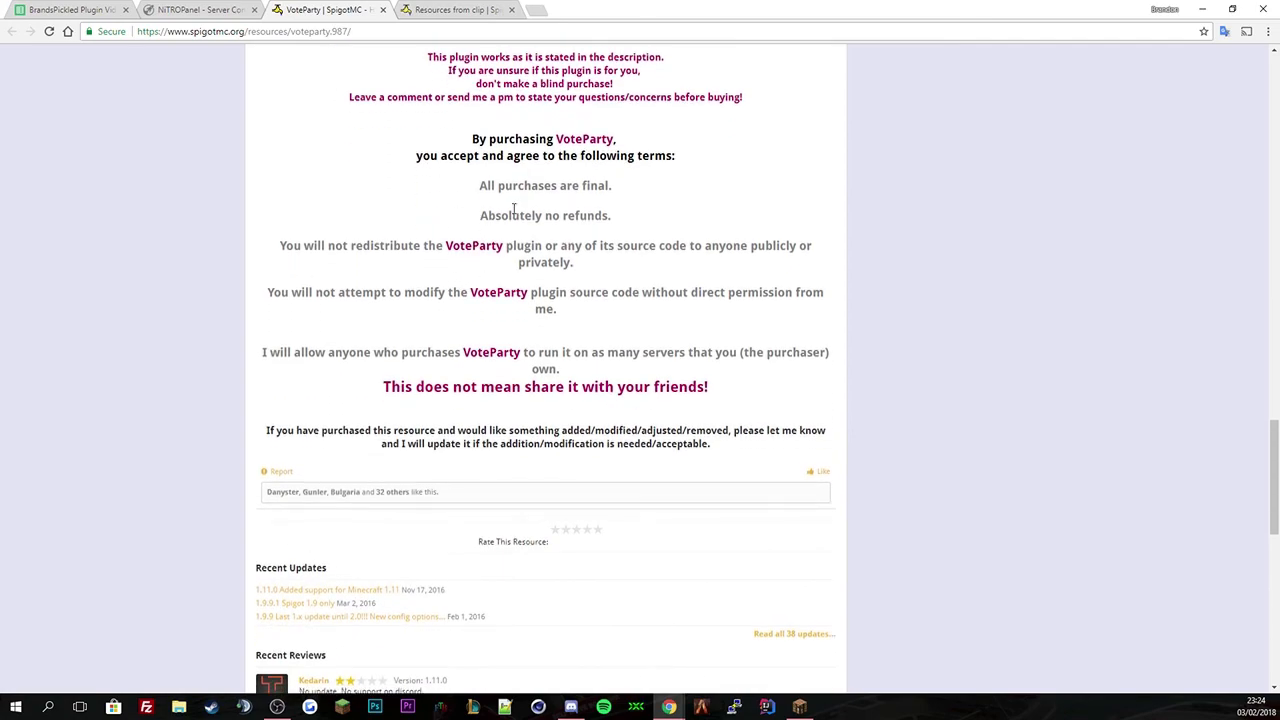
scroll("up", 3)
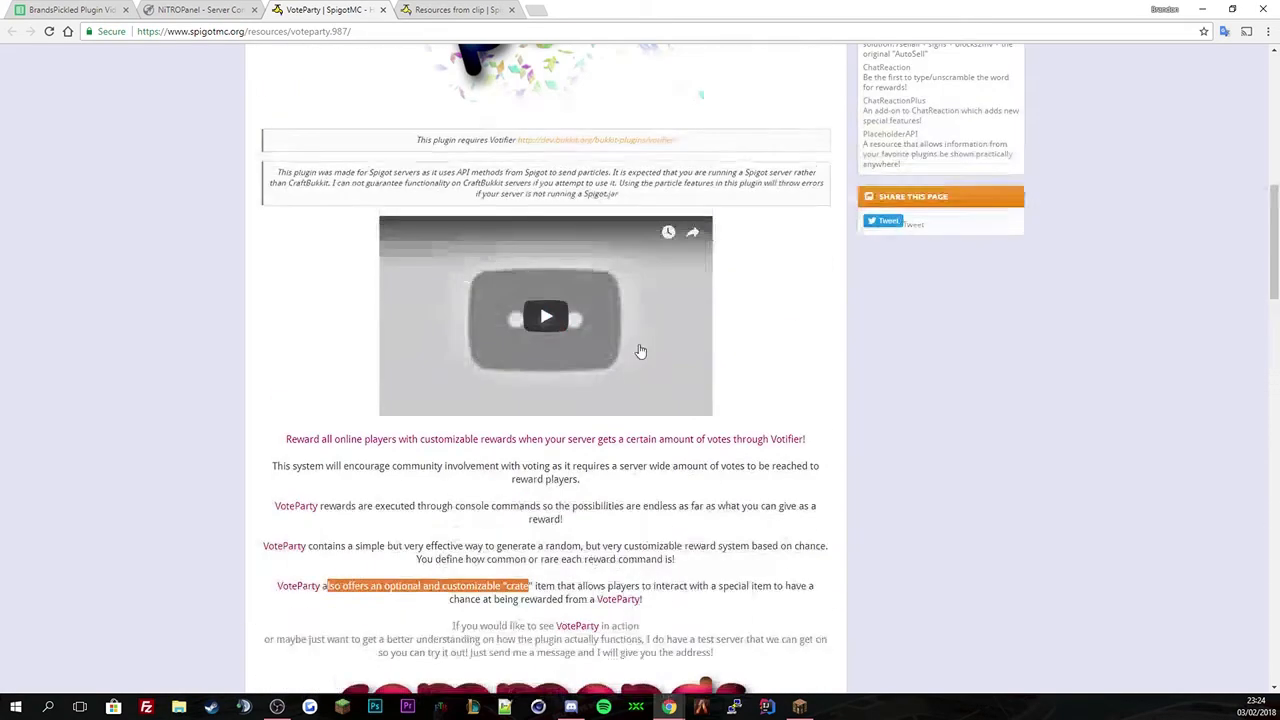
scroll("up", 3)
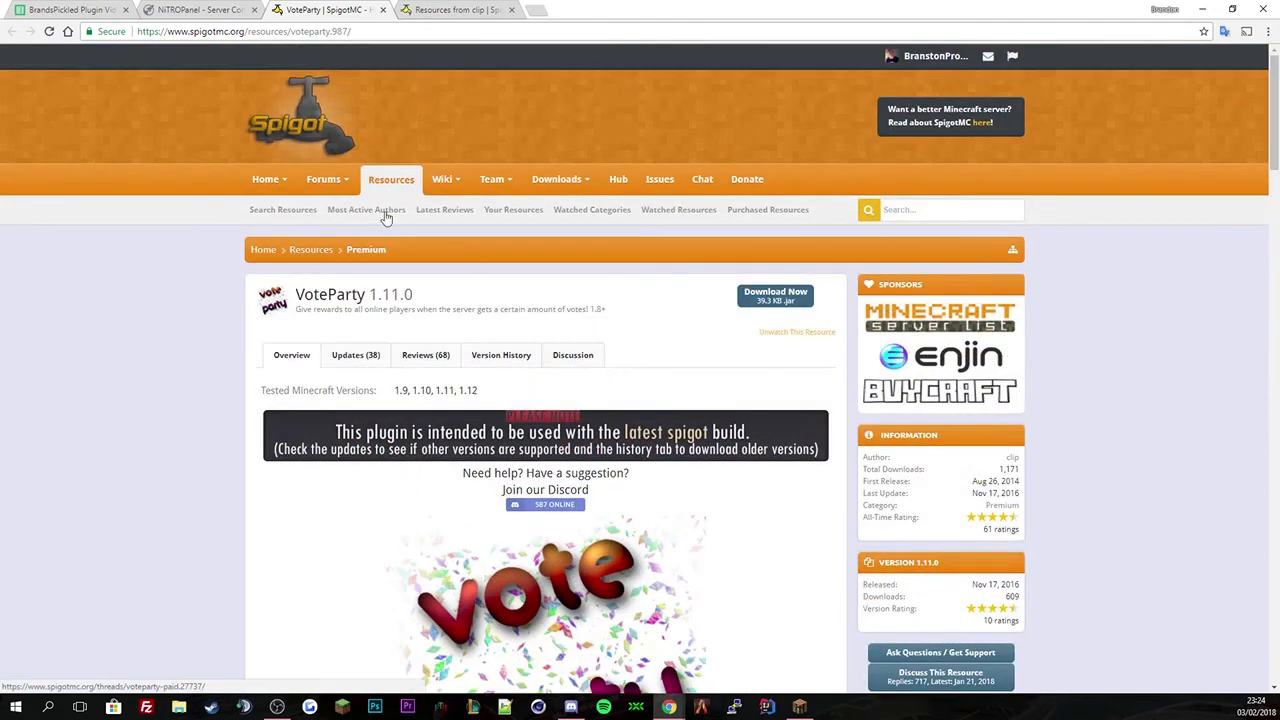
Open plugins/VoteParty/config.yml in the NITROPanel file manager editor.
left_click(200, 10)
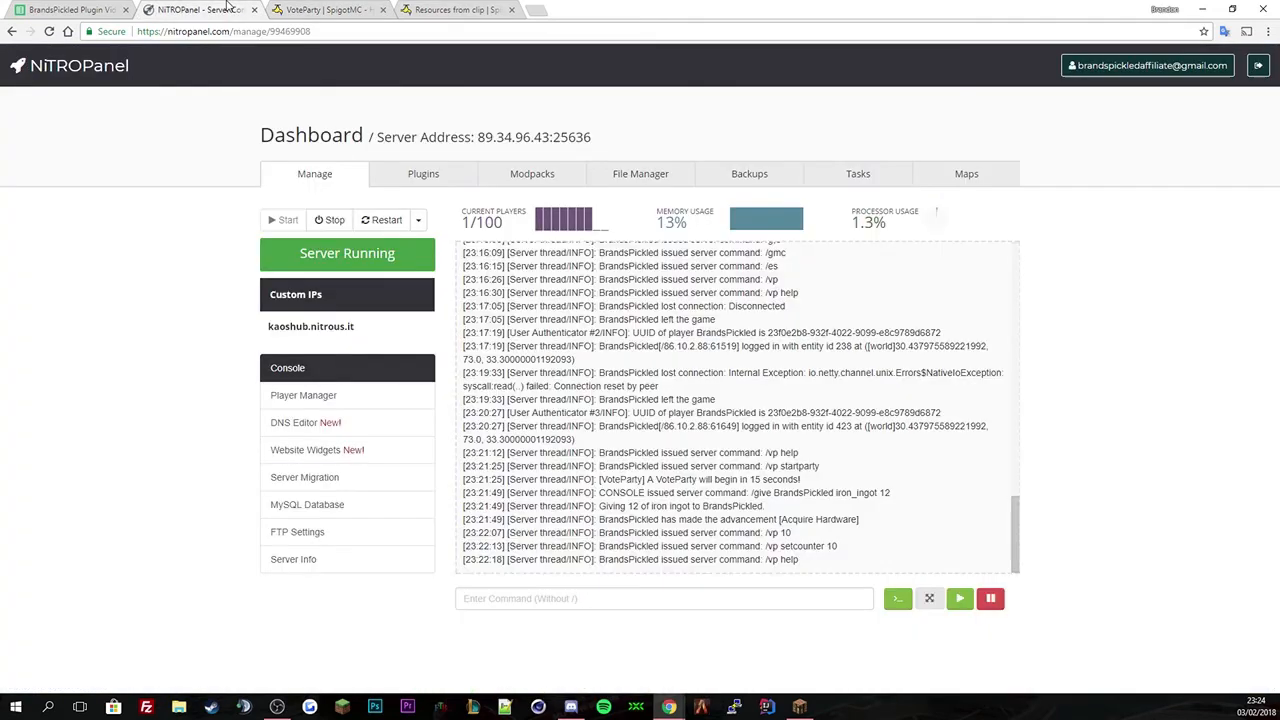
left_click(640, 172)
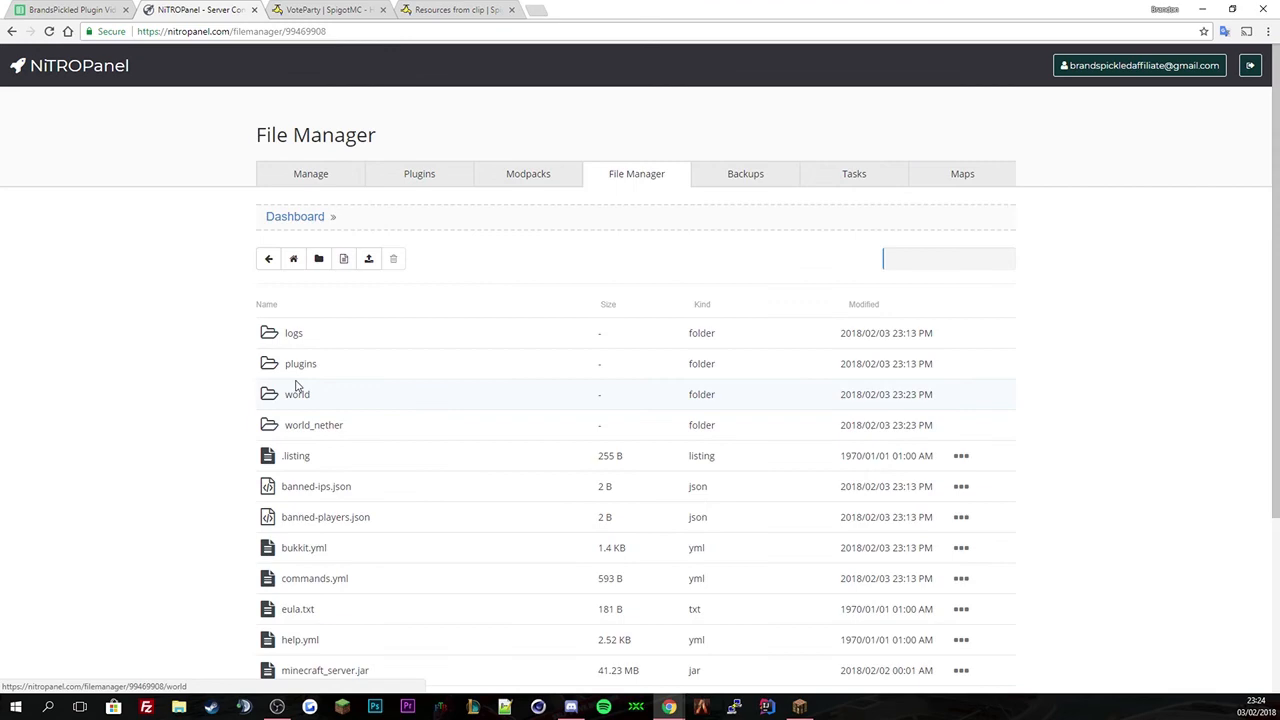
double_click(300, 364)
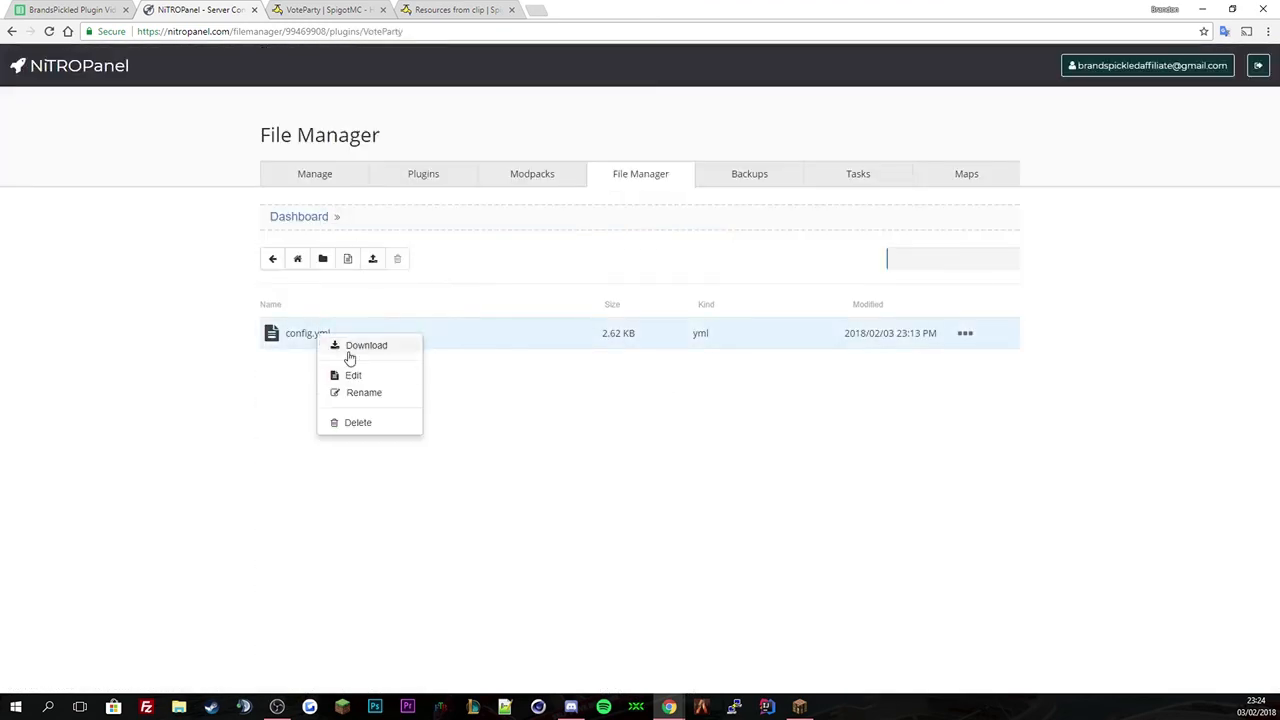
left_click(366, 344)
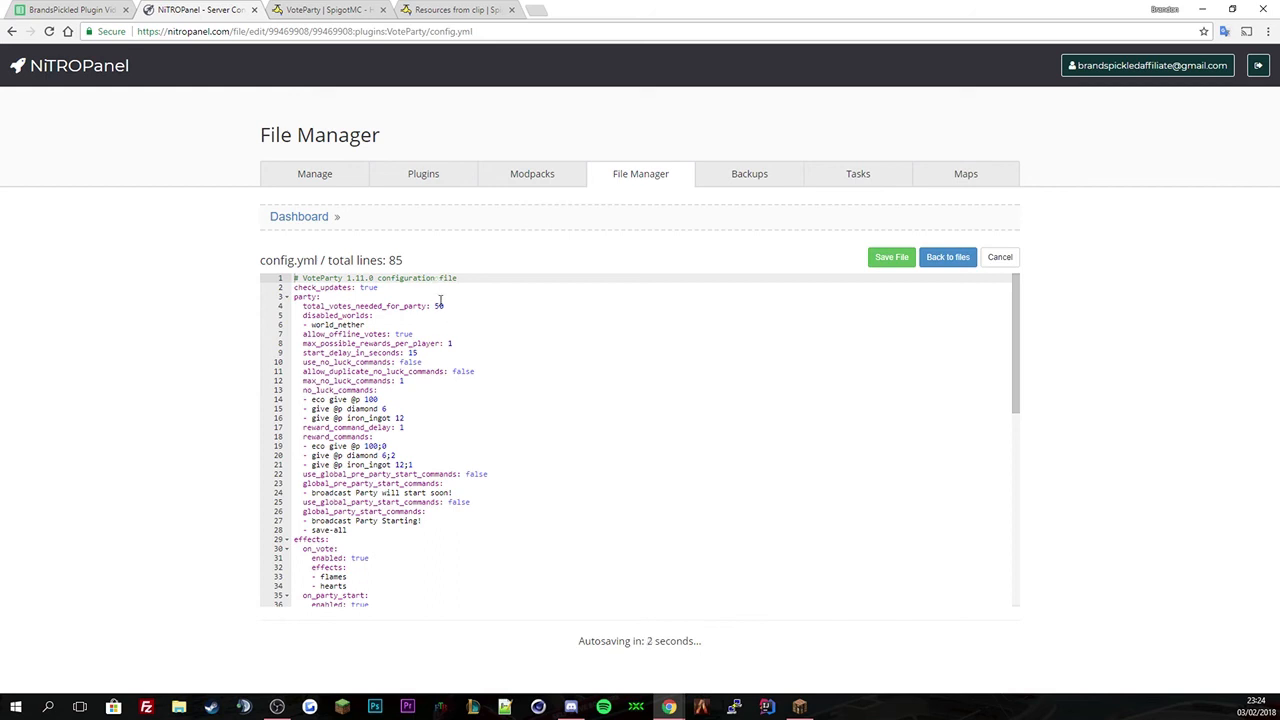
Review total_votes_needed_for_party at 50 and select the three no_luck_commands entries.
left_click(890, 256)
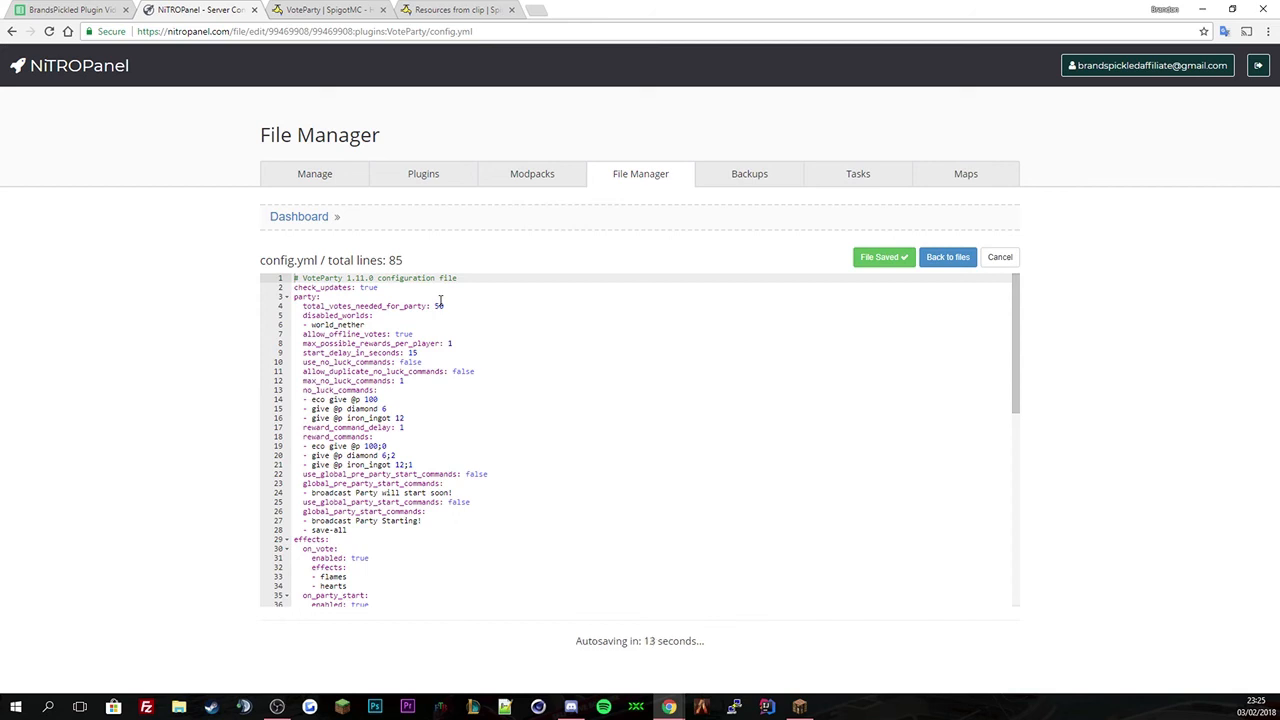
double_click(336, 324)
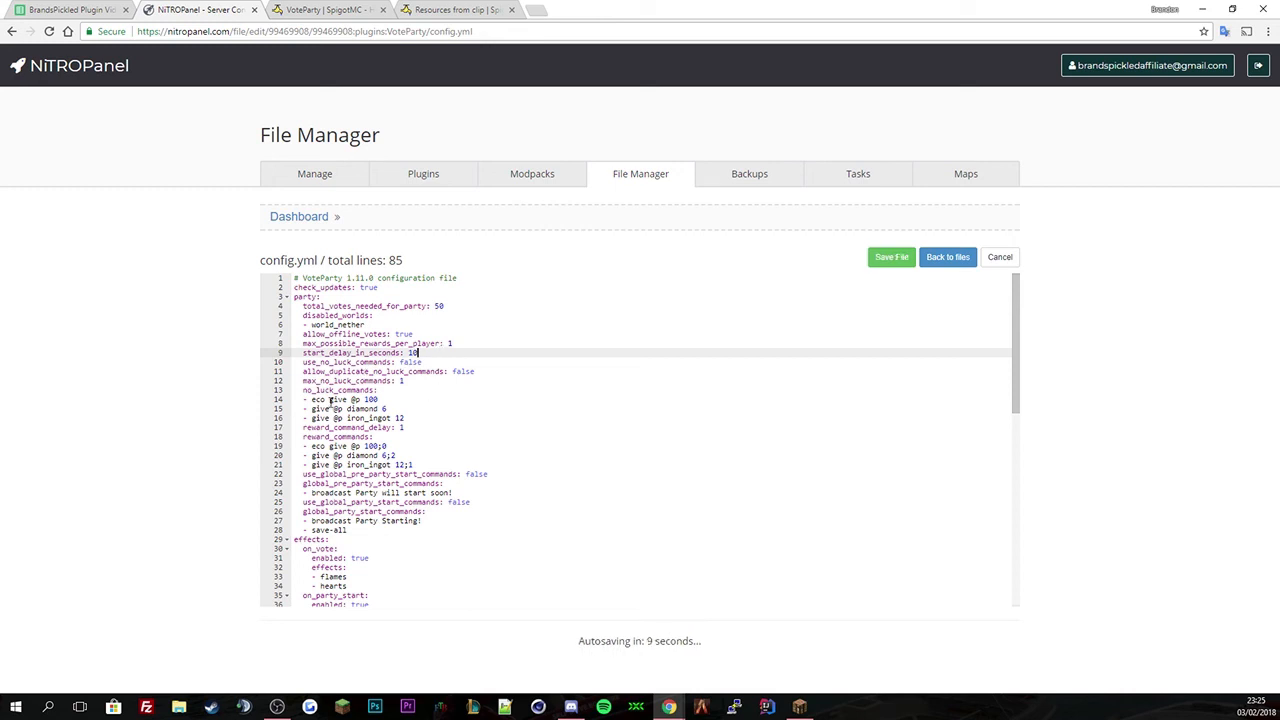
left_click_drag(330, 400, 404, 418)
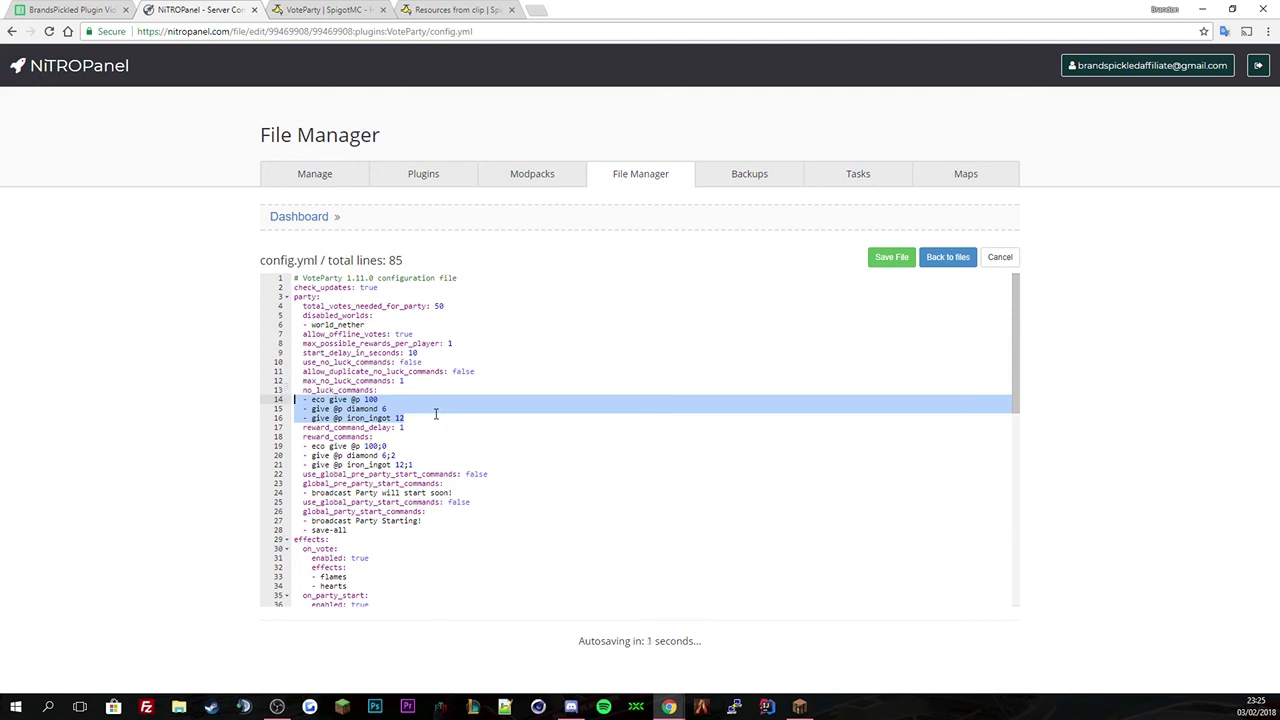
Save config.yml and step through the diamond and iron ingot no-luck and reward commands.
left_click(888, 256)
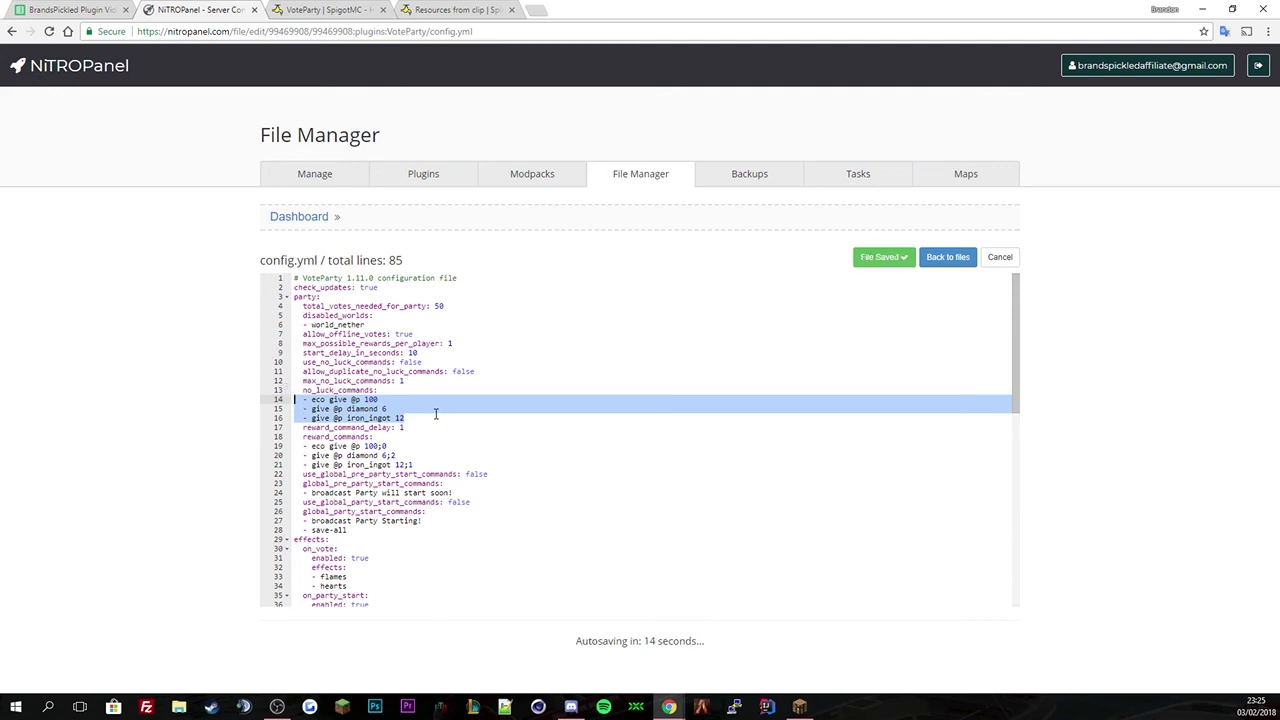
scroll("down", 3)
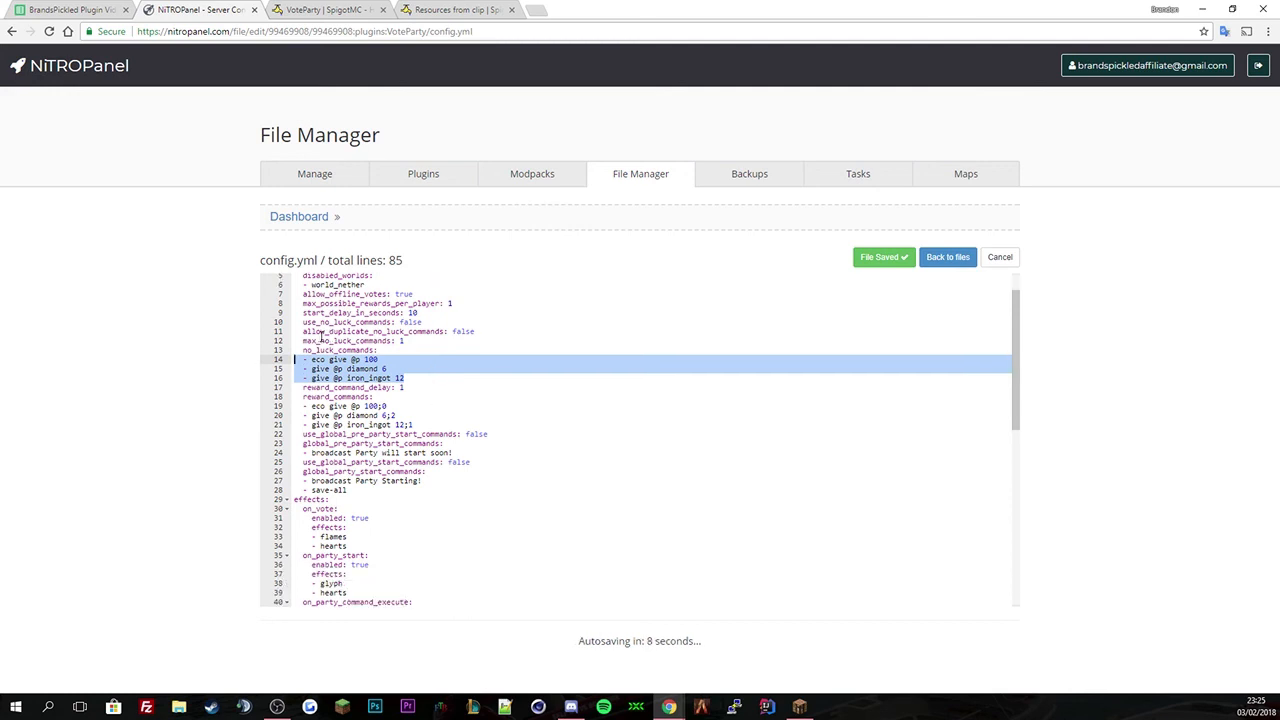
mouse_move(456, 340)
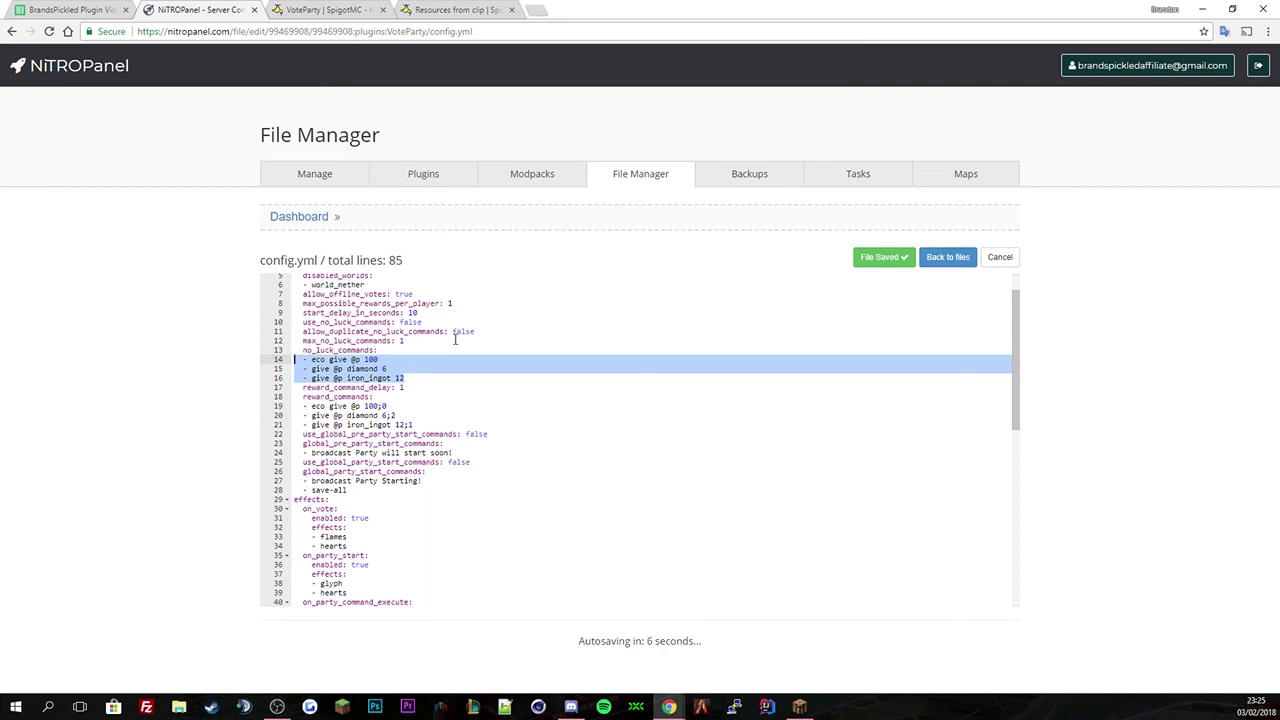
mouse_move(358, 344)
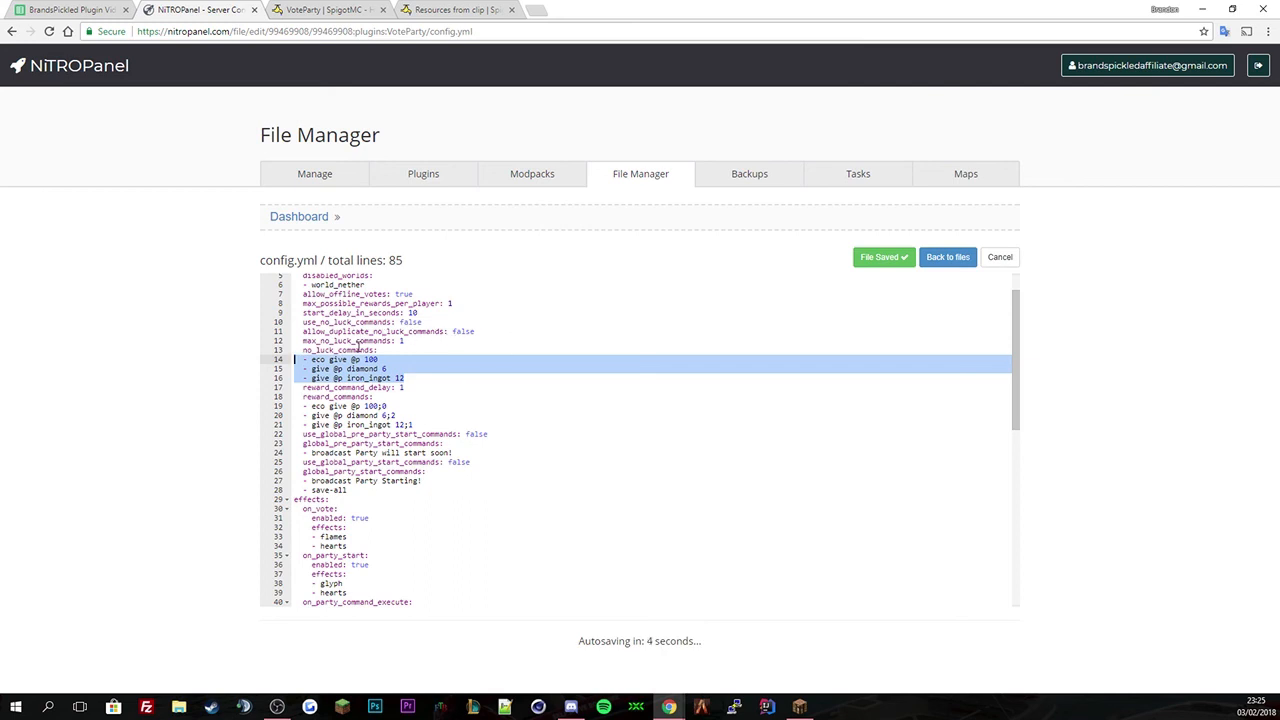
mouse_move(416, 366)
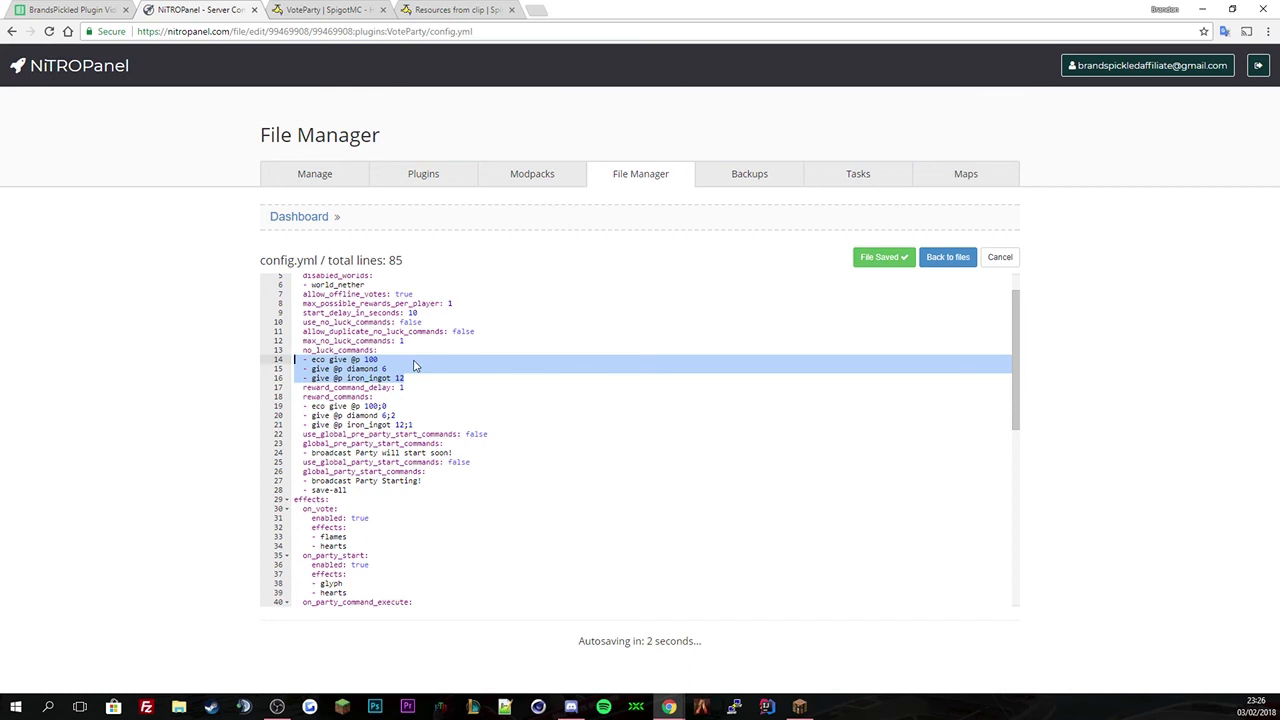
left_click(330, 340)
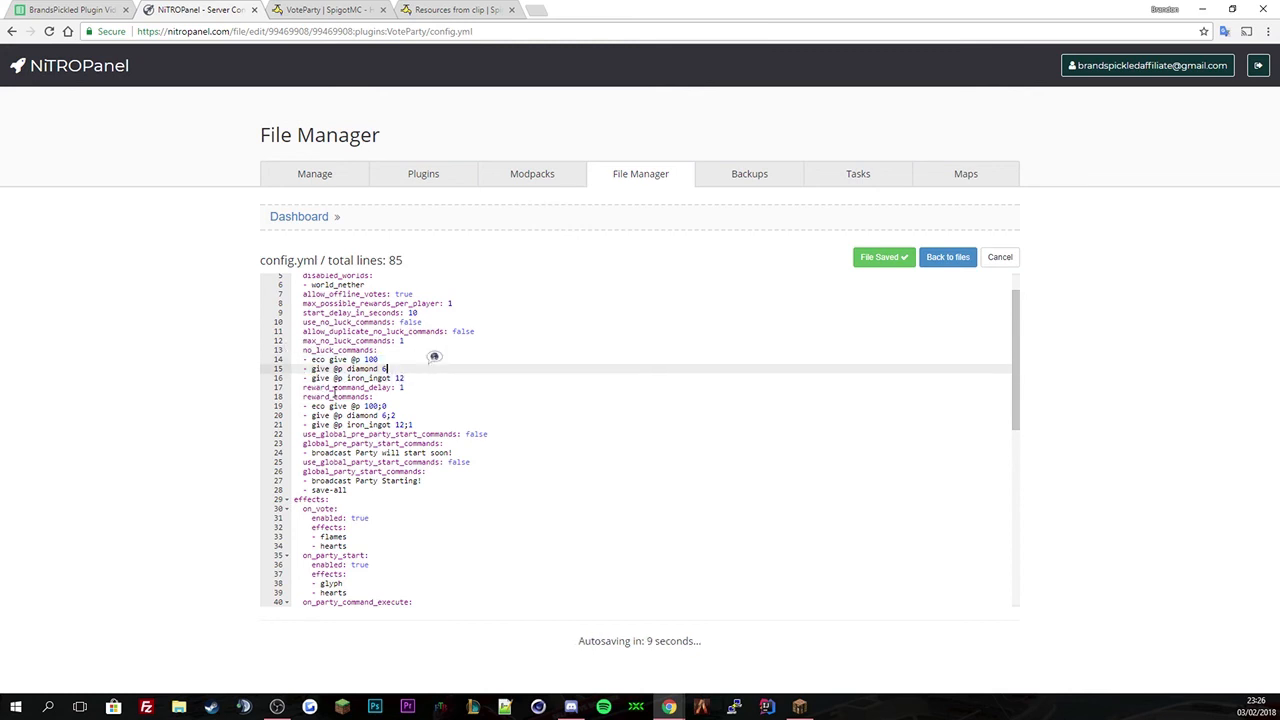
left_click(404, 388)
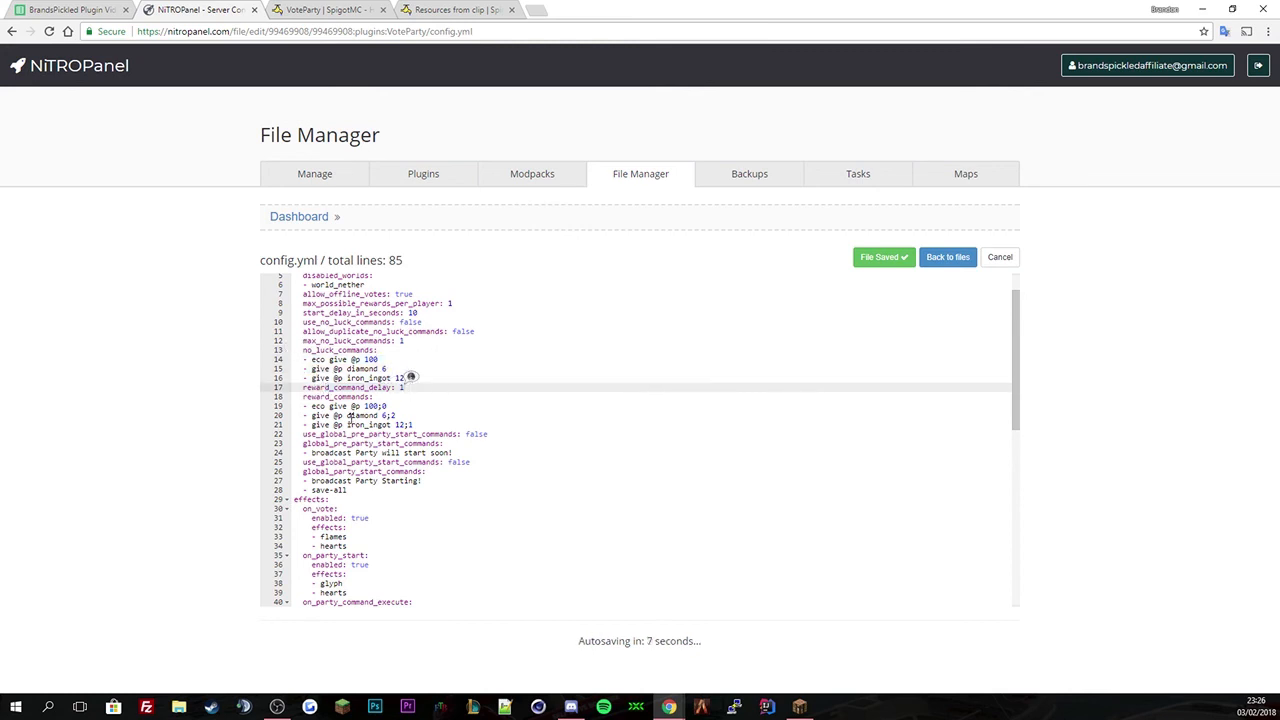
mouse_move(384, 420)
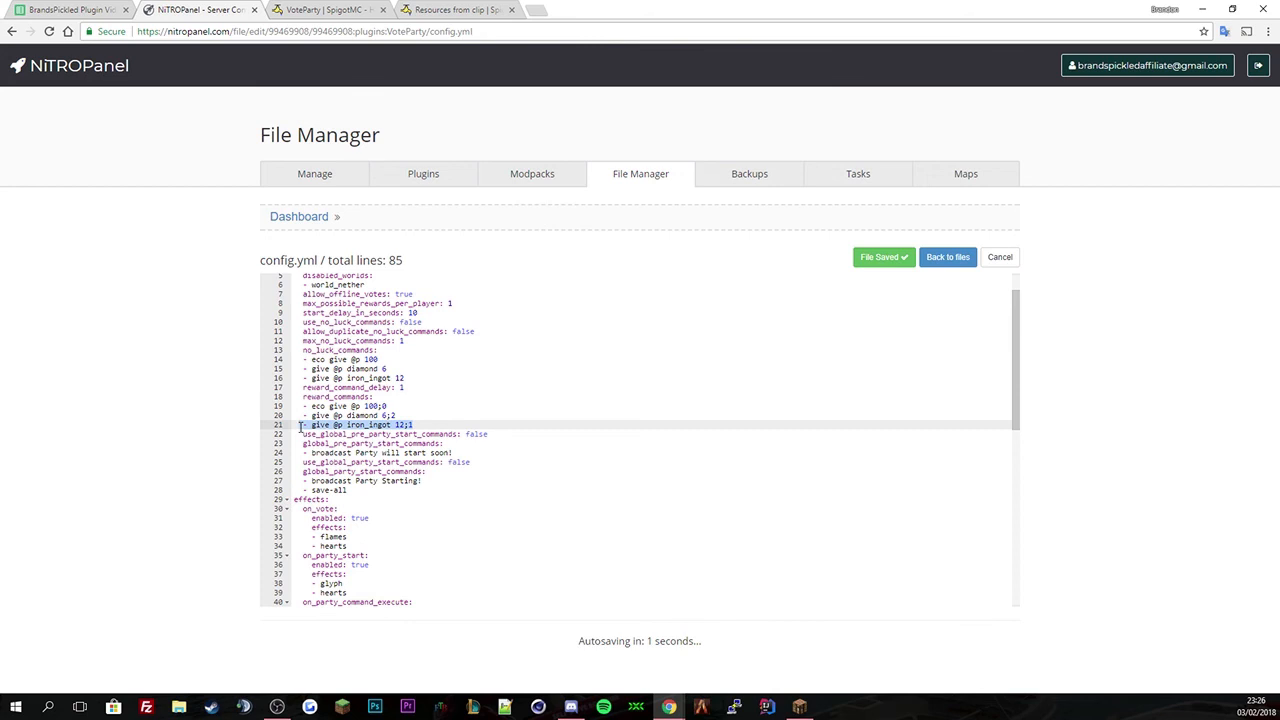
left_click(412, 424)
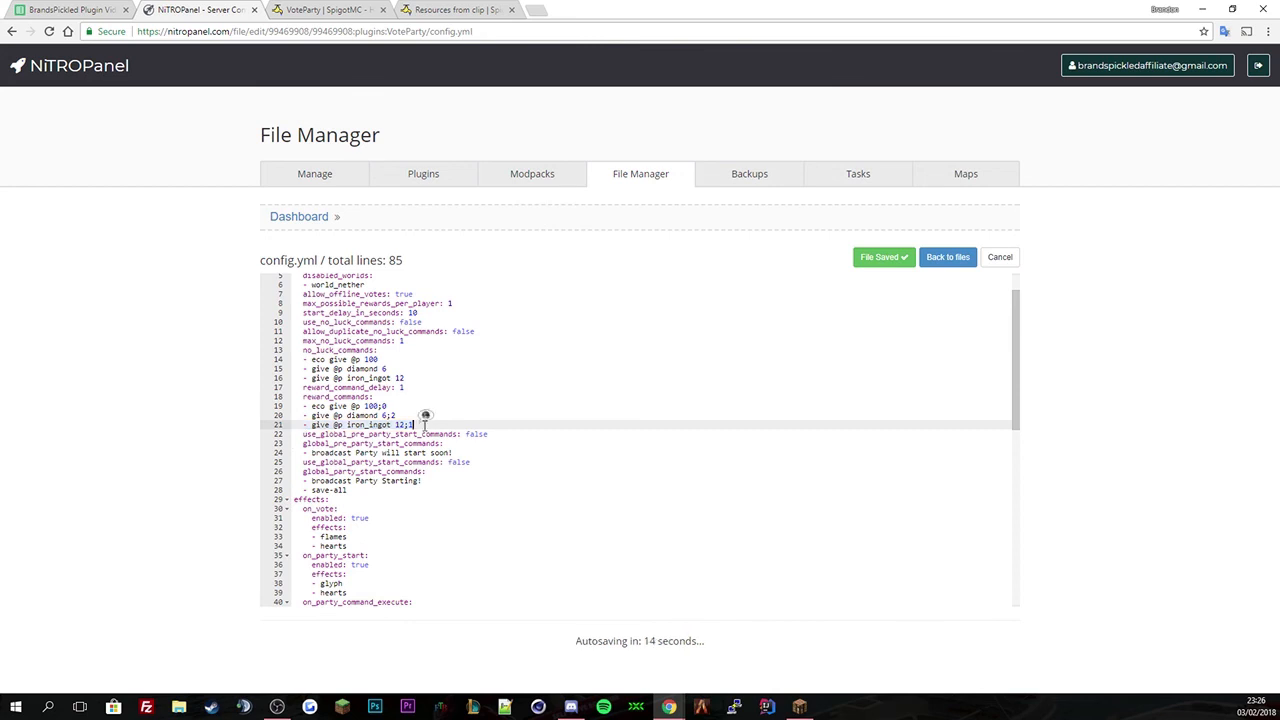
scroll("down", 3)
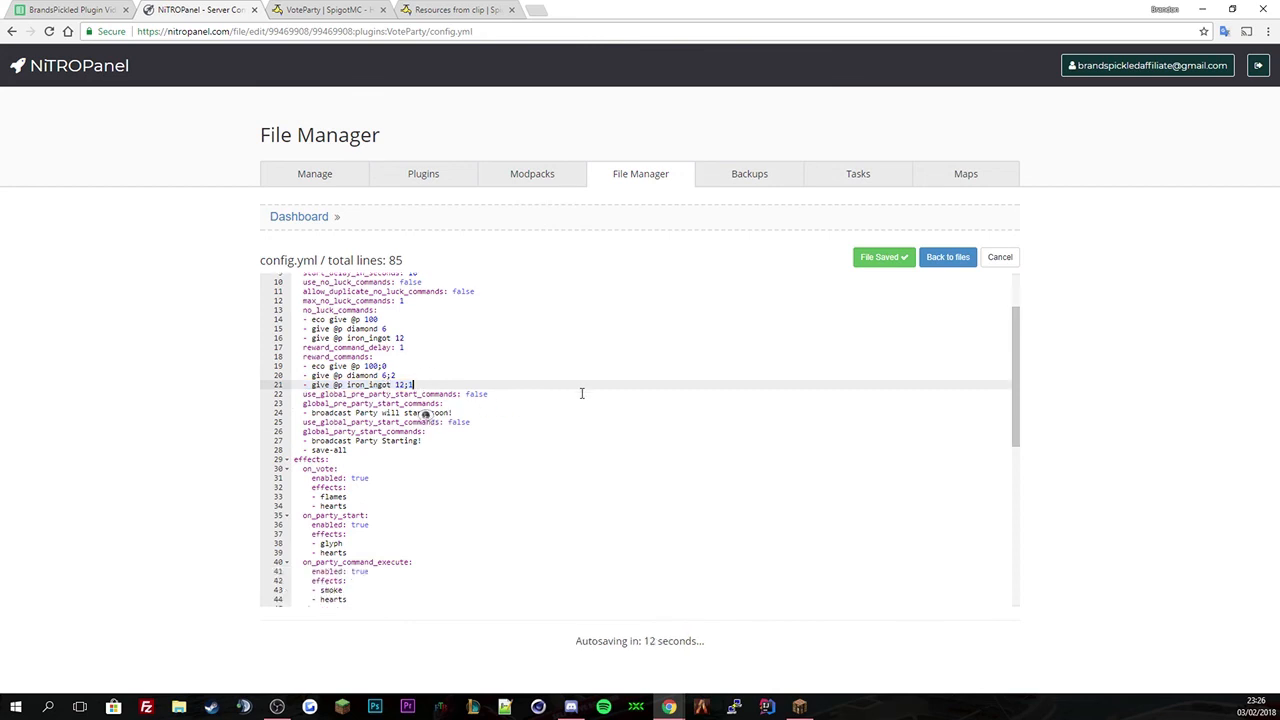
Add a '- give @p bedrock' reward command and save the config.
key("Enter")
type("- give @p ")
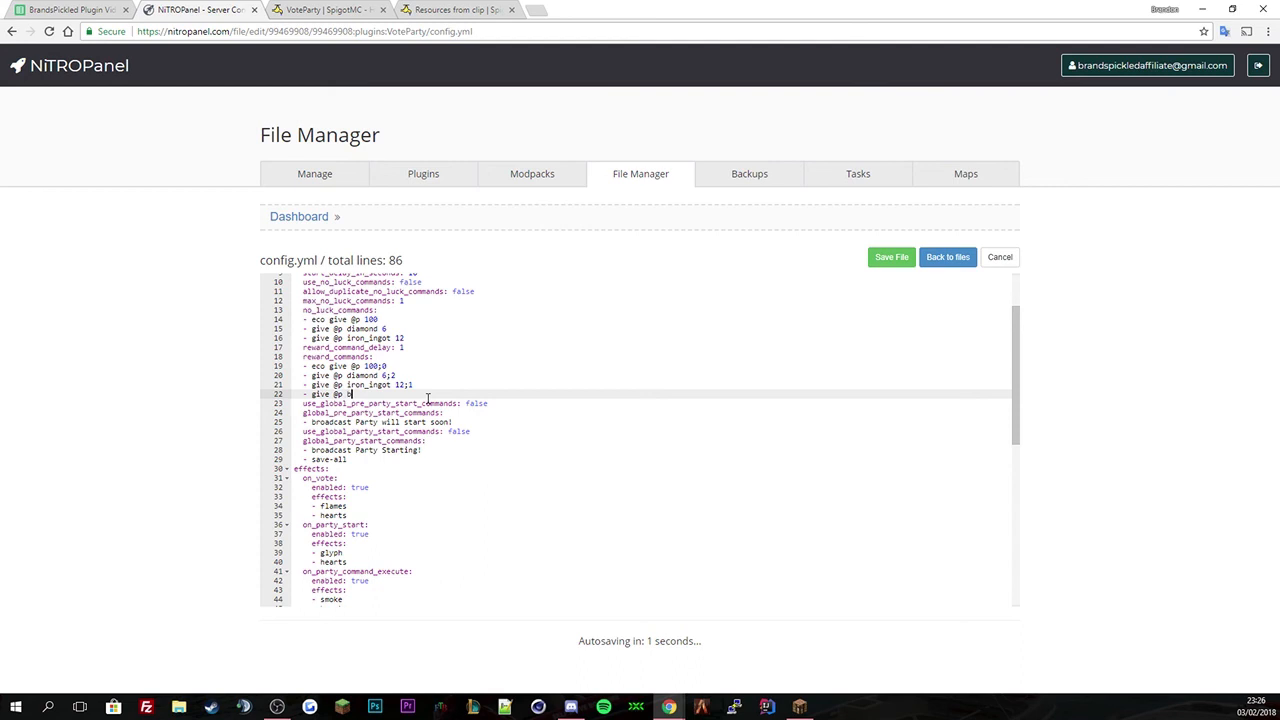
type("bedrock 5;3")
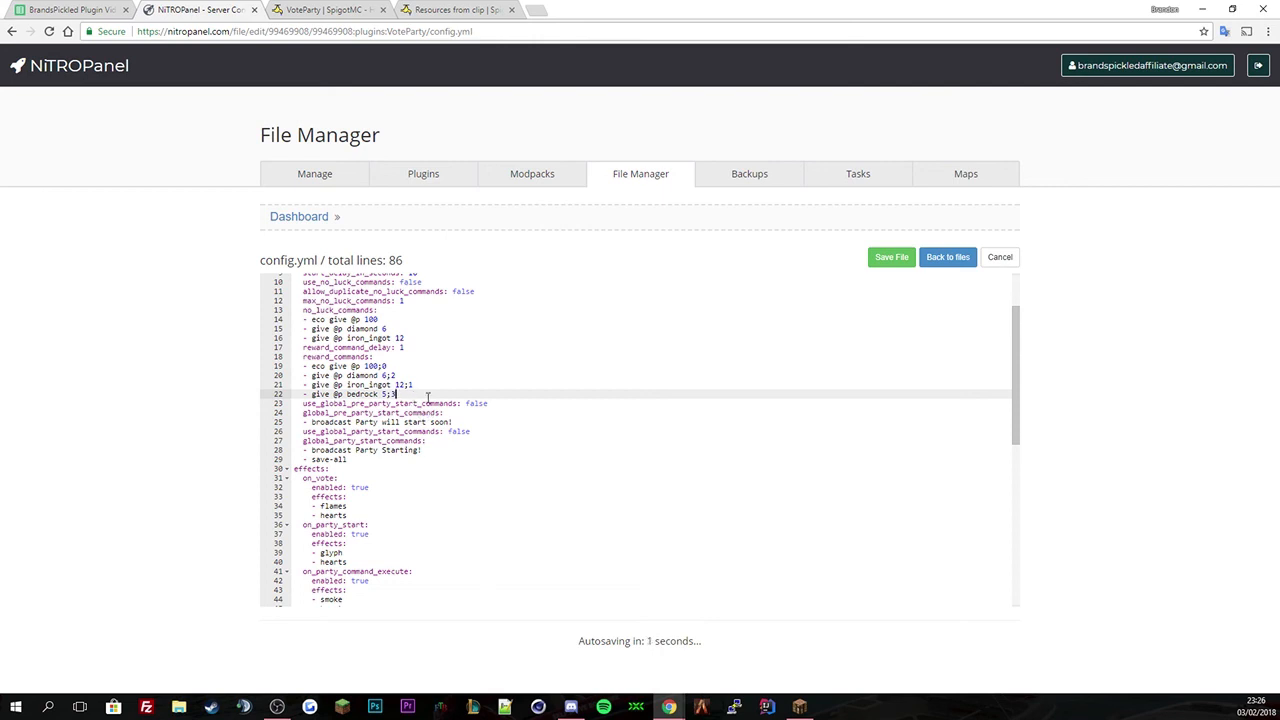
left_click(890, 256)
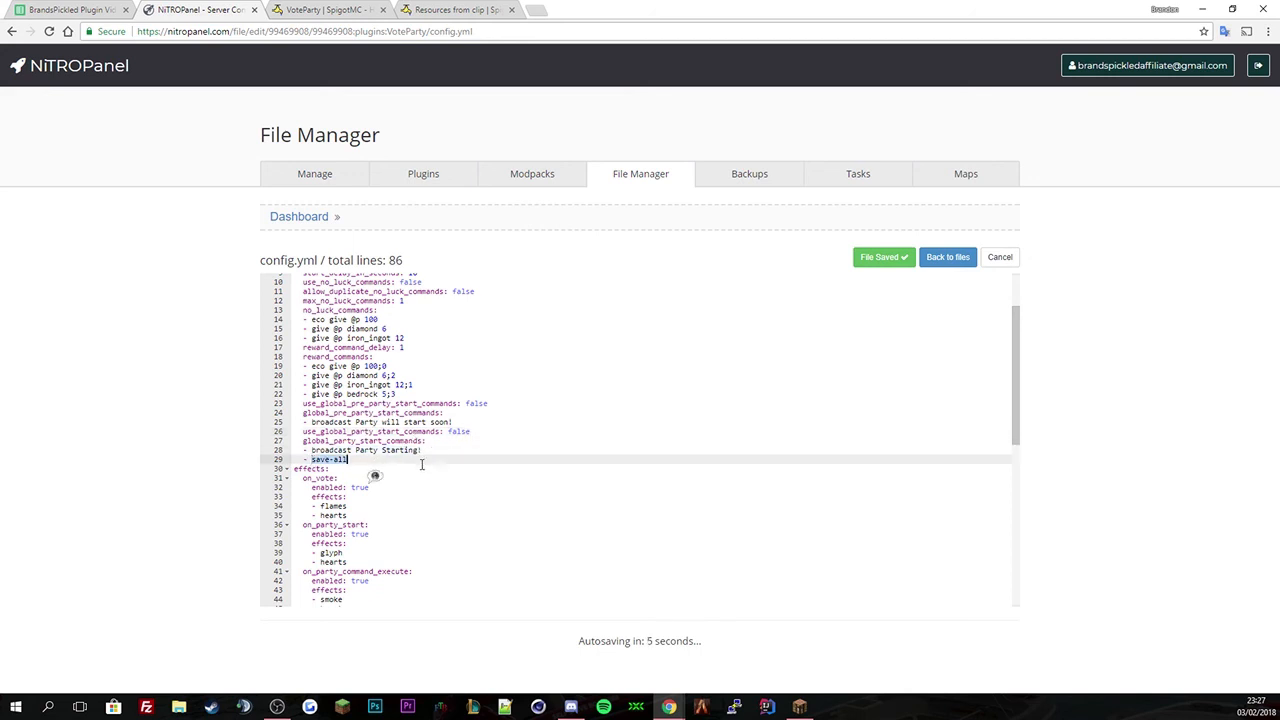
Set the VoteParty crate's material ID value in config.yml.
scroll("down", 3)
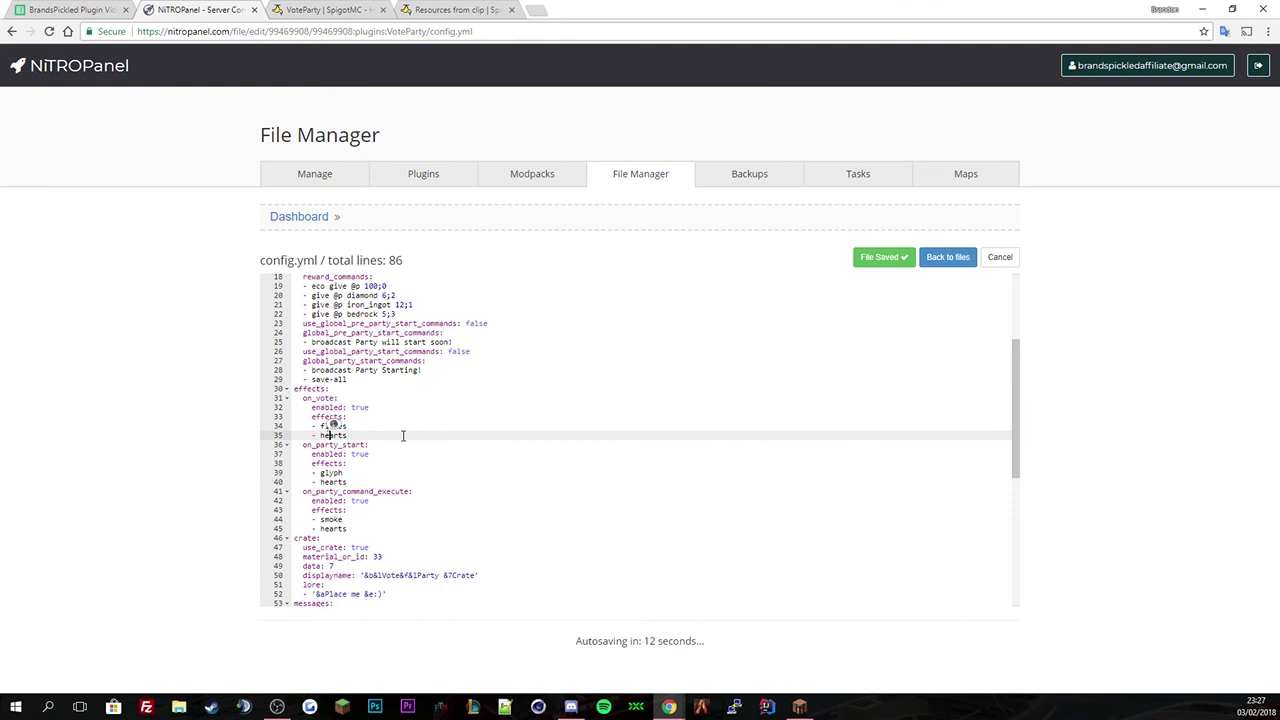
scroll("down", 3)
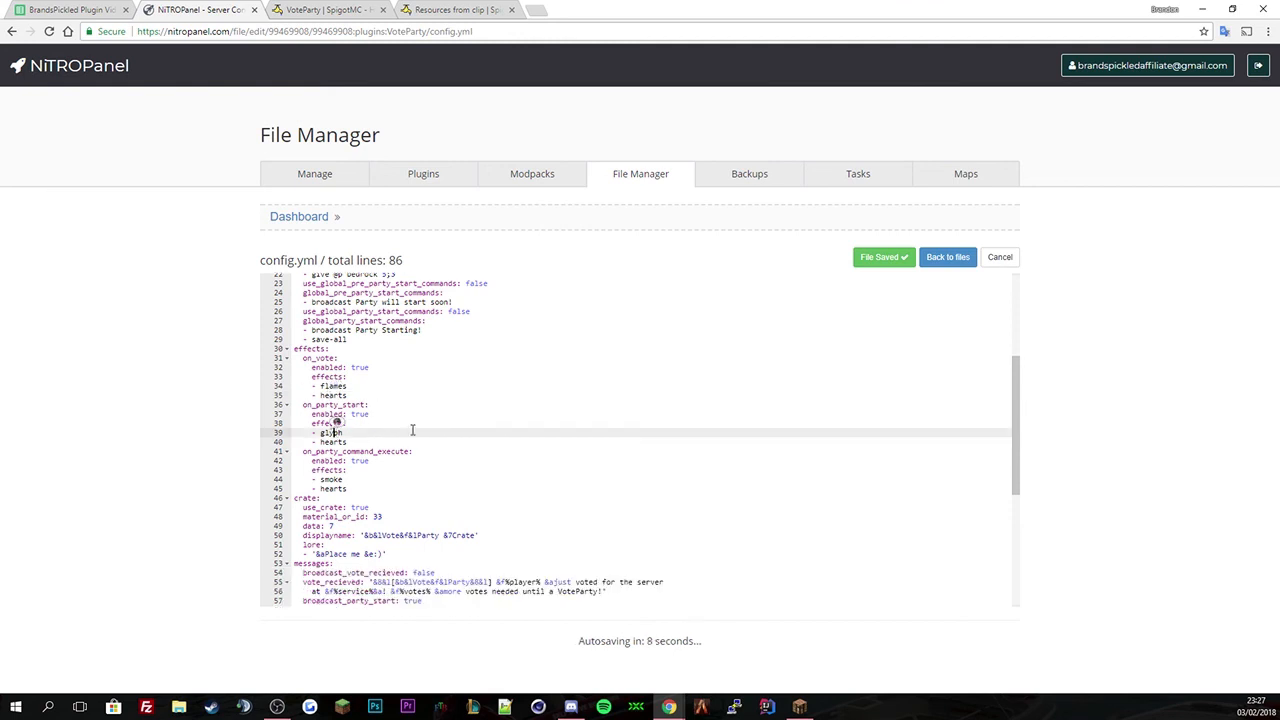
scroll("down", 3)
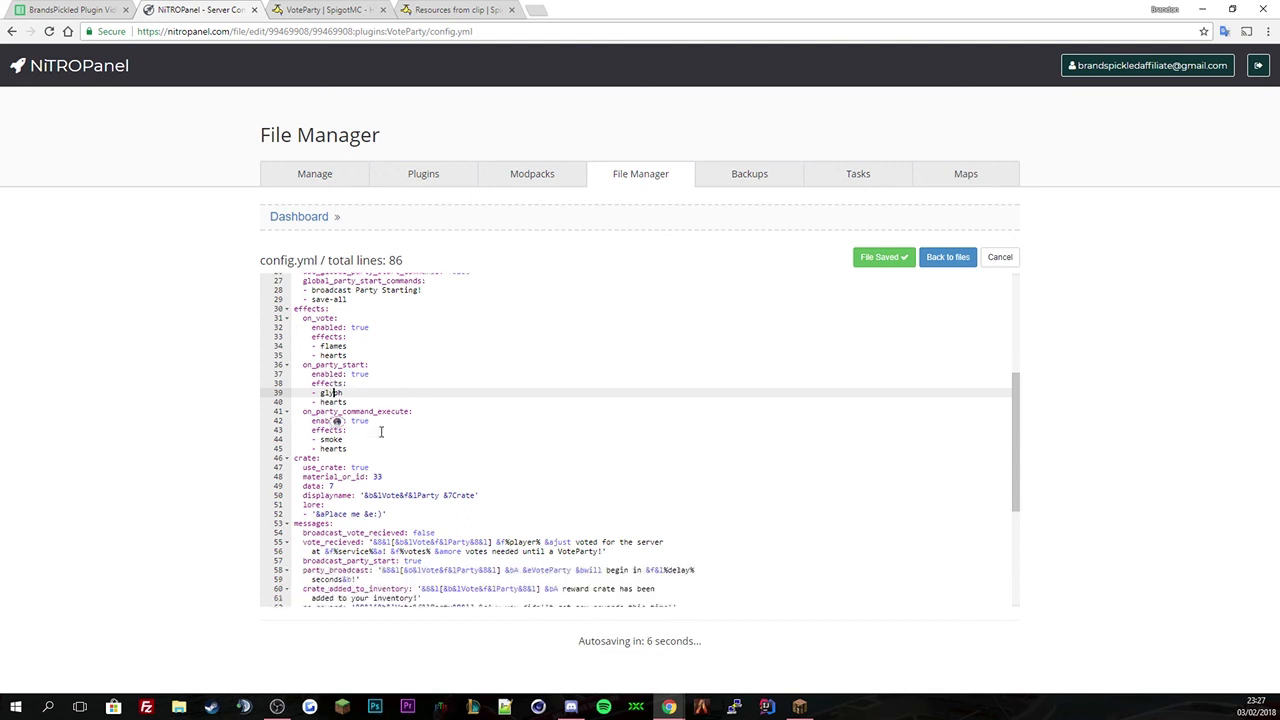
left_click(344, 412)
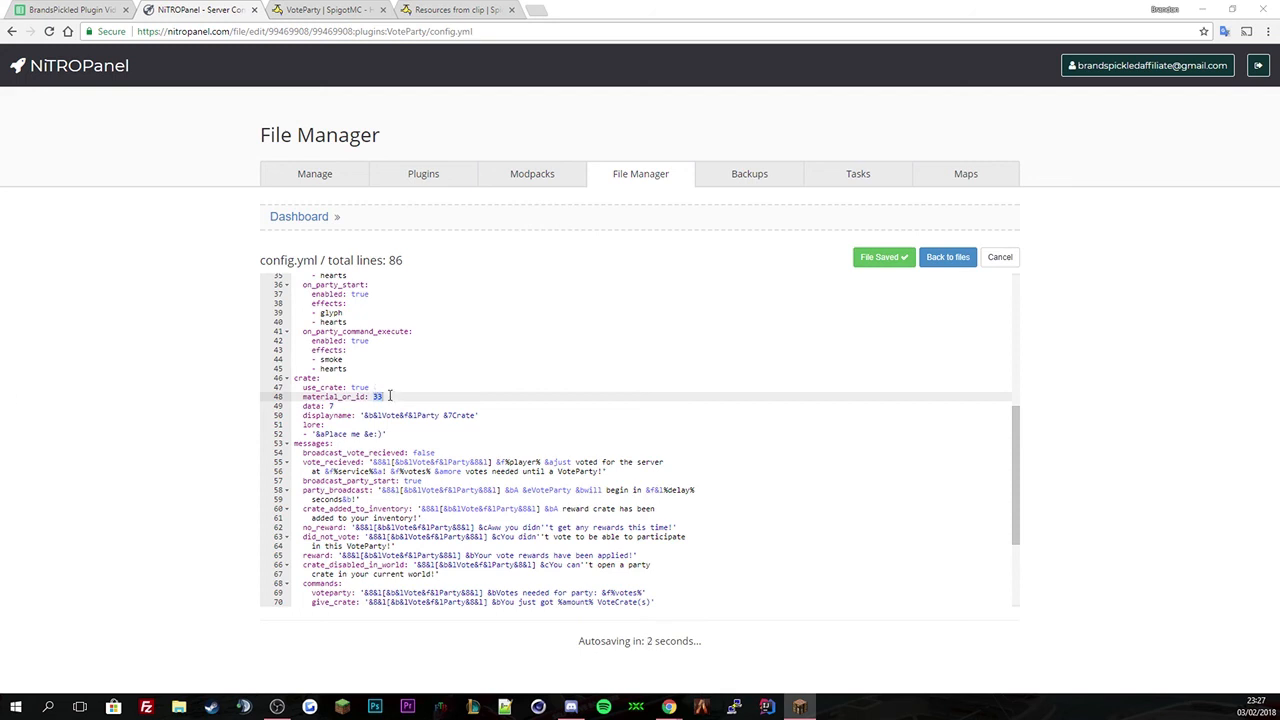
type("138")
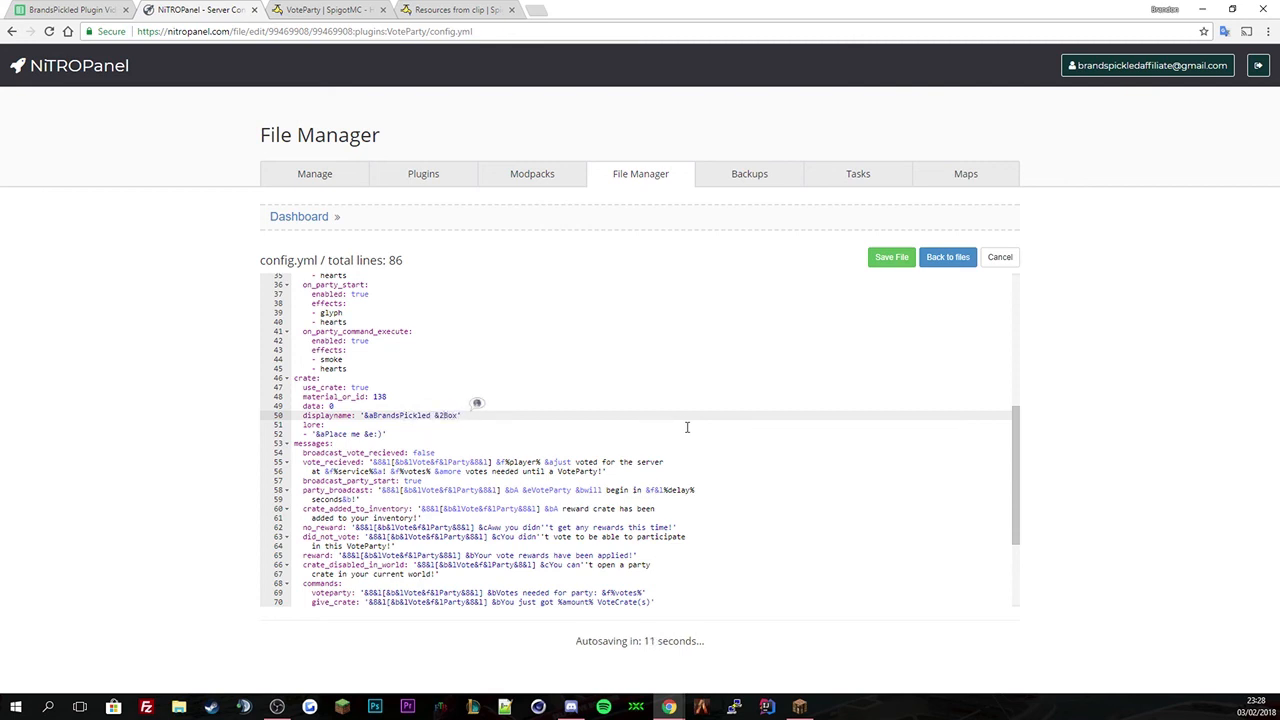
mouse_move(354, 432)
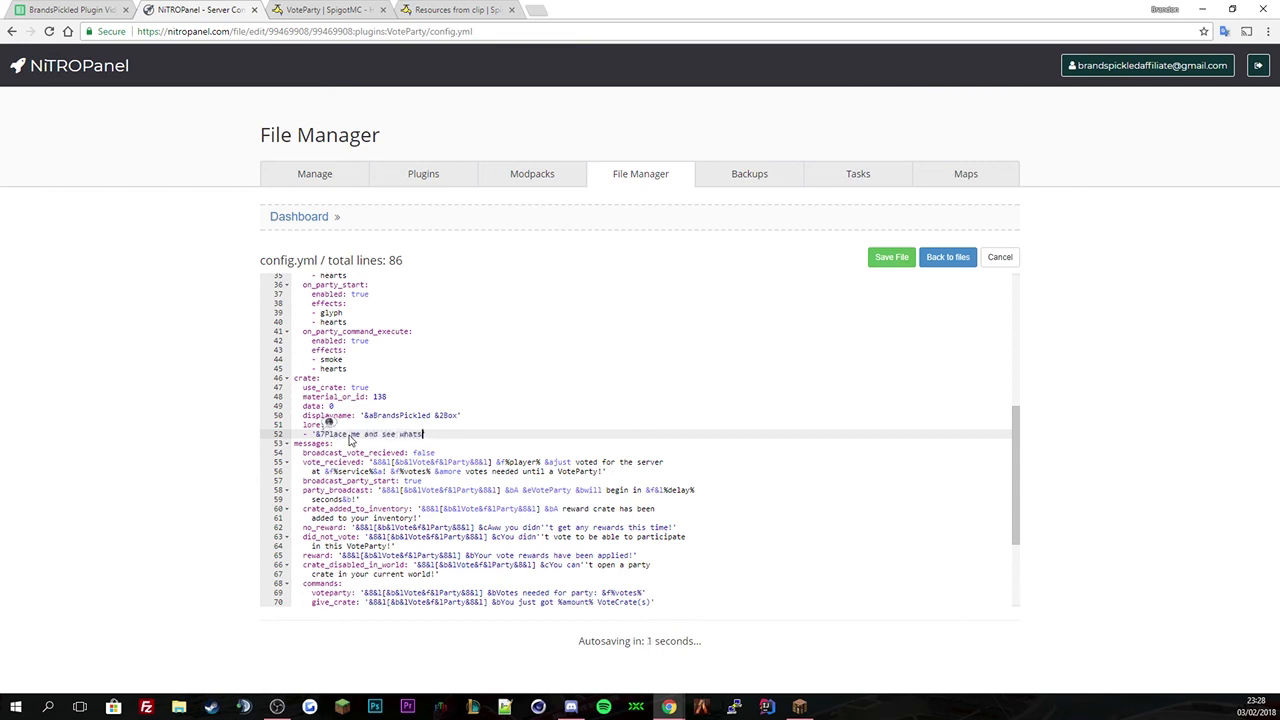
Write the crate lore 'Place me and see whats inside!!' and move to the messages block.
type("inside!!'")
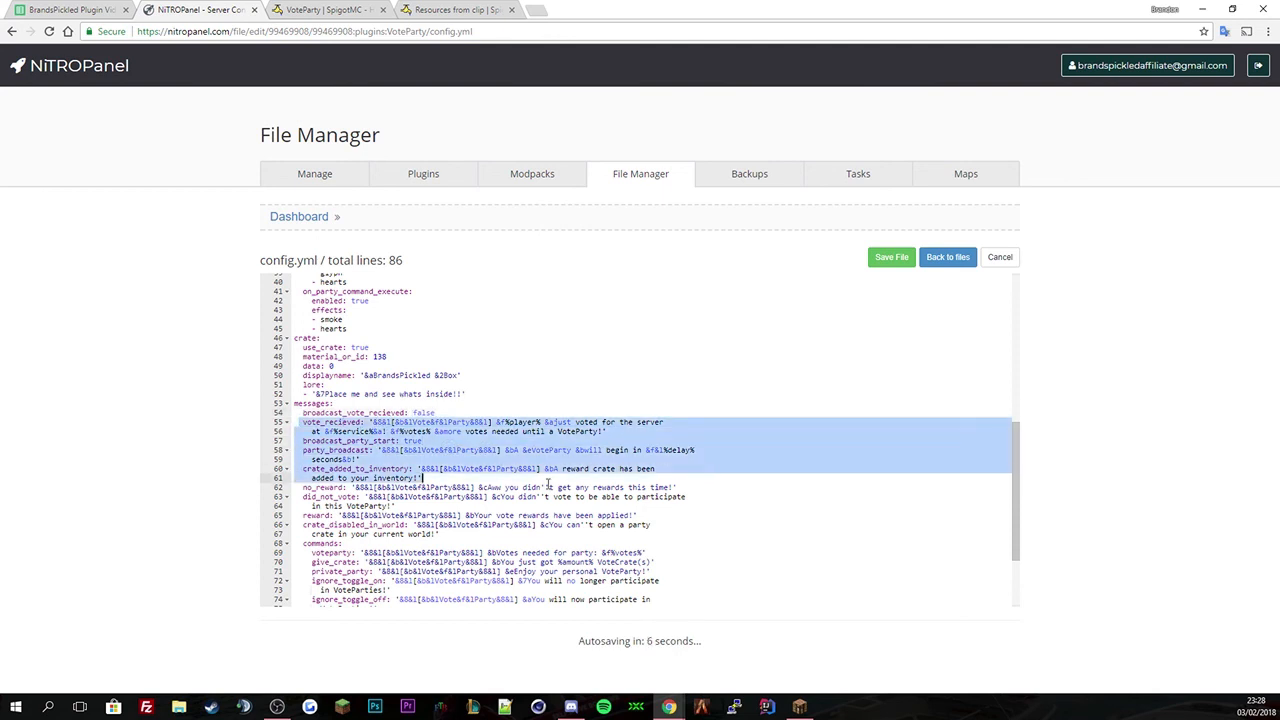
scroll("down", 3)
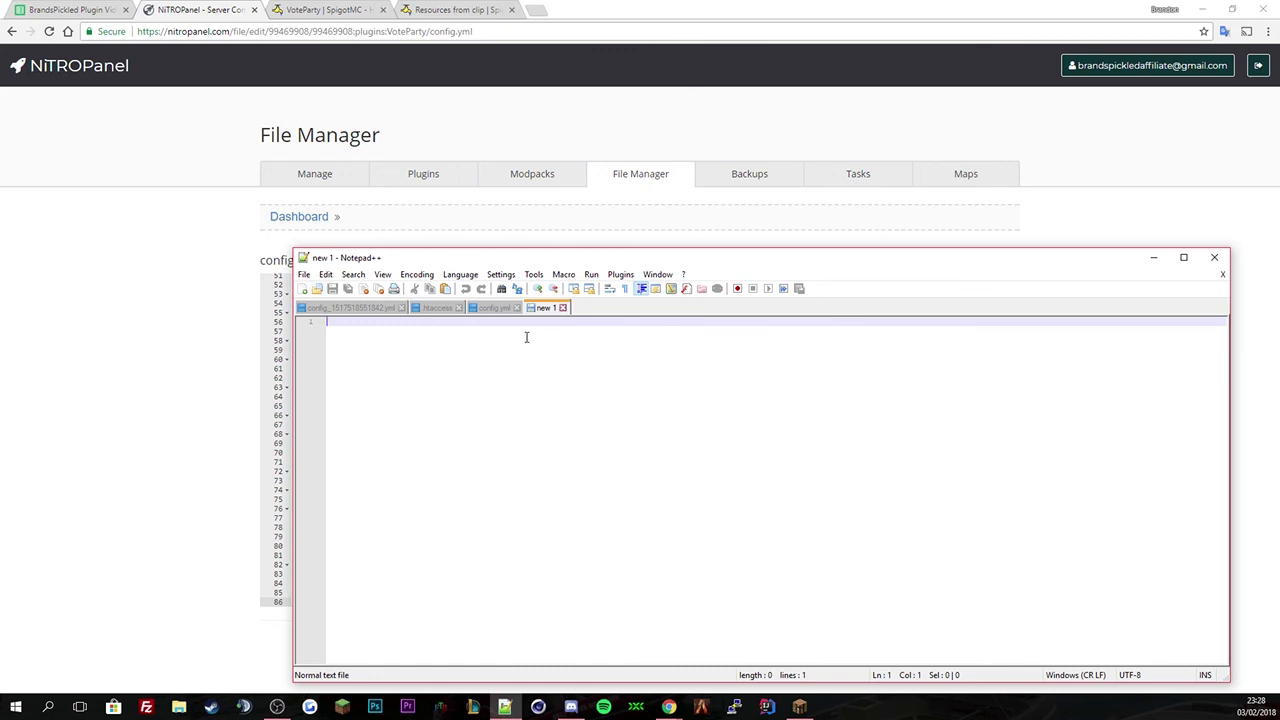
Paste the config into Notepad++ and start a Replace on the VoteParty message prefix.
key("ctrl+v")
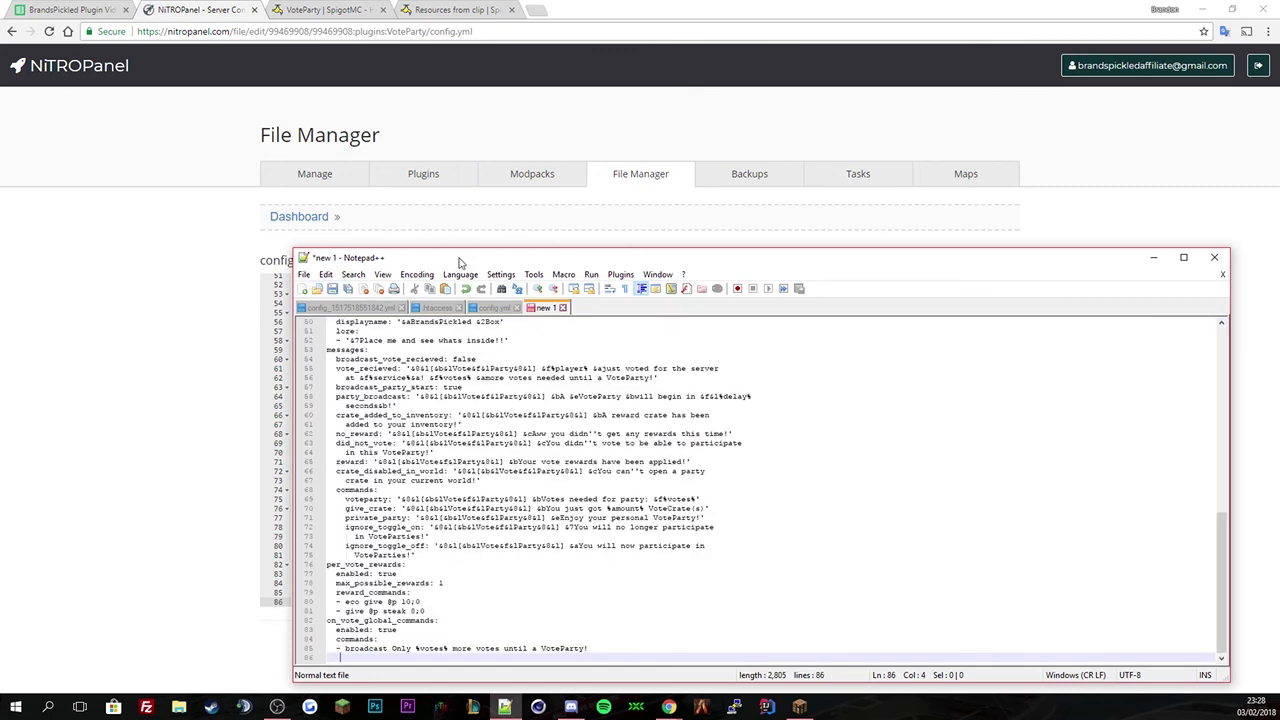
left_click(1184, 256)
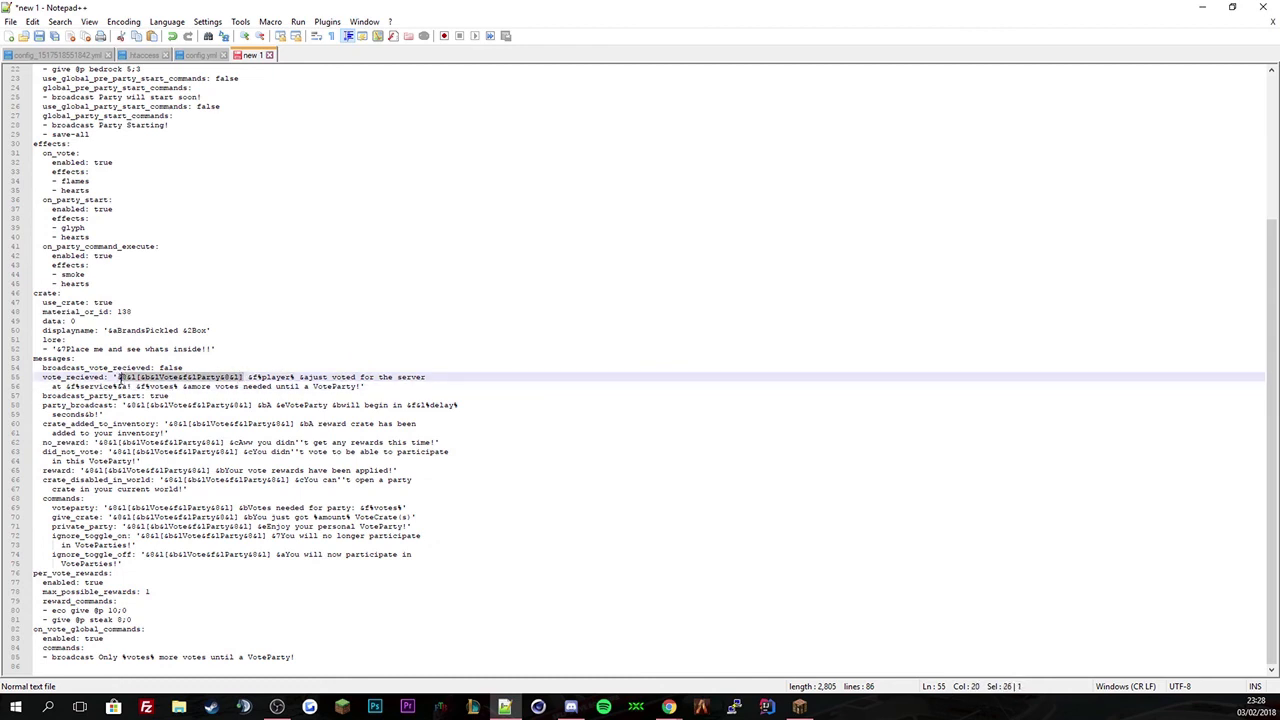
left_click(118, 376)
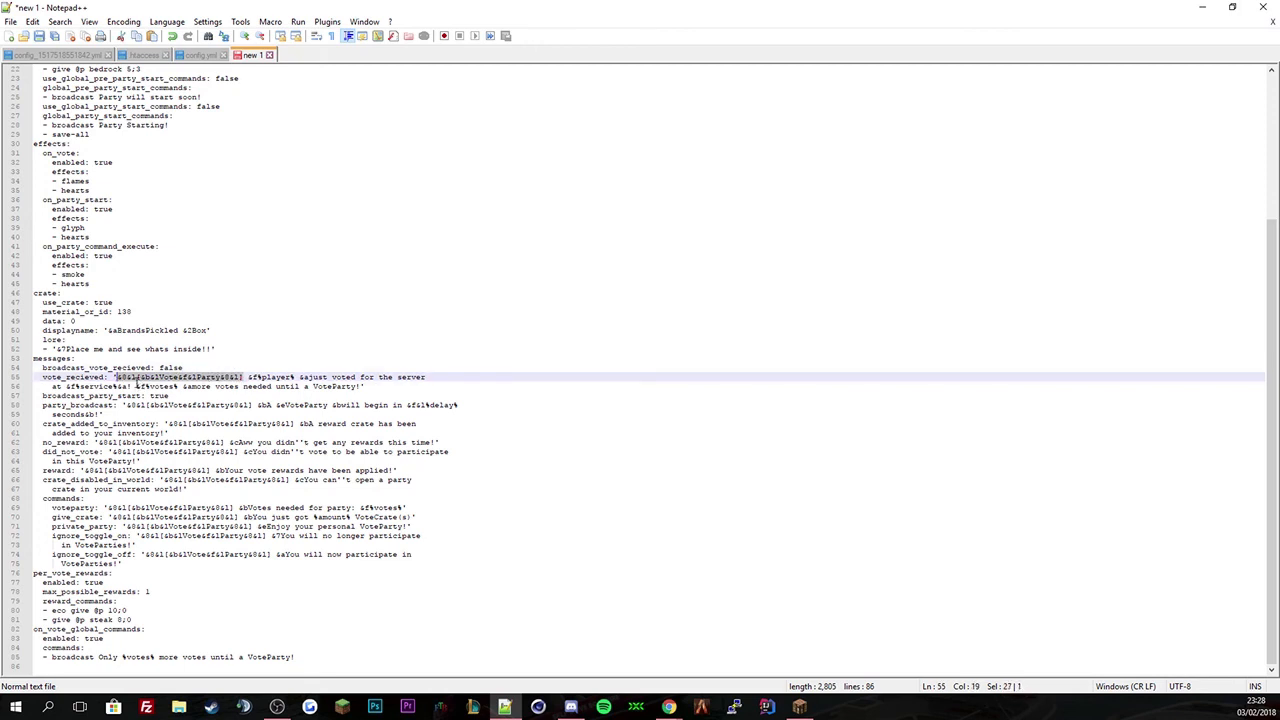
key("ctrl+f")
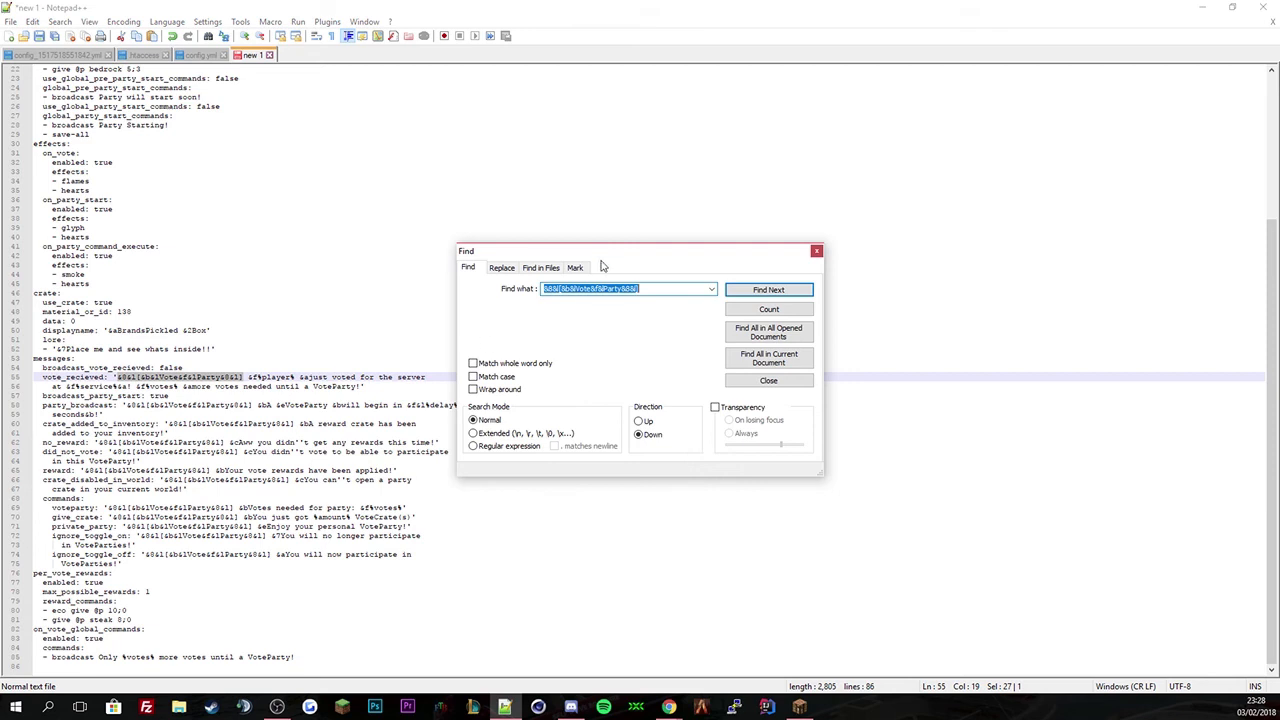
left_click(502, 268)
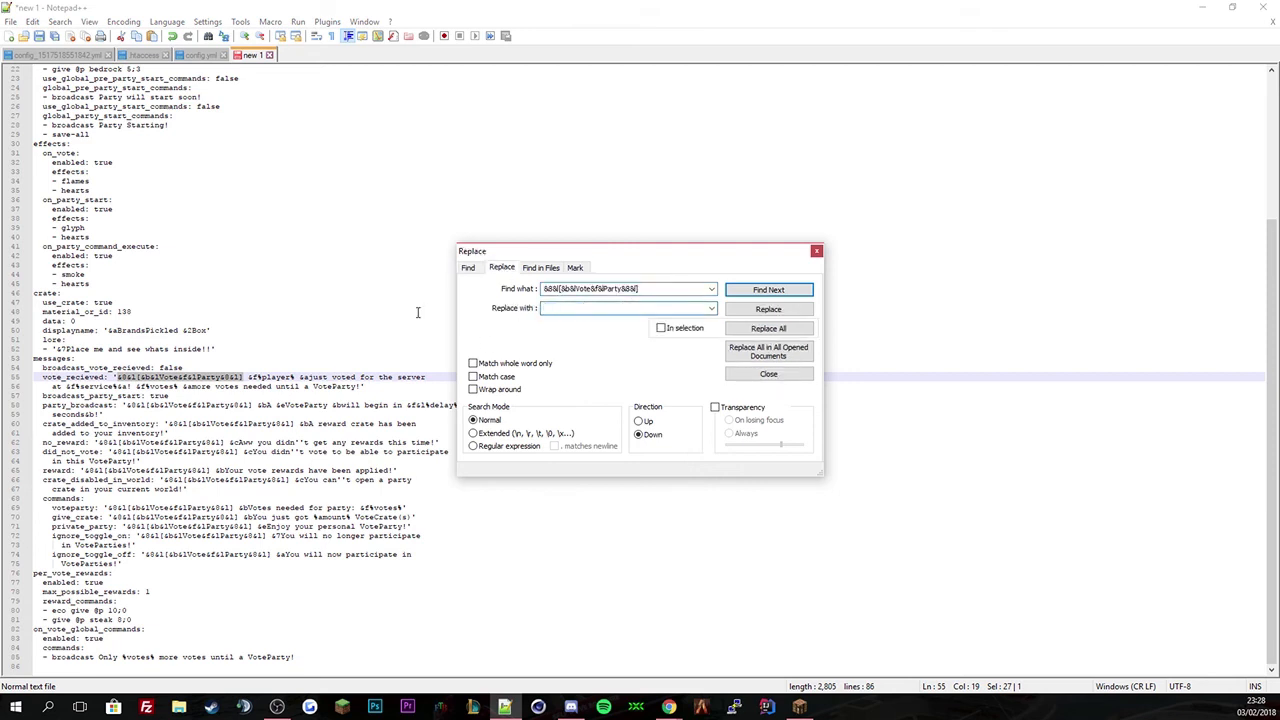
Replace the prefix in all 12 messages with the BrandsPickled Box prefix.
type("&")
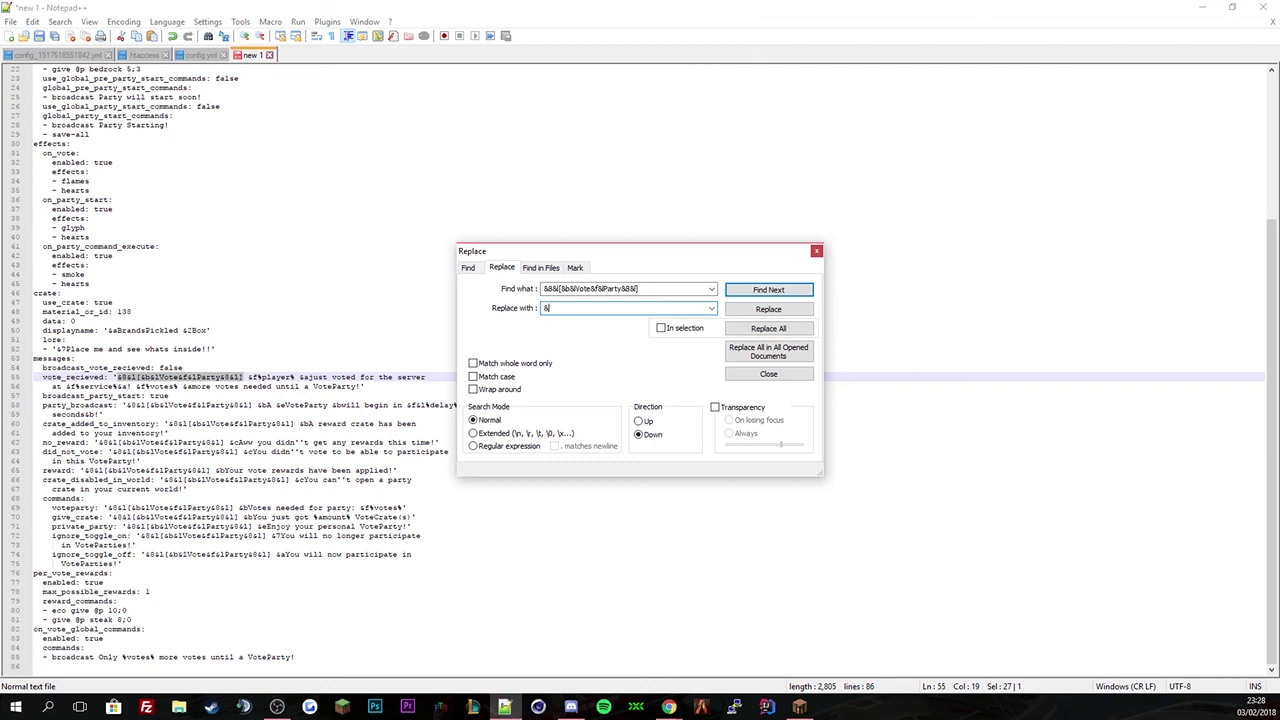
type("led")
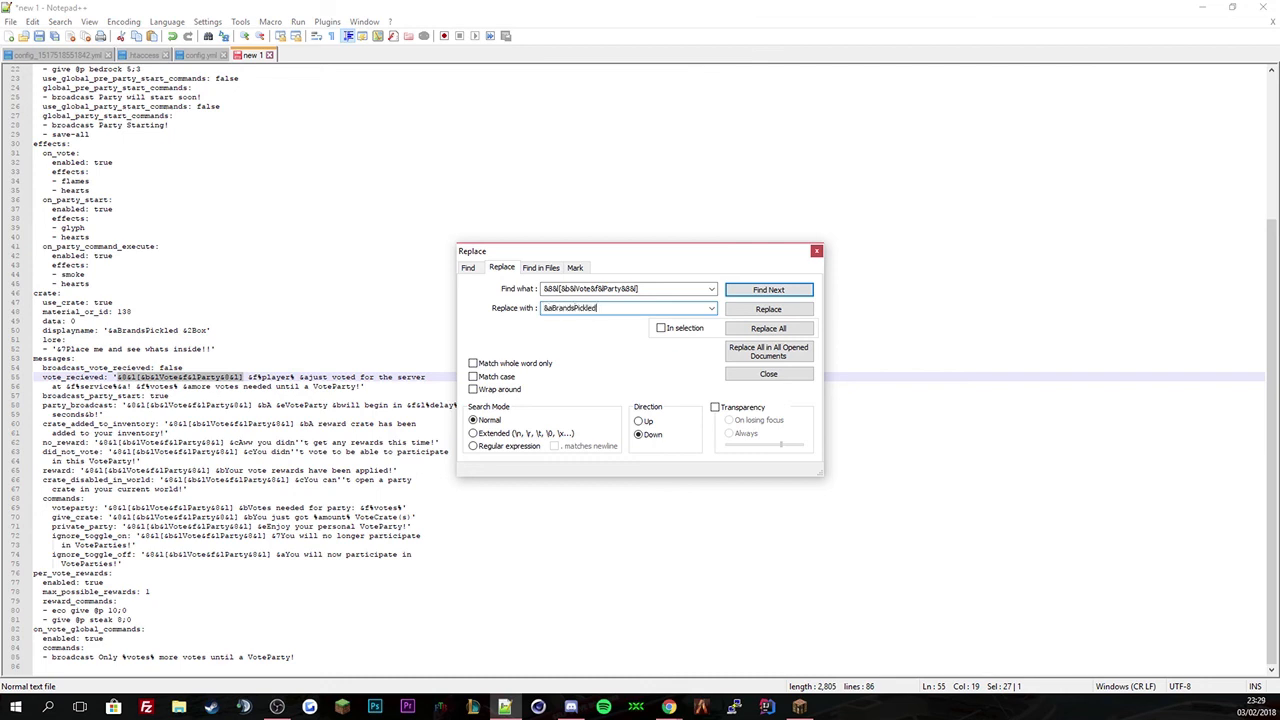
type("&2Box &8>>")
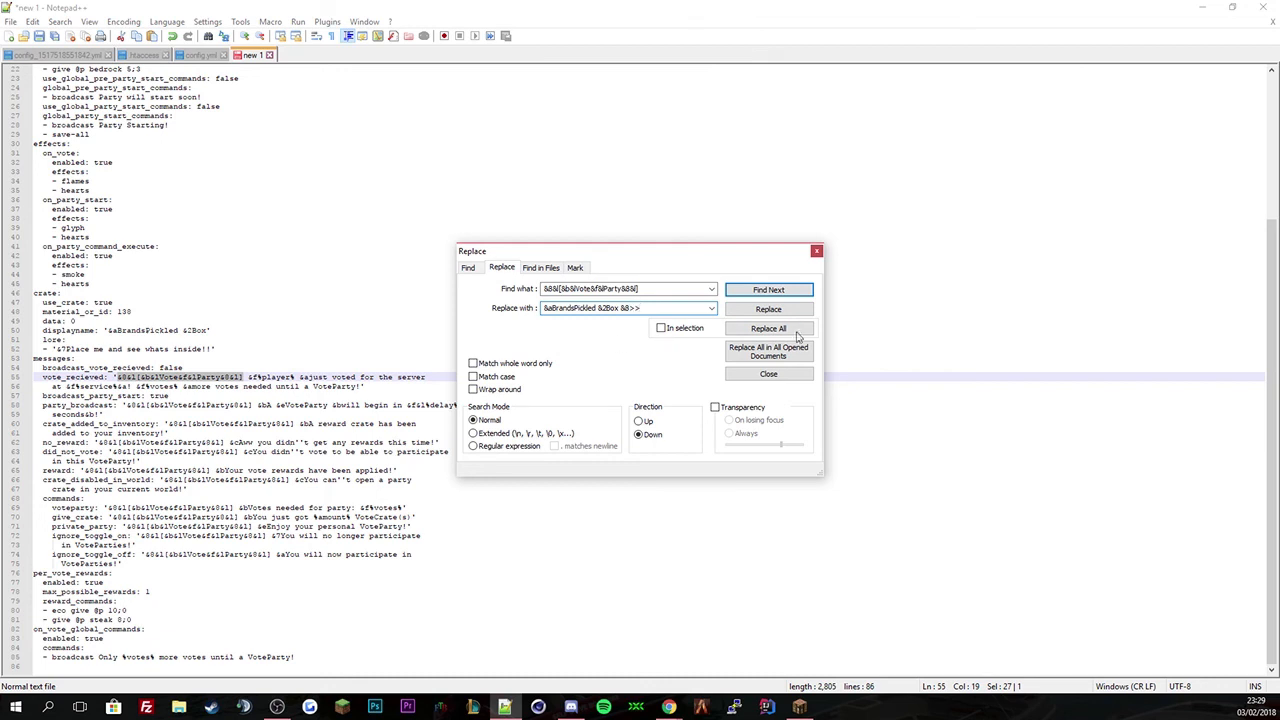
left_click(768, 328)
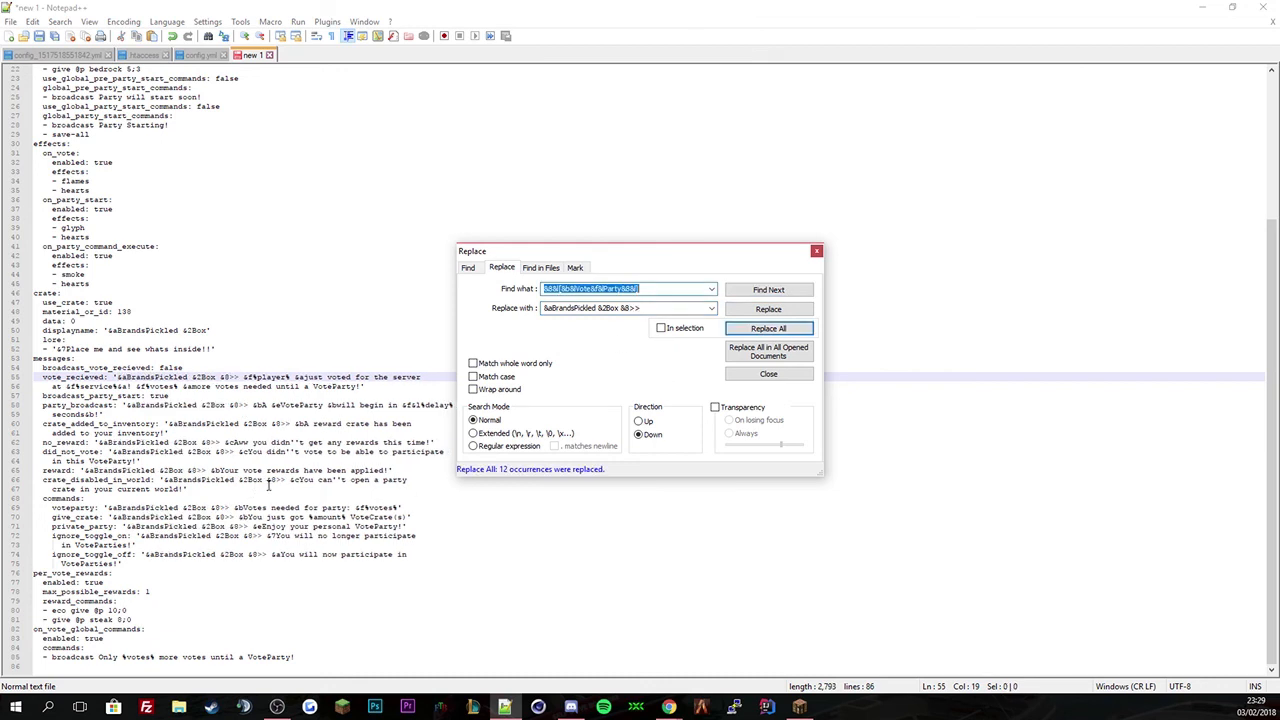
left_click(768, 374)
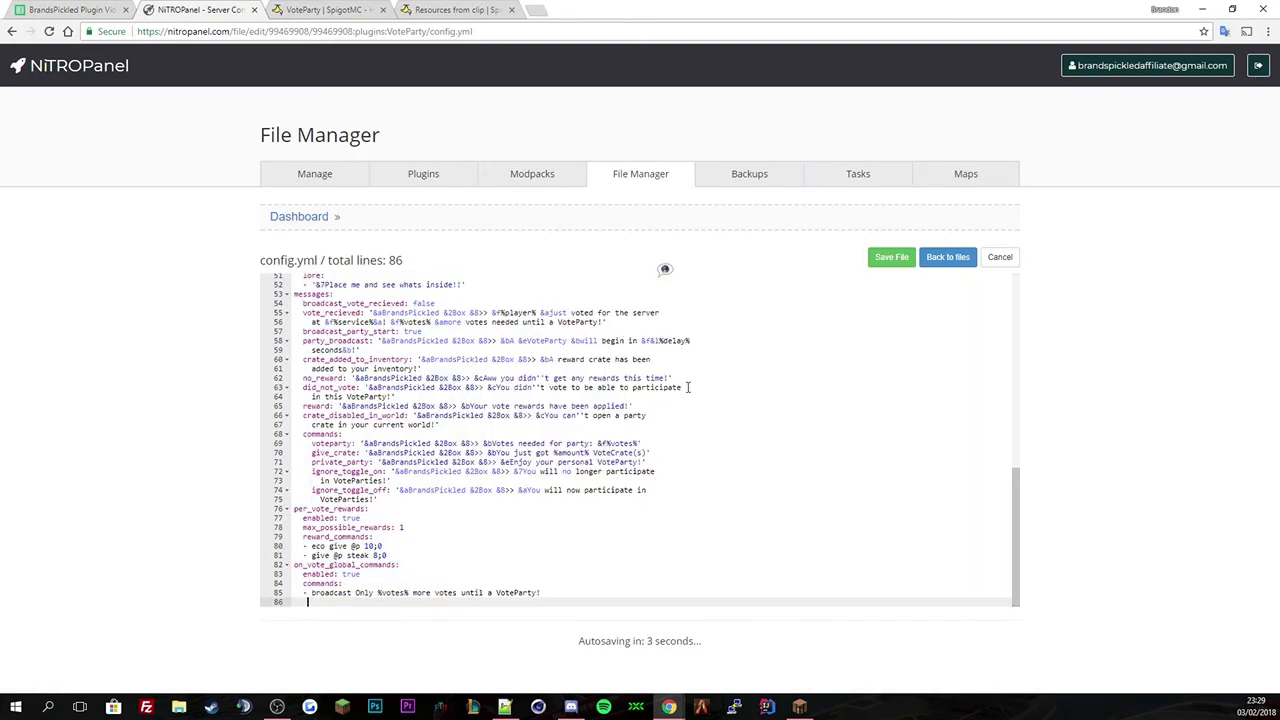
mouse_move(420, 492)
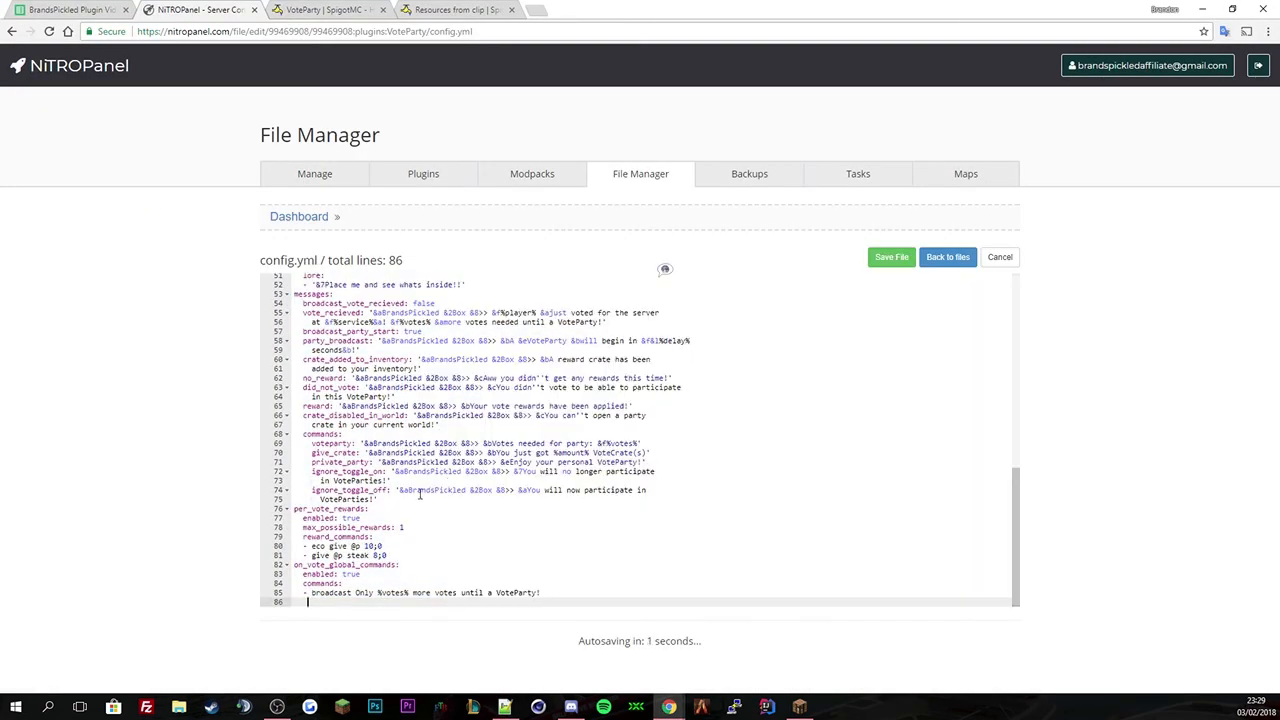
Rebrand the remaining message lines to BrandsPickled Box and save config.yml.
left_click(890, 256)
type("BrandsPickled Box")
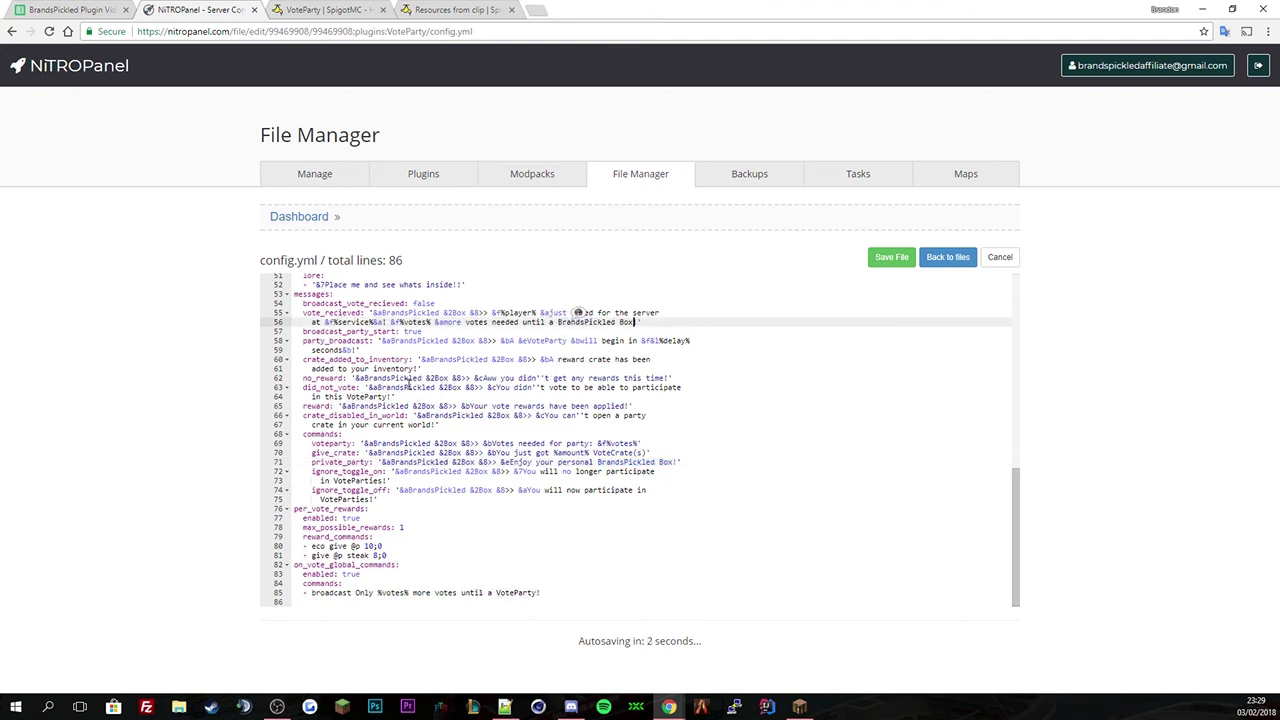
left_click(890, 256)
type("BrandsPickleds Box")
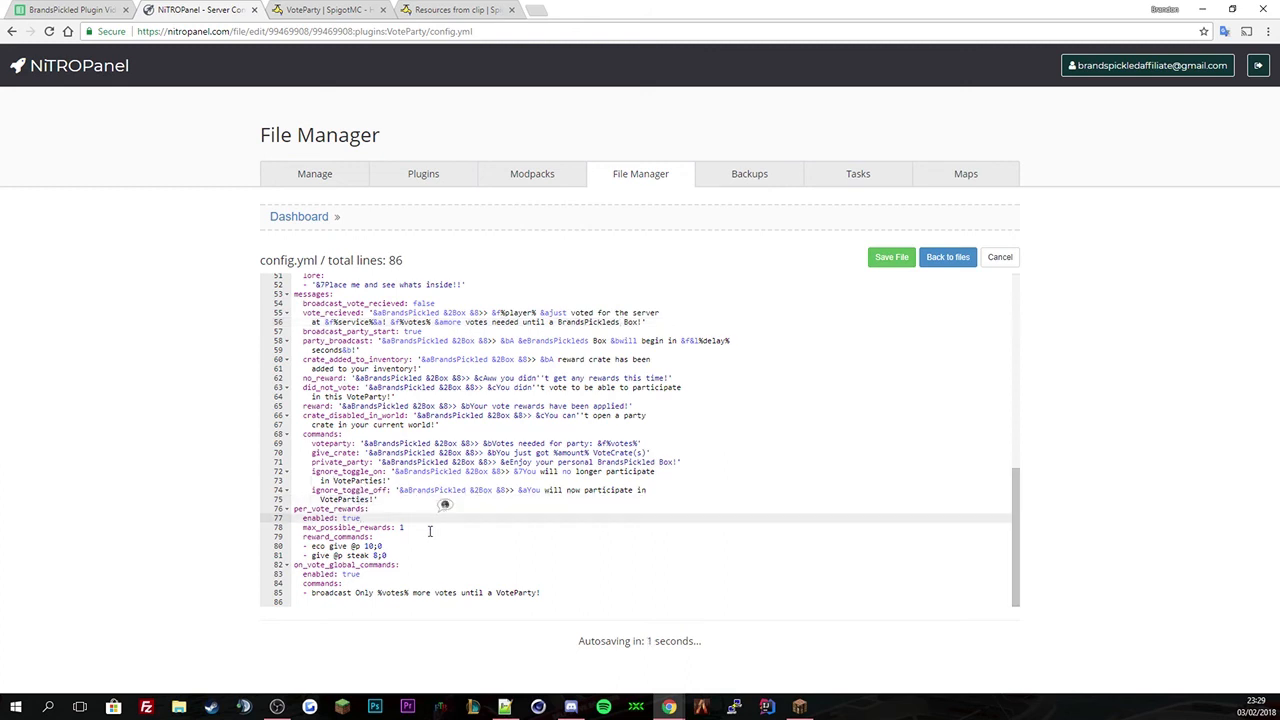
left_click(888, 256)
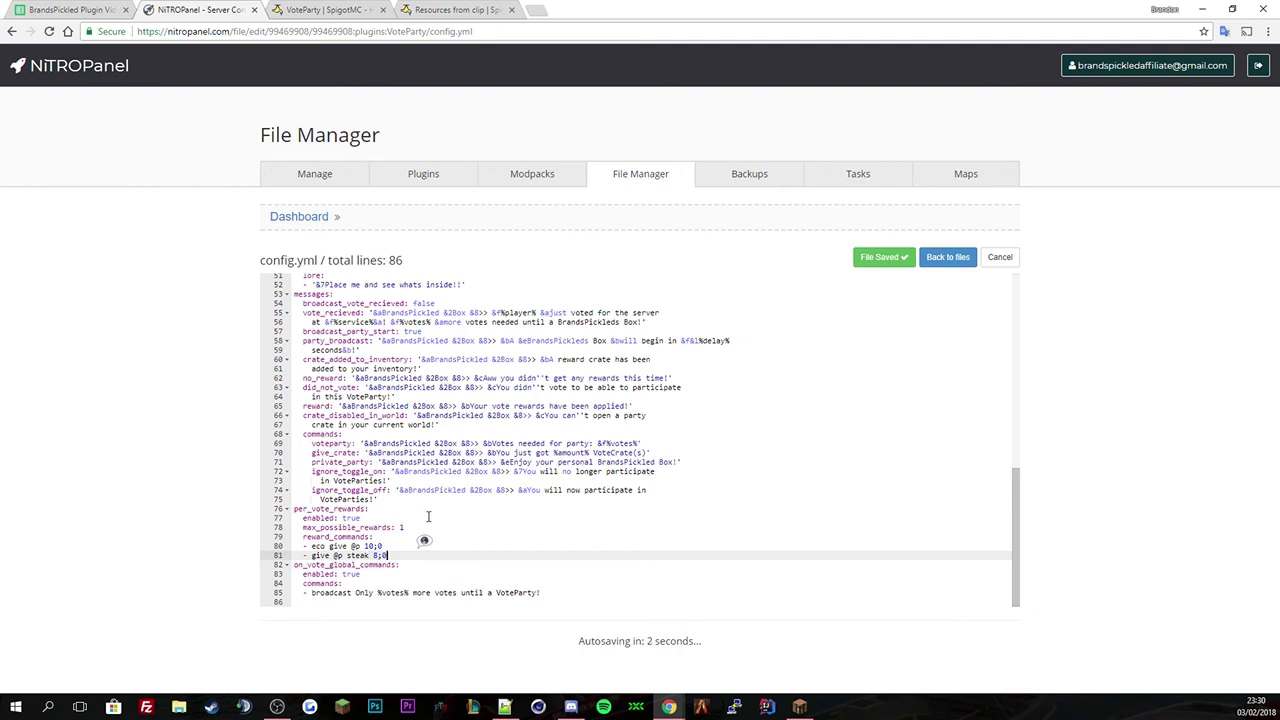
left_click(884, 256)
type("0")
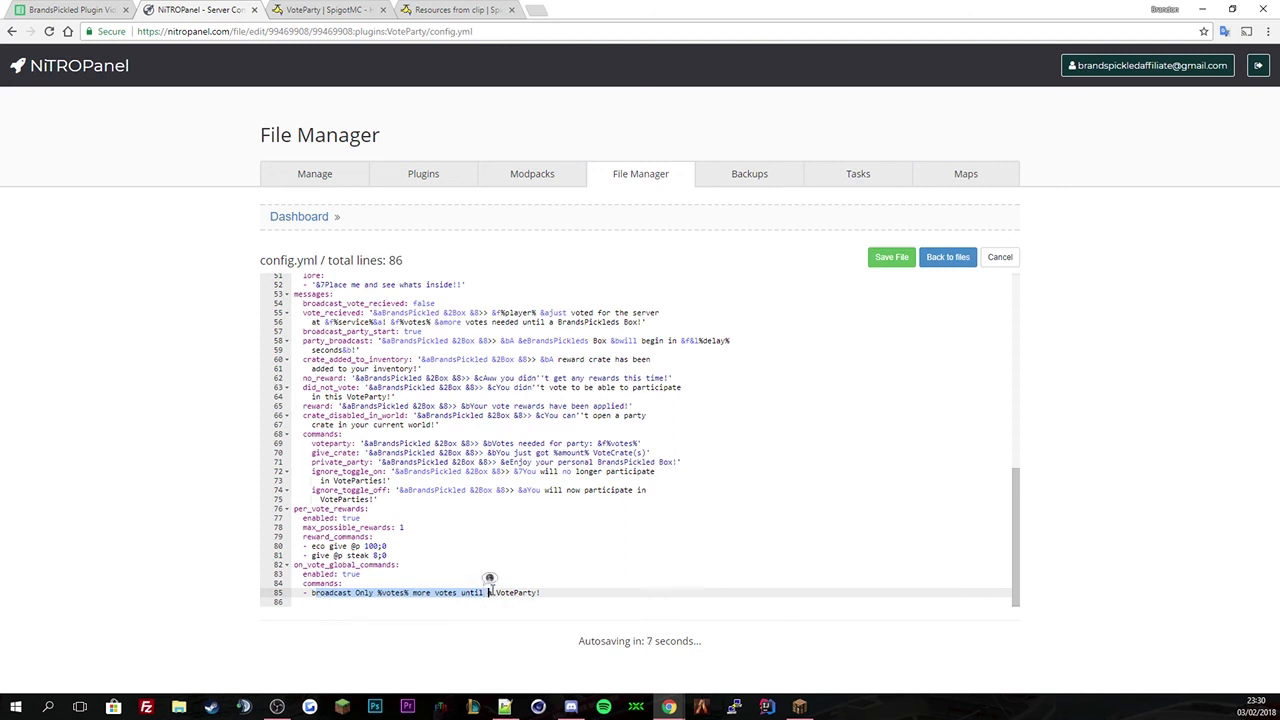
mouse_move(888, 274)
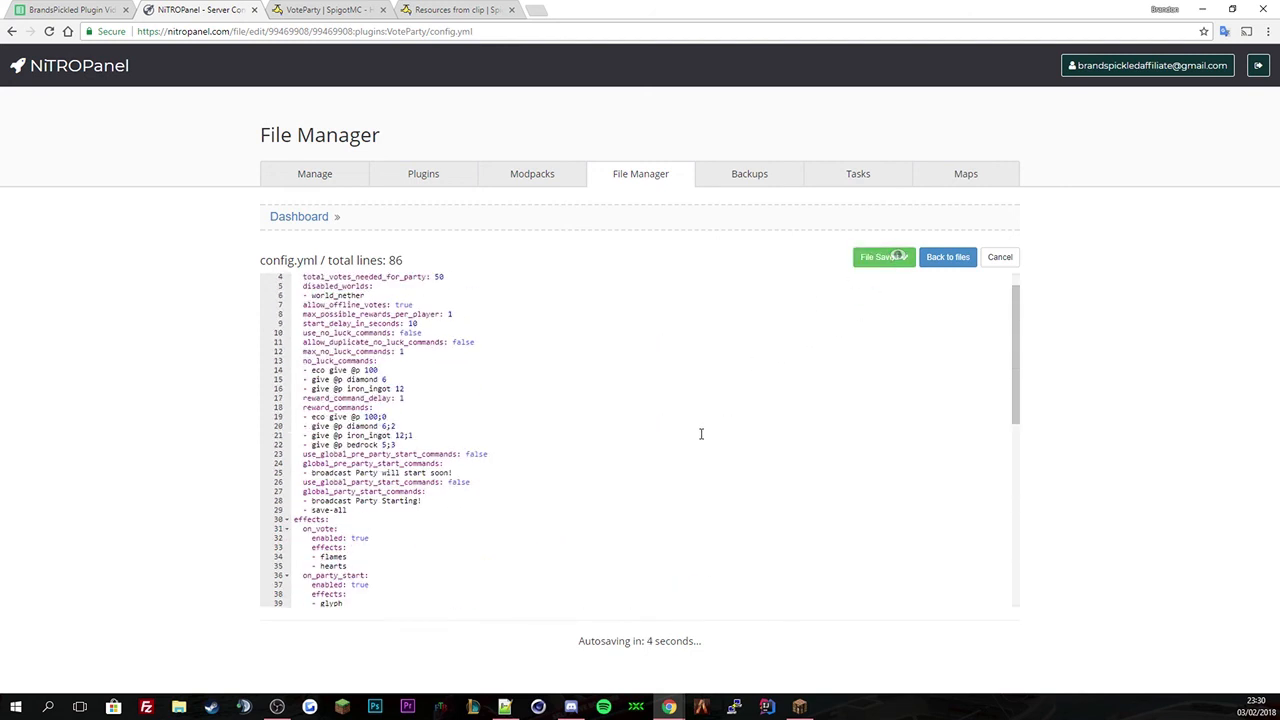
left_click(946, 256)
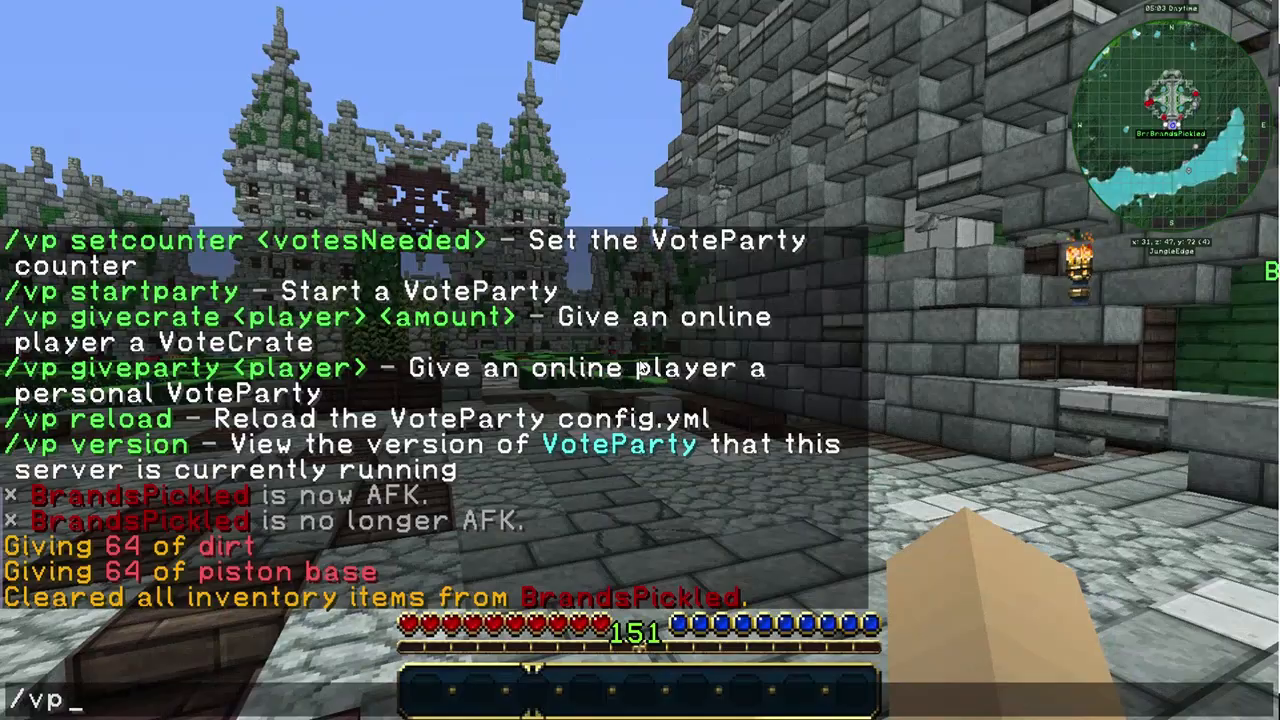
Run /vp reload, then start a vote party to receive a reward crate.
key("Return")
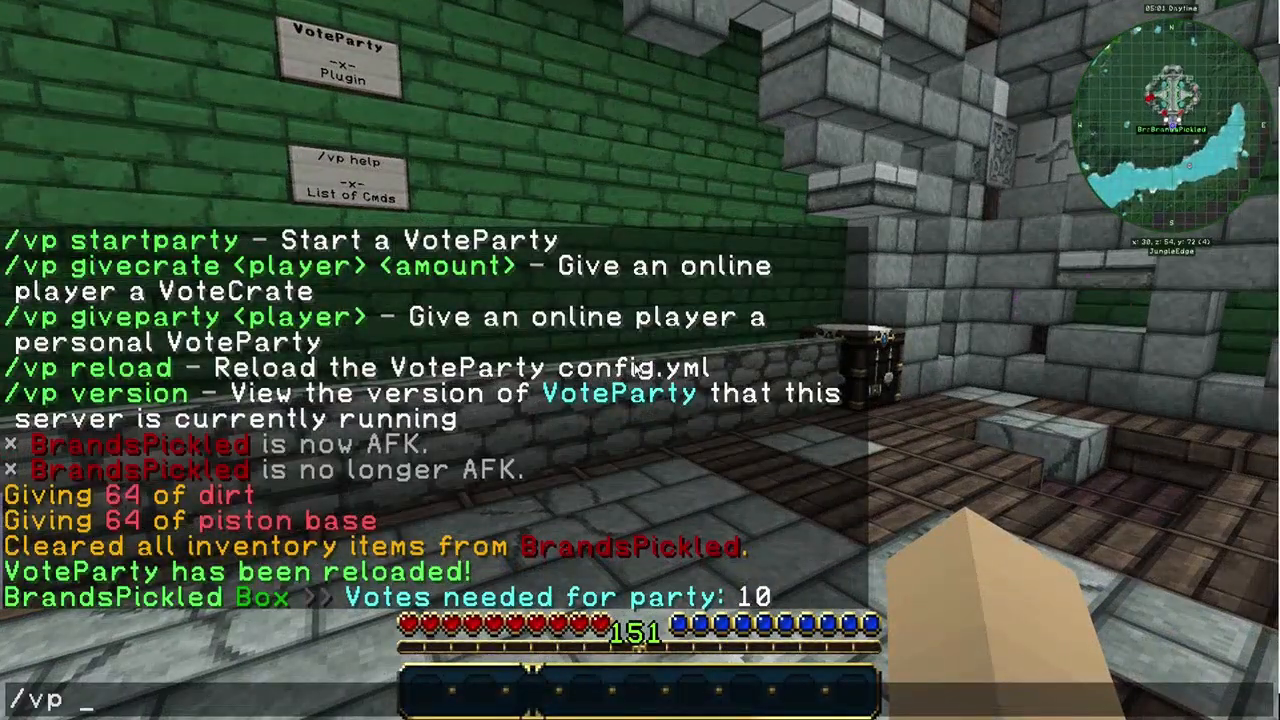
type("stertpartt")
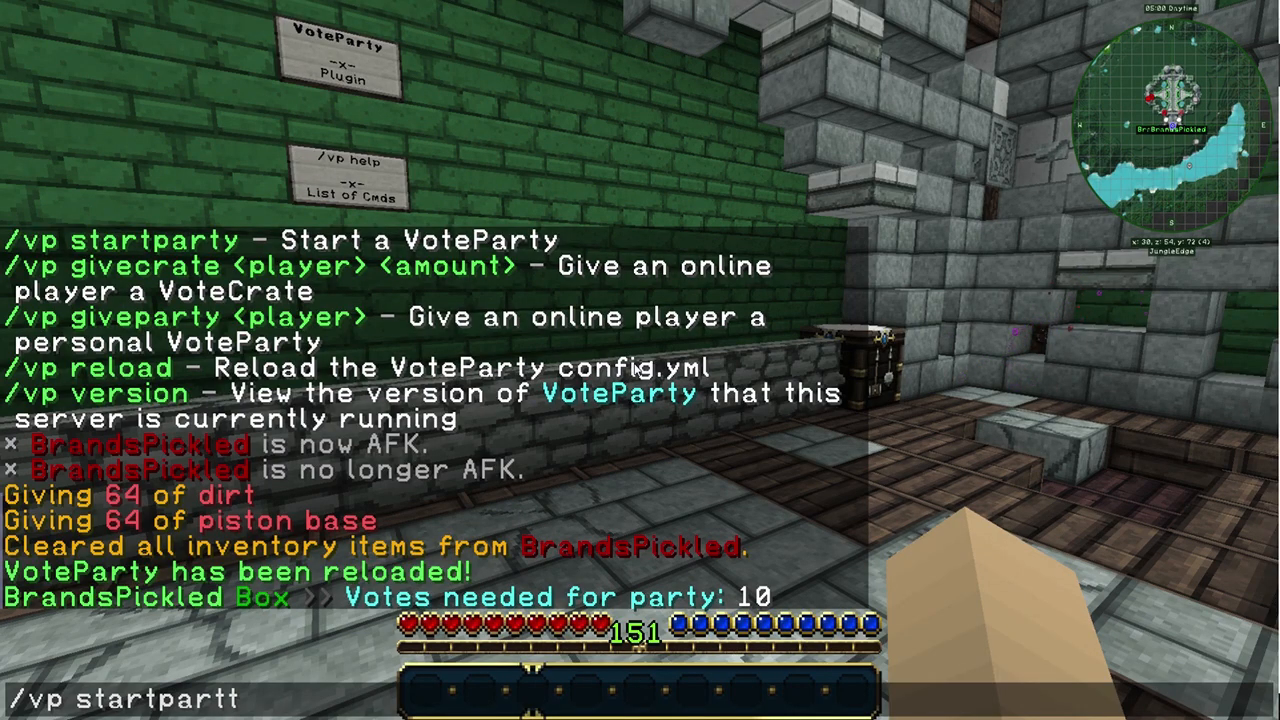
key("Return")
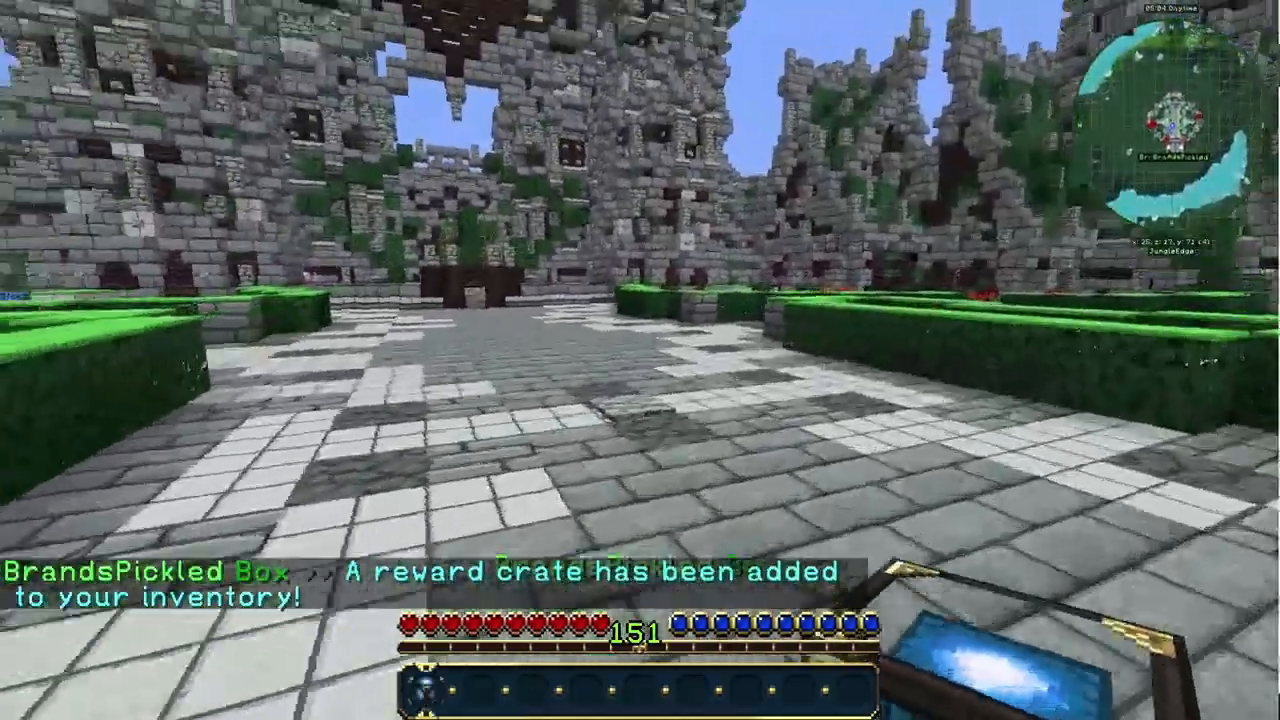
Open the inventory to use the reward crates and claim the vote rewards.
key("e")
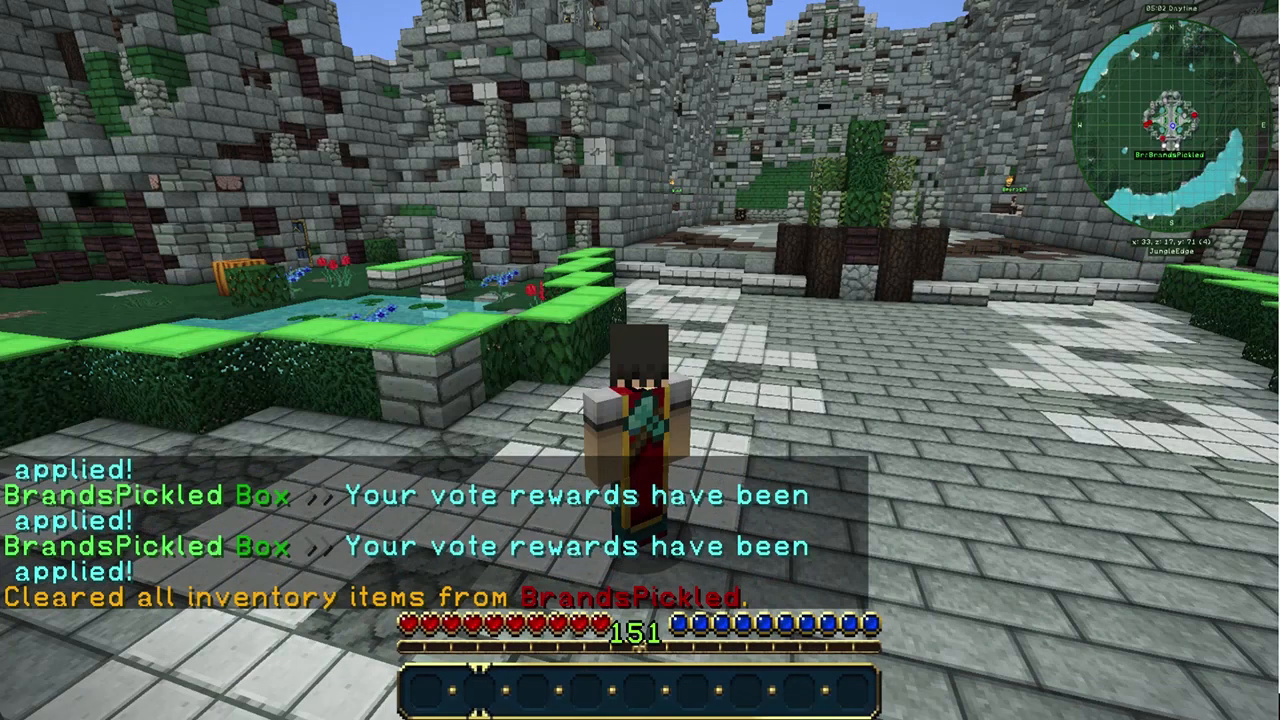
mouse_move(640, 360)
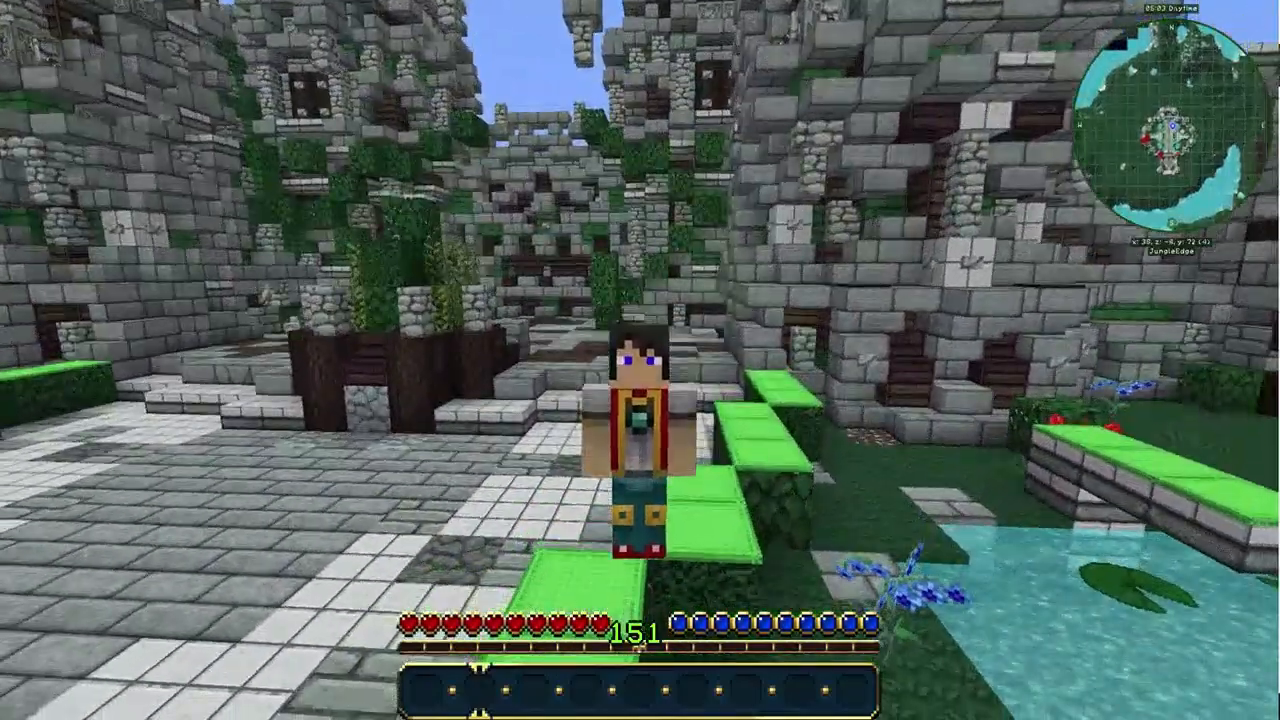
mouse_move(640, 360)
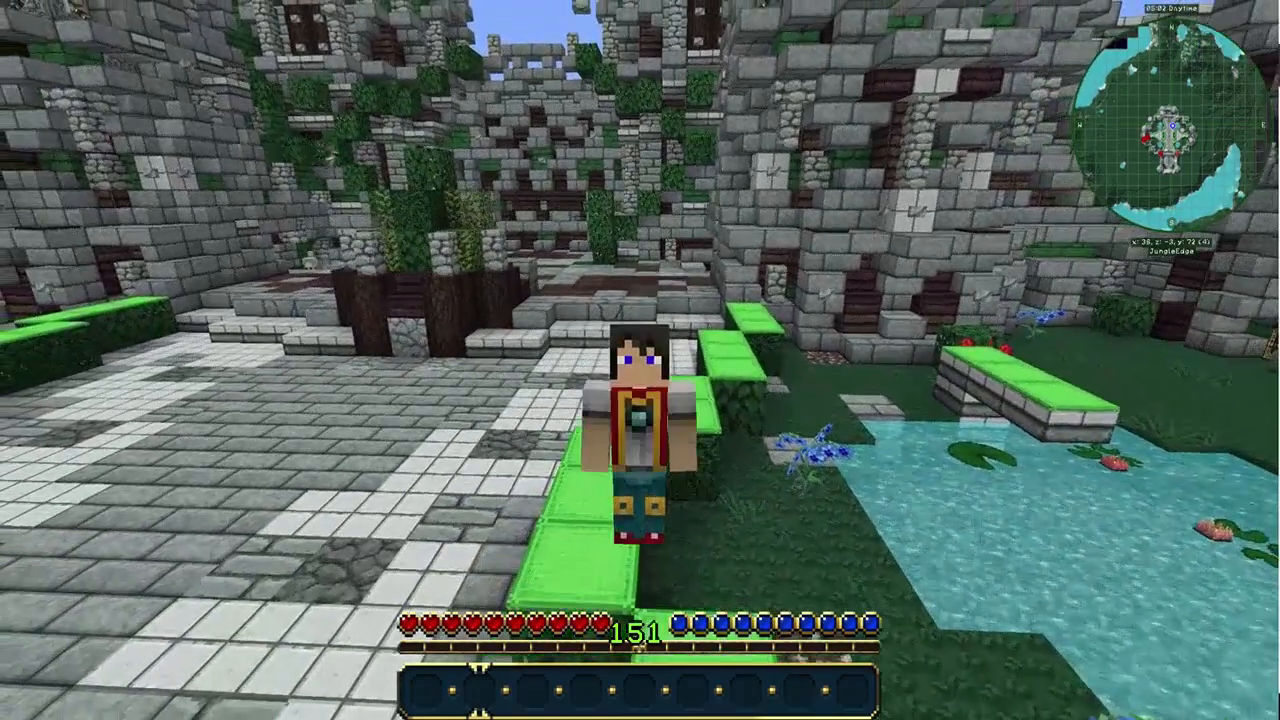
mouse_move(640, 300)
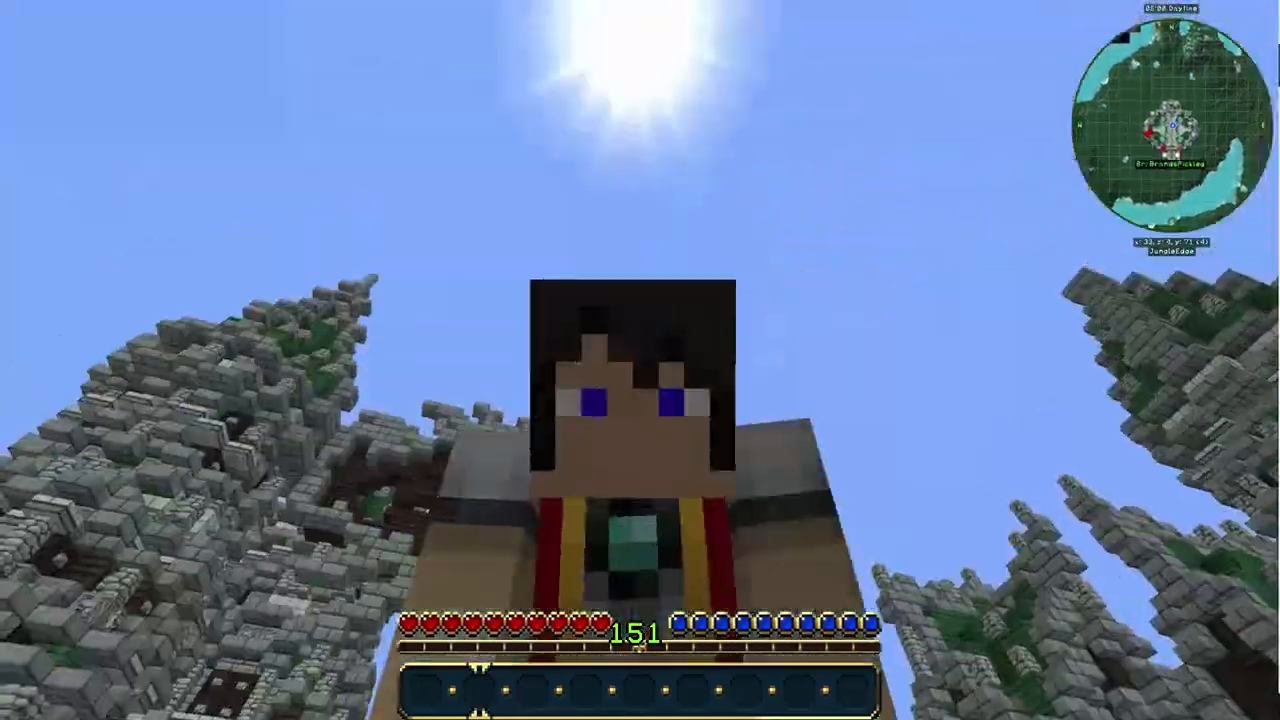
mouse_move(640, 360)
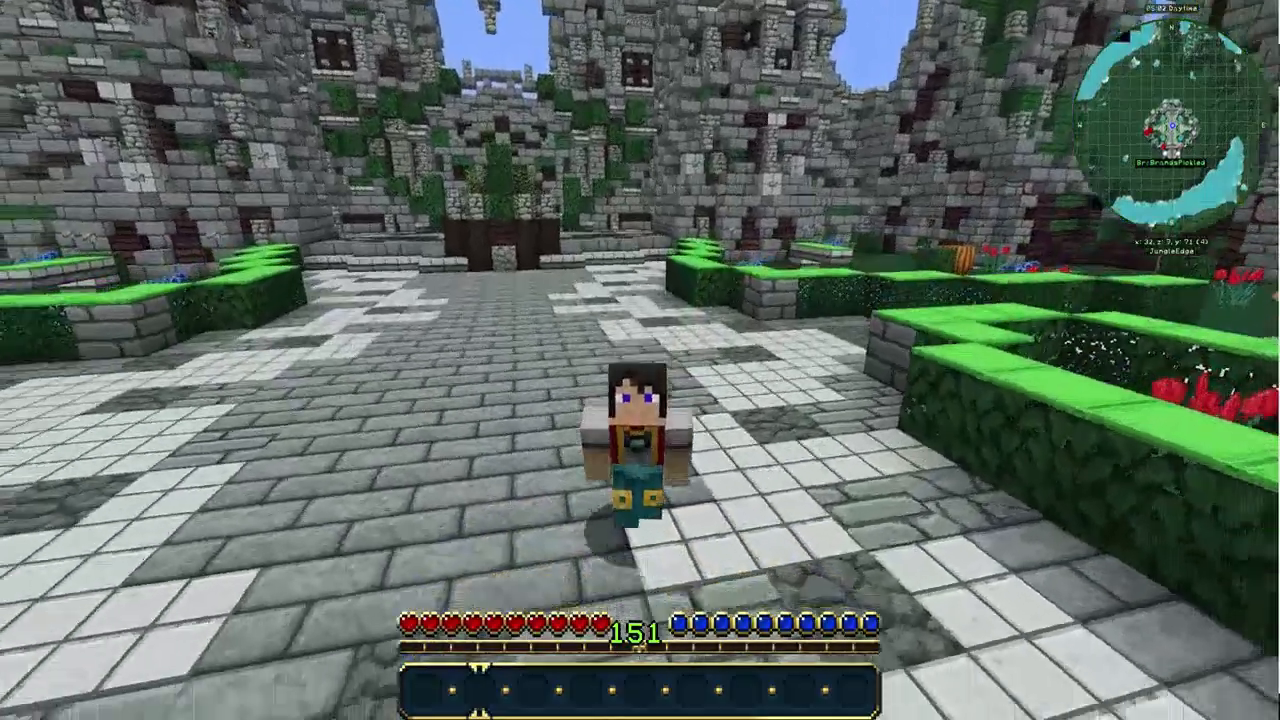